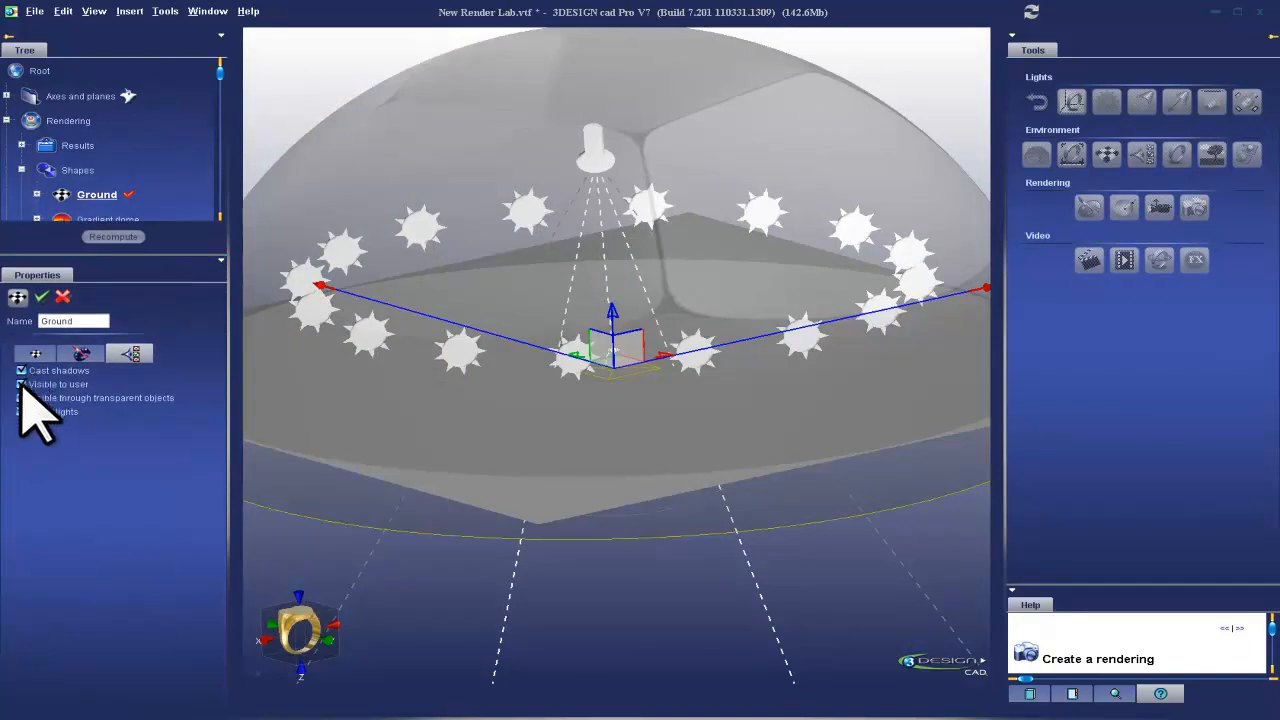
Make the ground visible and catch lights, then show its material settings
{"action": "left_click", "coordinate": [22, 398]}
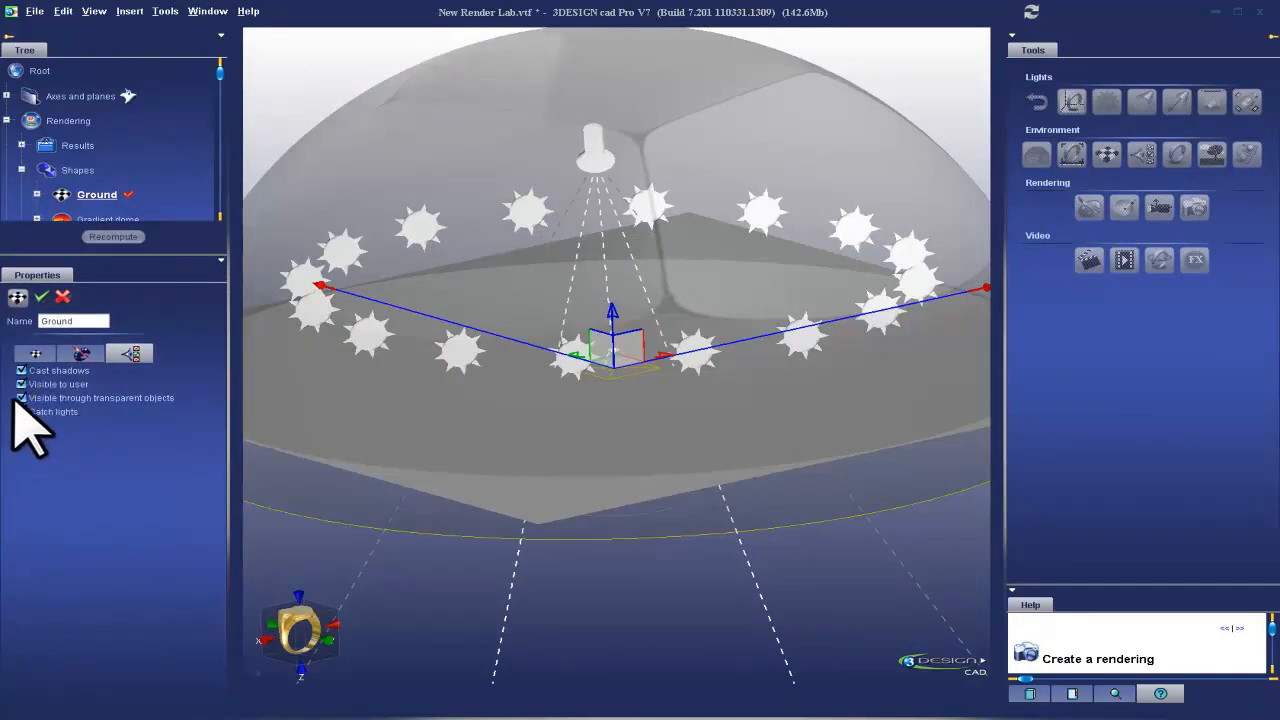
{"action": "left_click", "coordinate": [21, 412]}
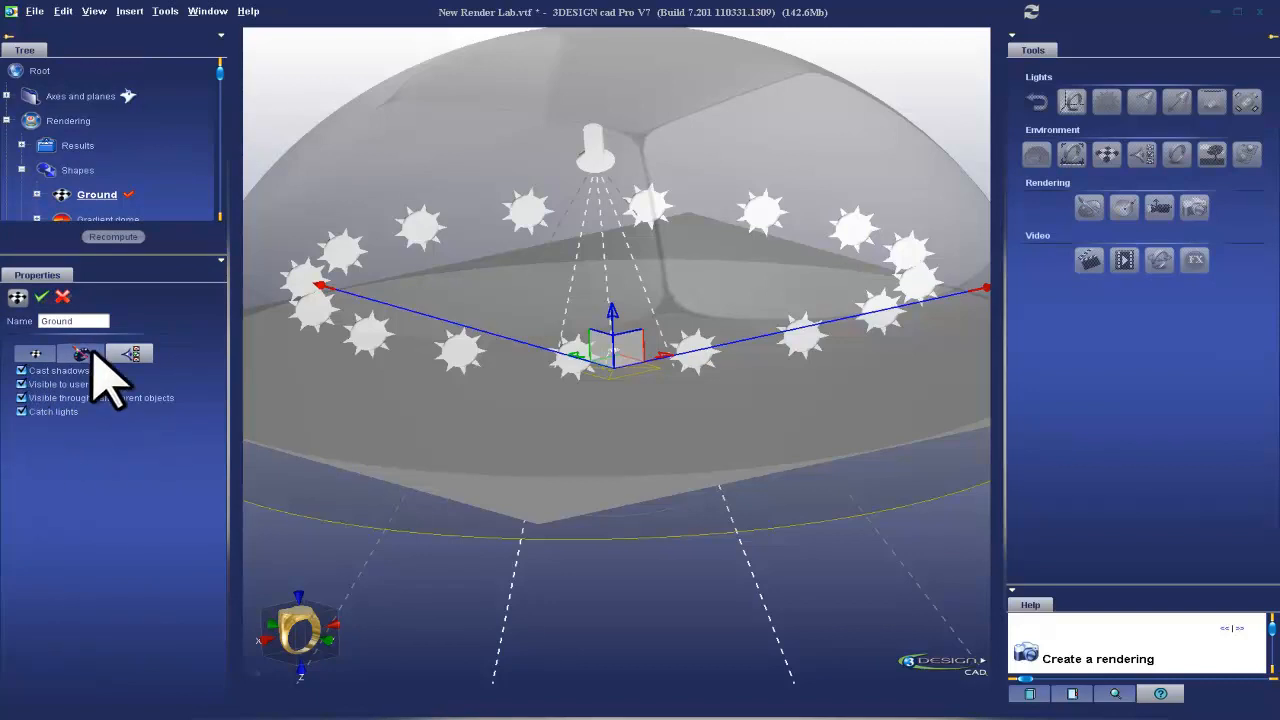
{"action": "left_click", "coordinate": [80, 353]}
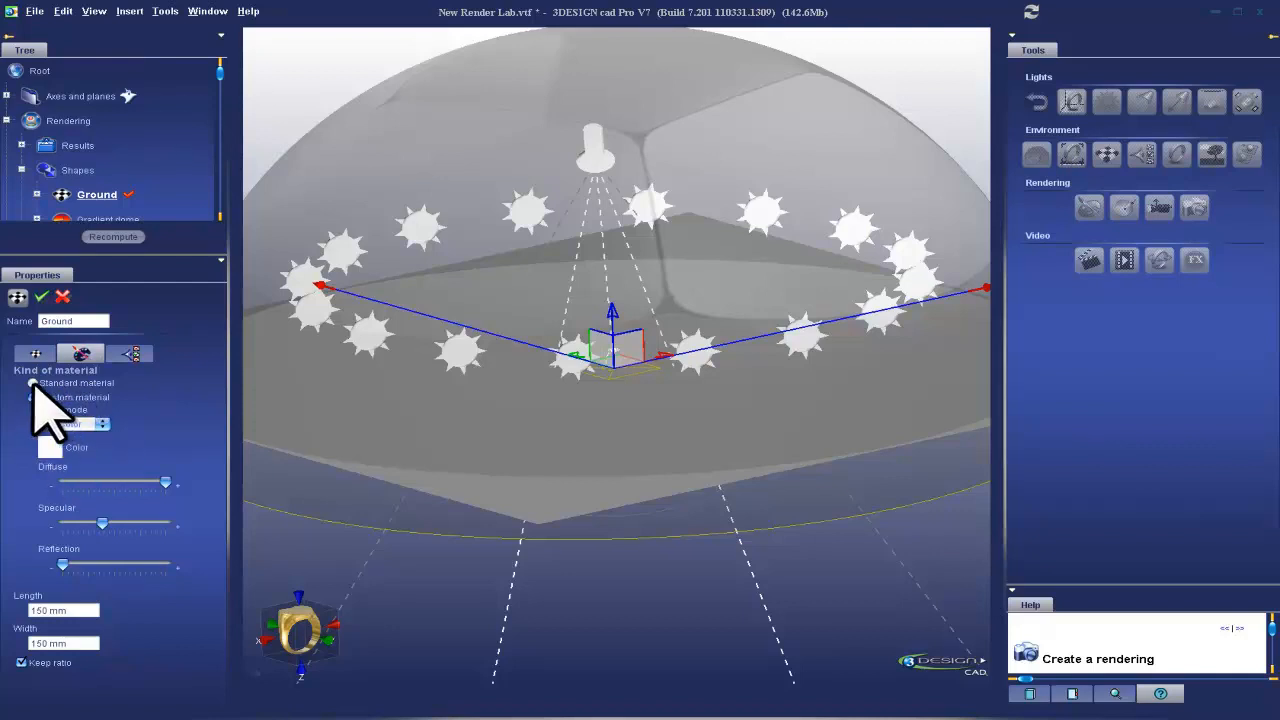
Apply a dark plastic material from the Plastics library to the ground
{"action": "left_click", "coordinate": [178, 415]}
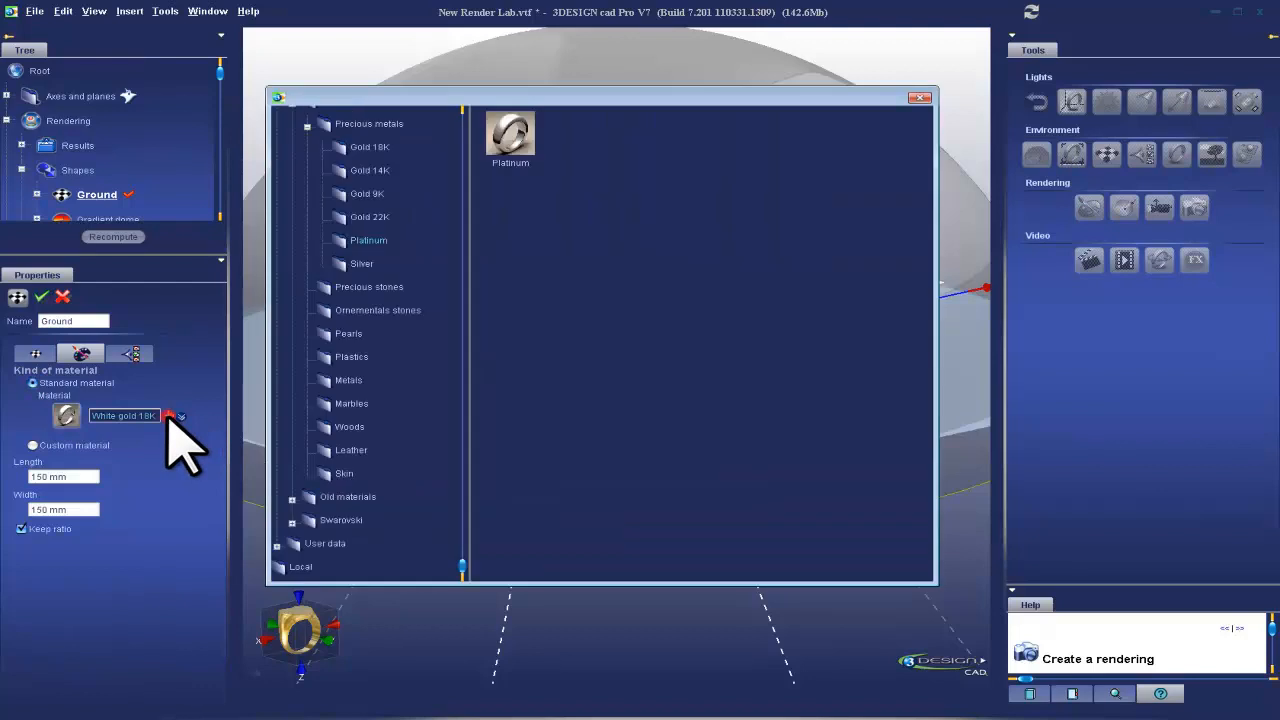
{"action": "mouse_move", "coordinate": [325, 550]}
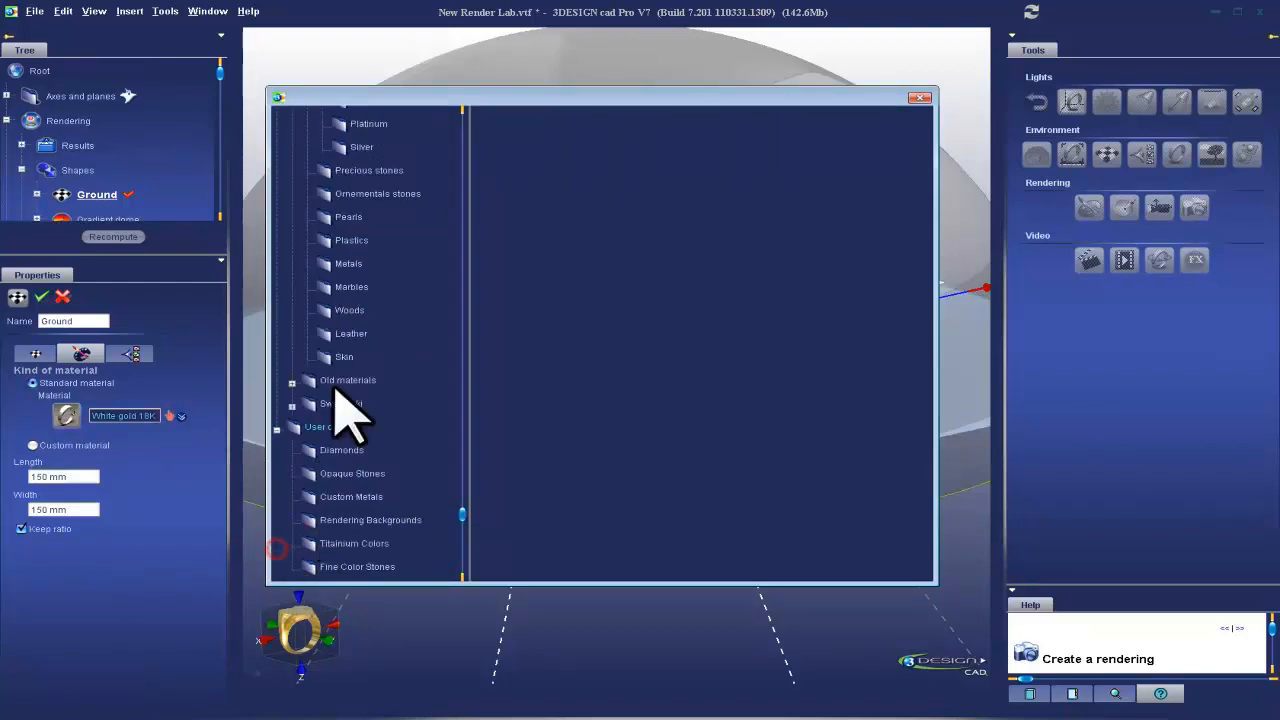
{"action": "left_click", "coordinate": [351, 240]}
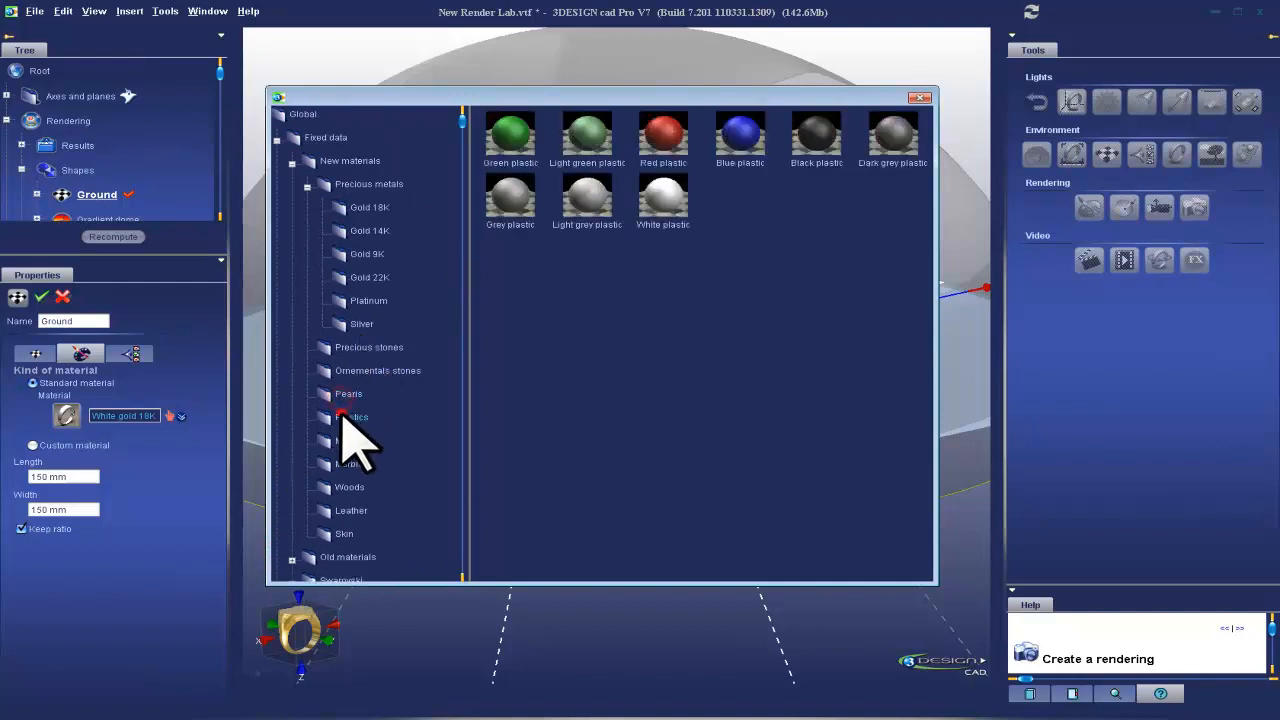
{"action": "left_click", "coordinate": [348, 393]}
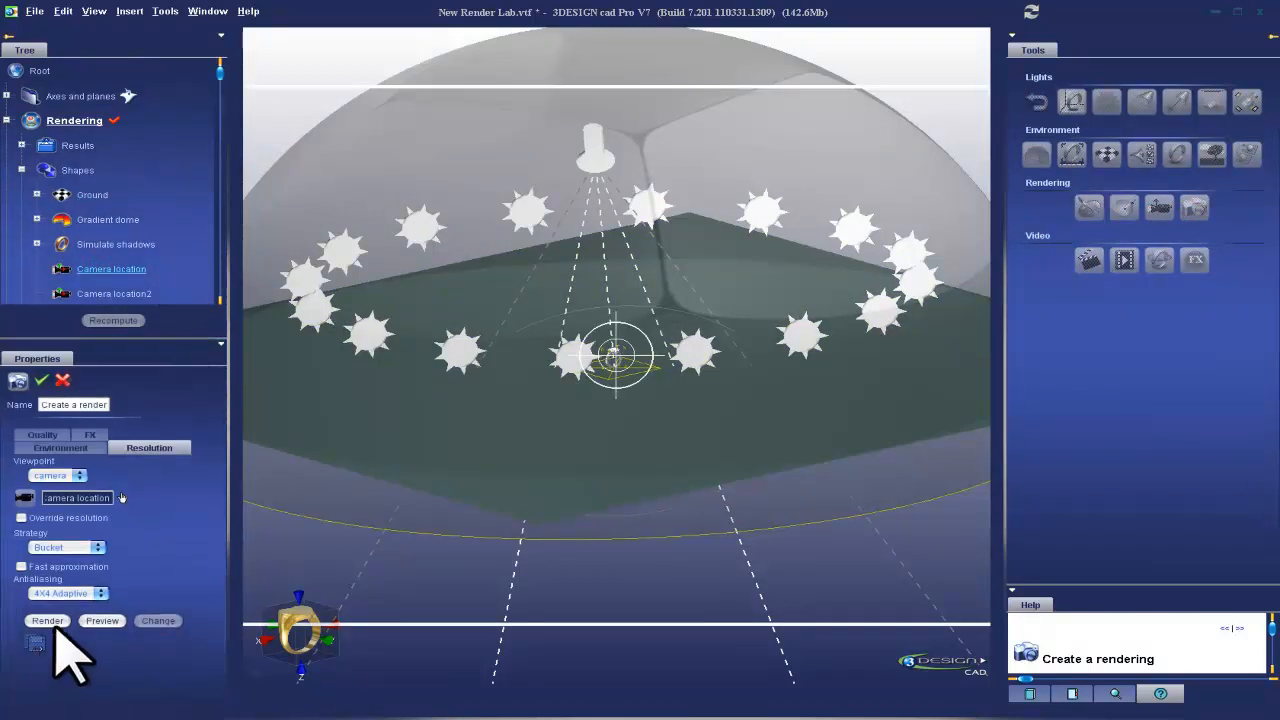
Render the ring from the camera location over the dark green ground
{"action": "left_click", "coordinate": [47, 620]}
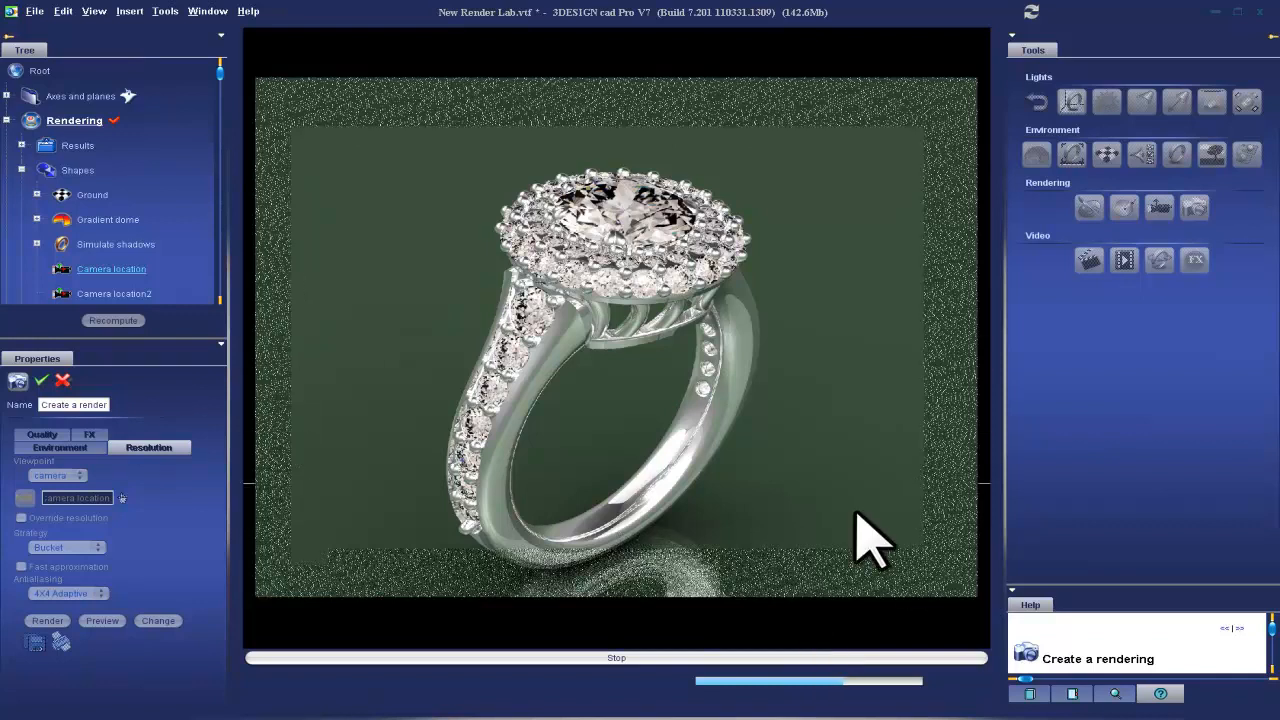
{"action": "mouse_move", "coordinate": [505, 570]}
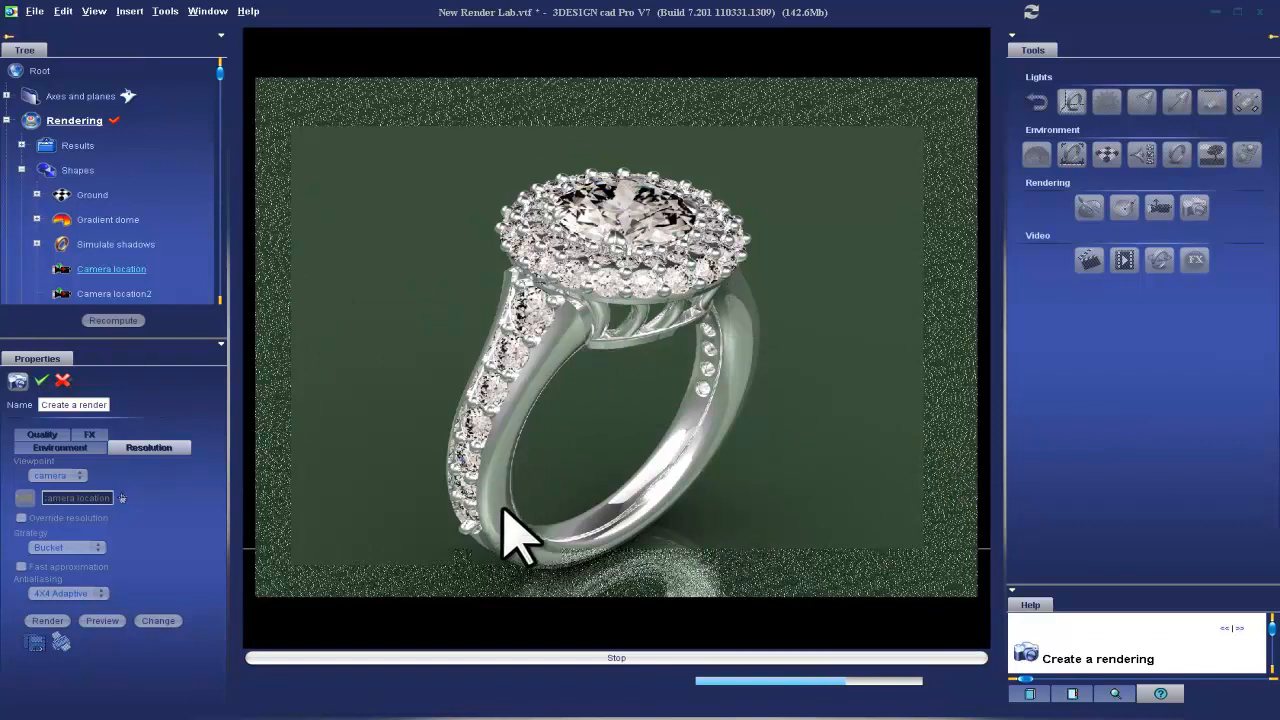
{"action": "mouse_move", "coordinate": [740, 300]}
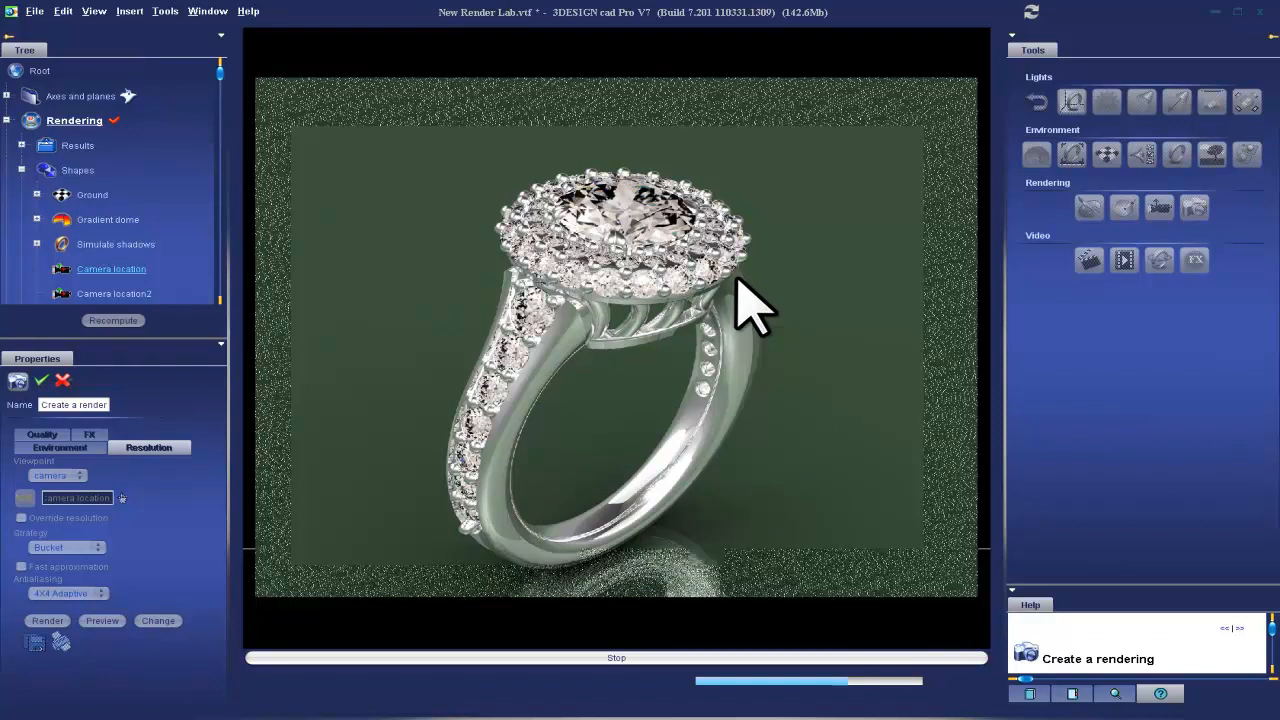
{"action": "mouse_move", "coordinate": [775, 315]}
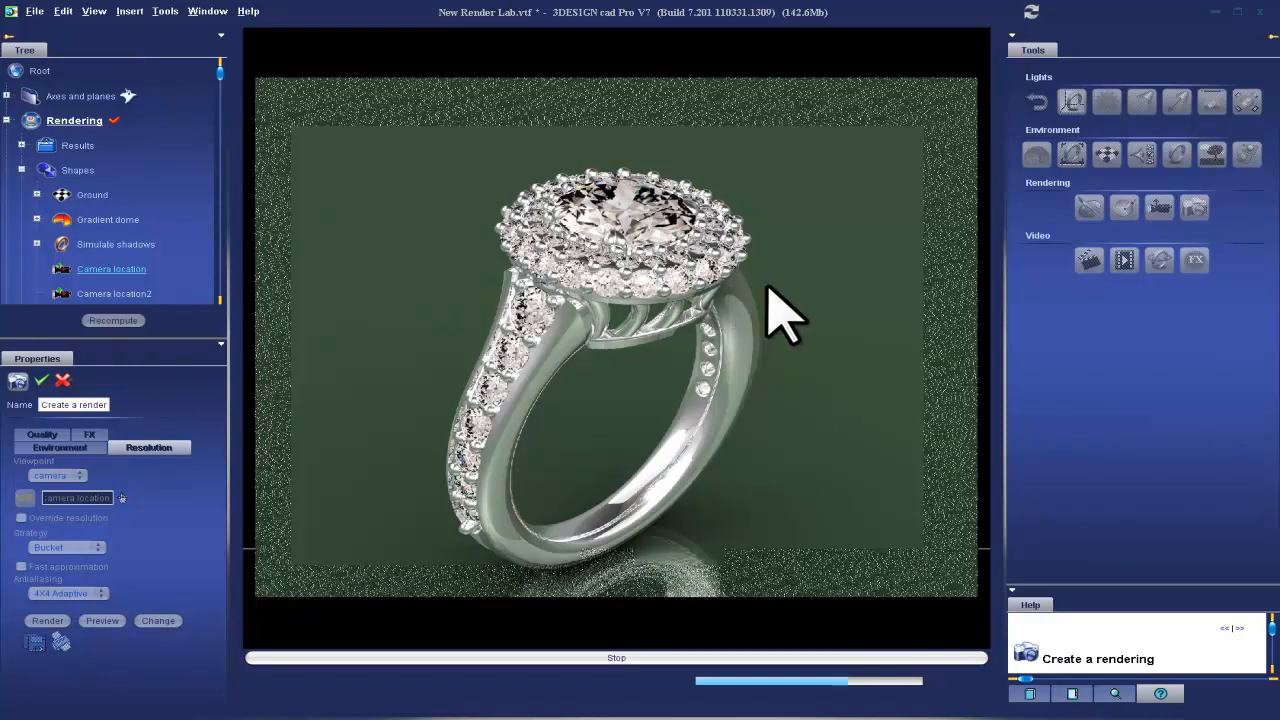
{"action": "mouse_move", "coordinate": [567, 303]}
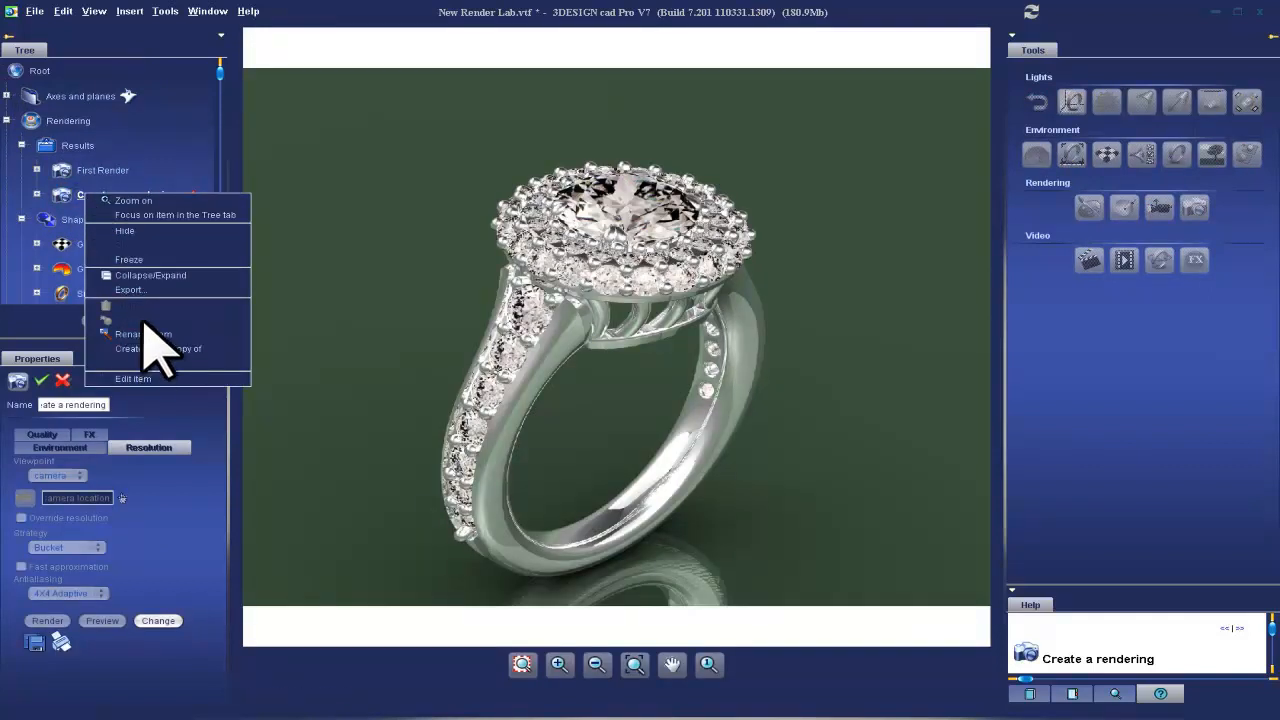
Rename the newest render result to 'Second Render'
{"action": "left_click", "coordinate": [142, 333]}
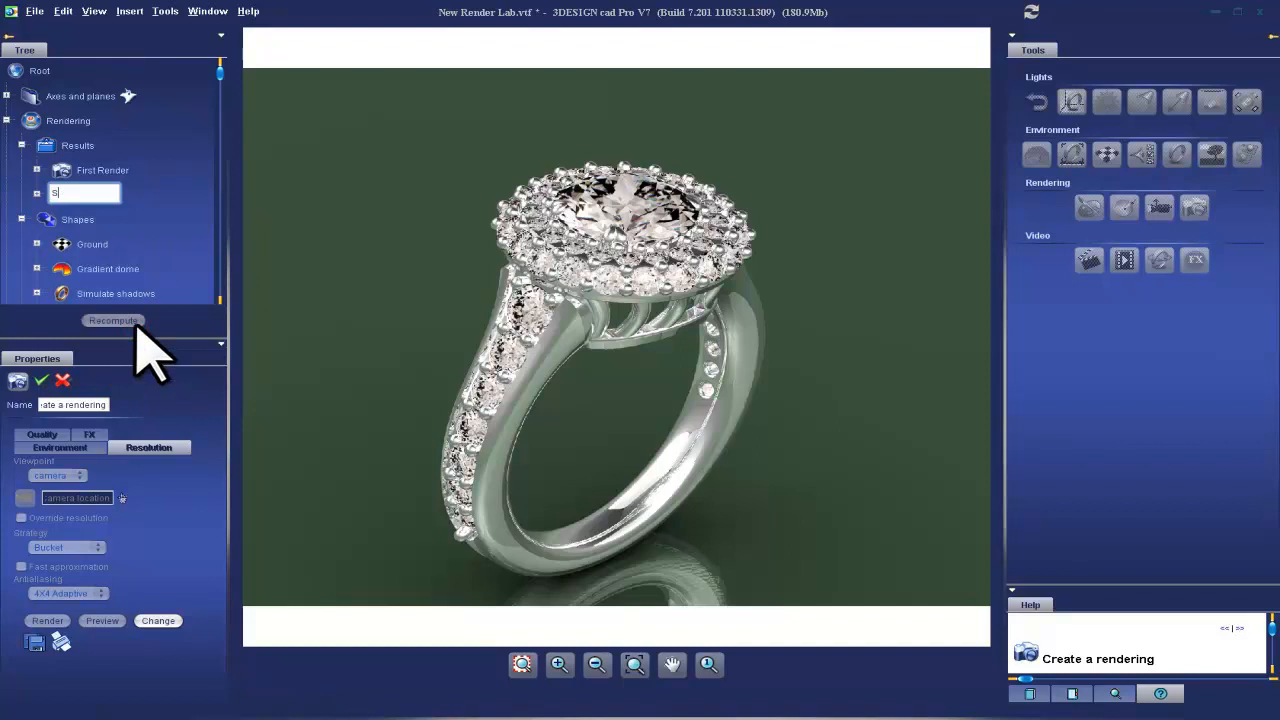
{"action": "type", "text": "Second Render"}
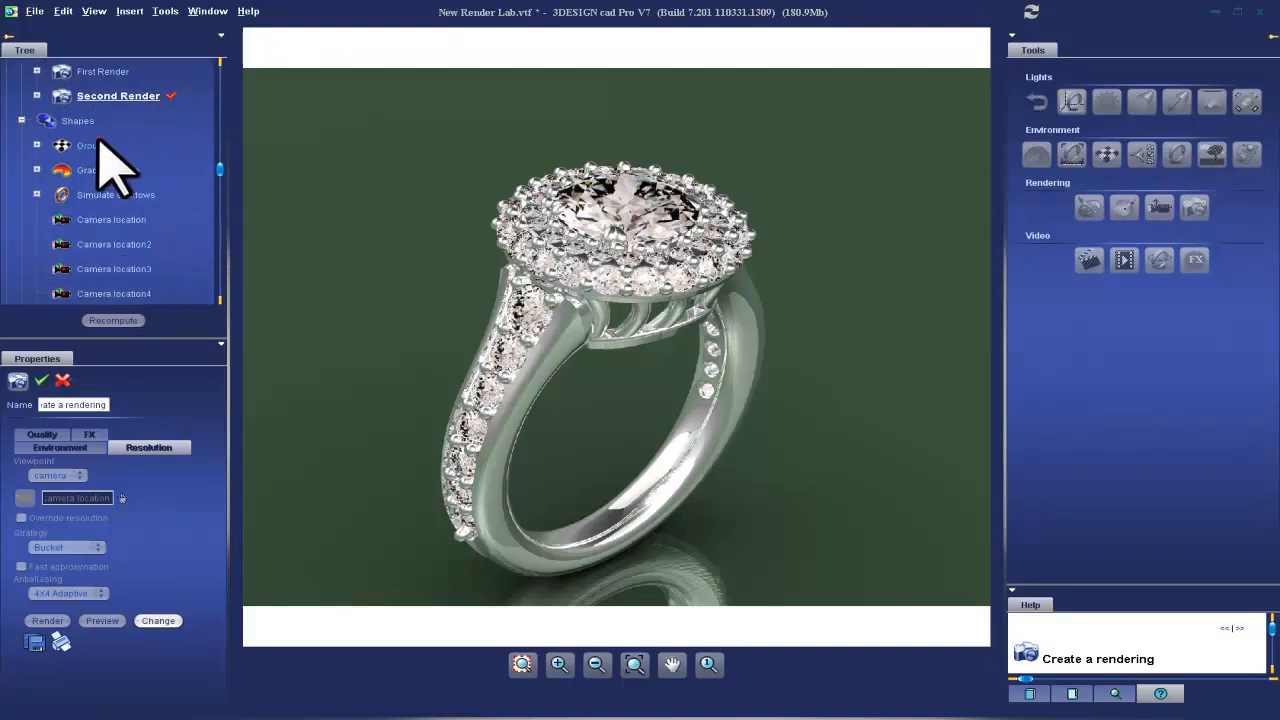
Select Ground and browse its material library to apply Culture pearl
{"action": "left_click", "coordinate": [90, 145]}
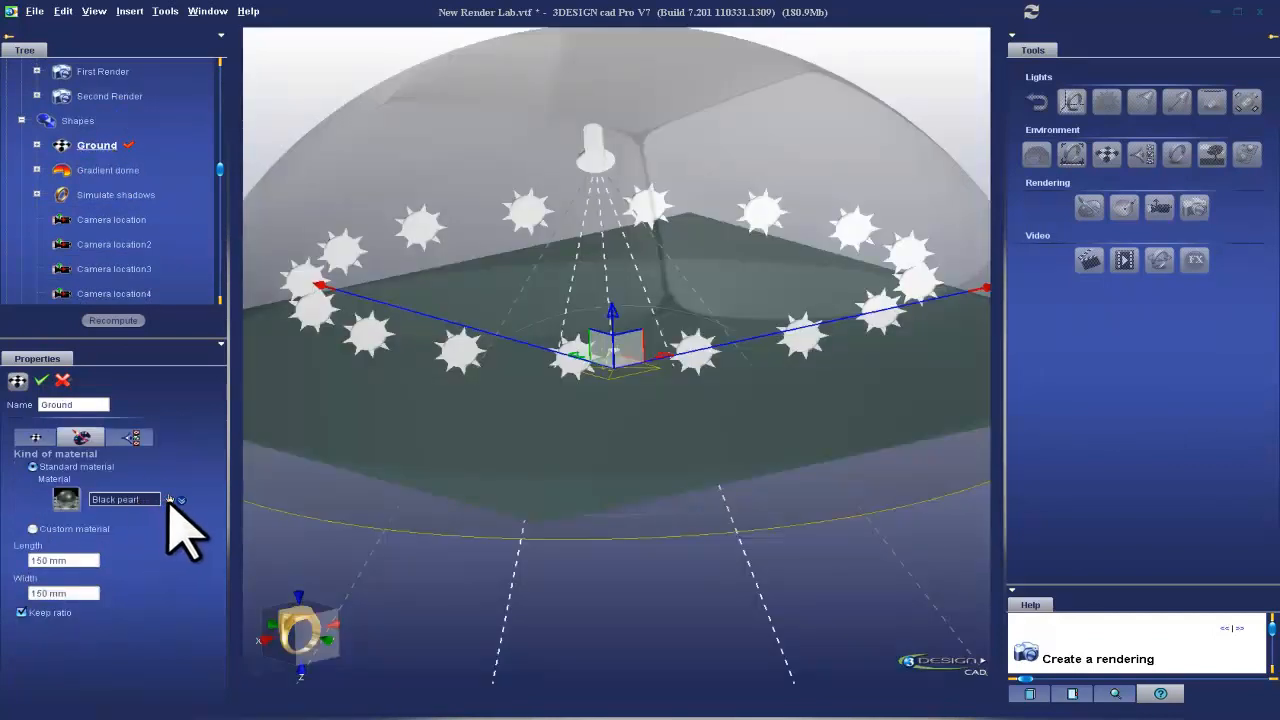
{"action": "left_click", "coordinate": [170, 499]}
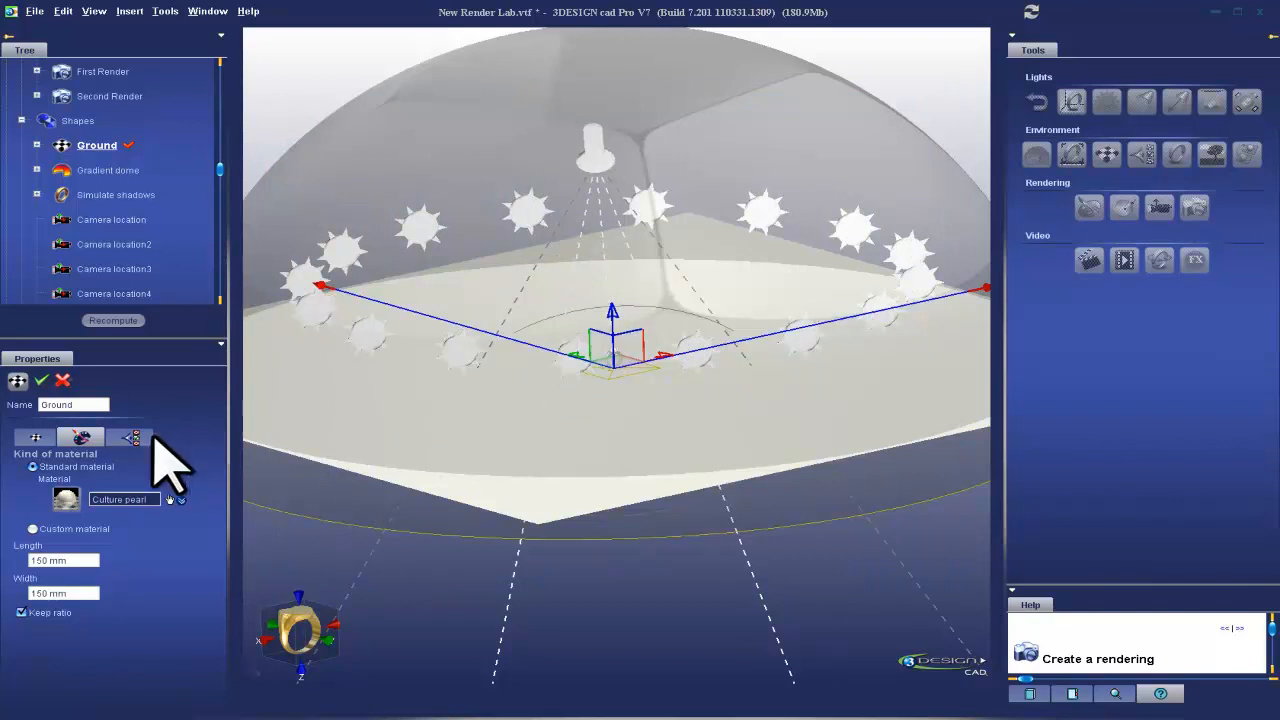
{"action": "mouse_move", "coordinate": [52, 237]}
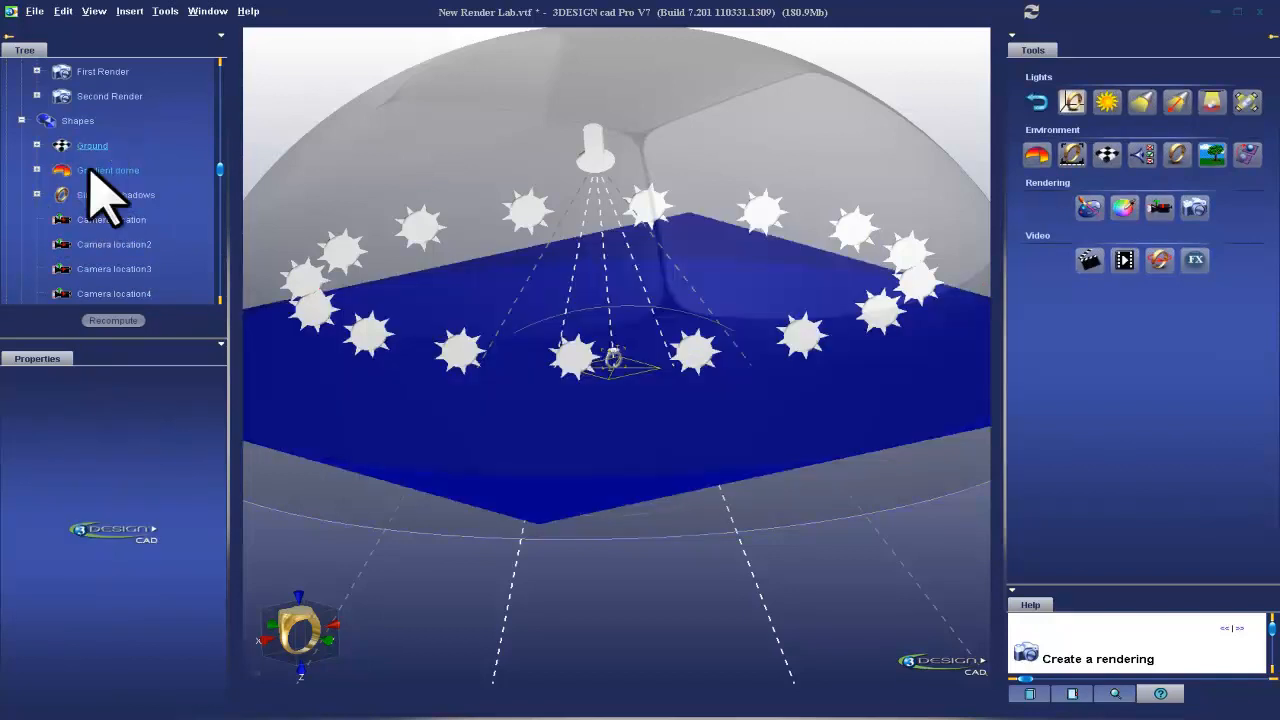
Zoom out and orbit the view to see the whole gradient dome scene
{"action": "left_click_drag", "start_coordinate": [615, 360], "coordinate": [715, 520]}
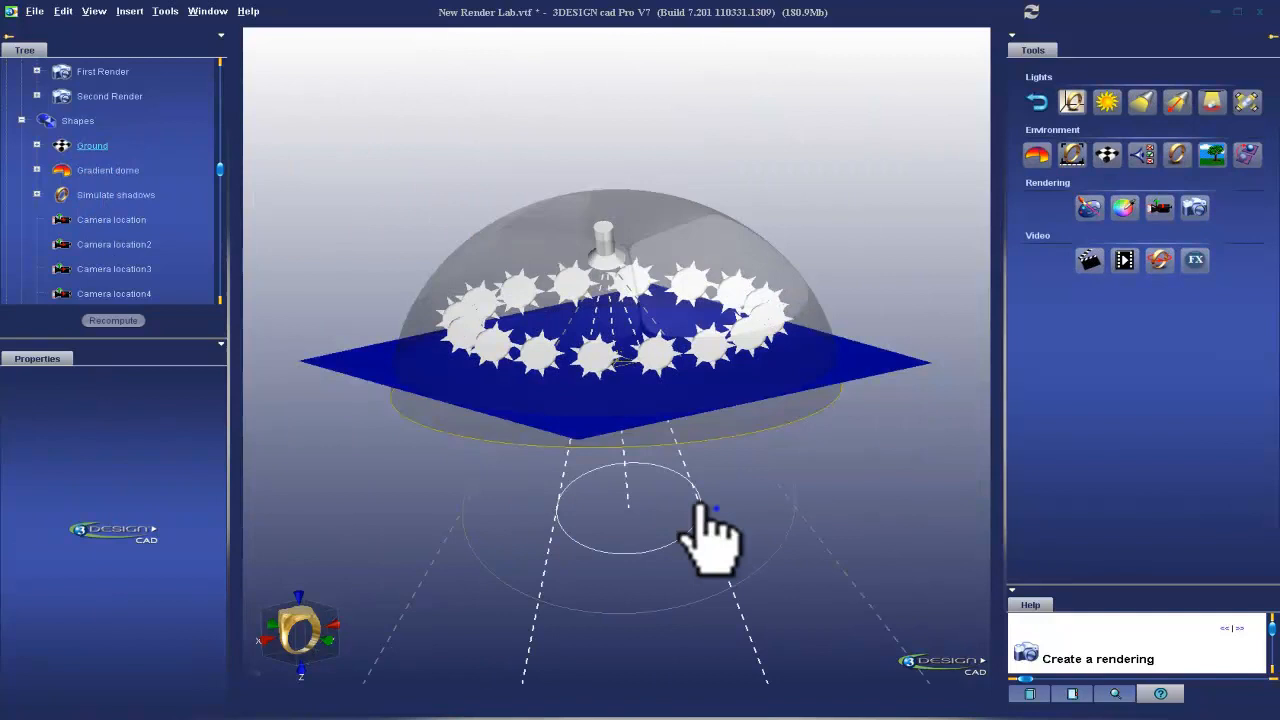
{"action": "left_click_drag", "start_coordinate": [715, 530], "coordinate": [790, 300]}
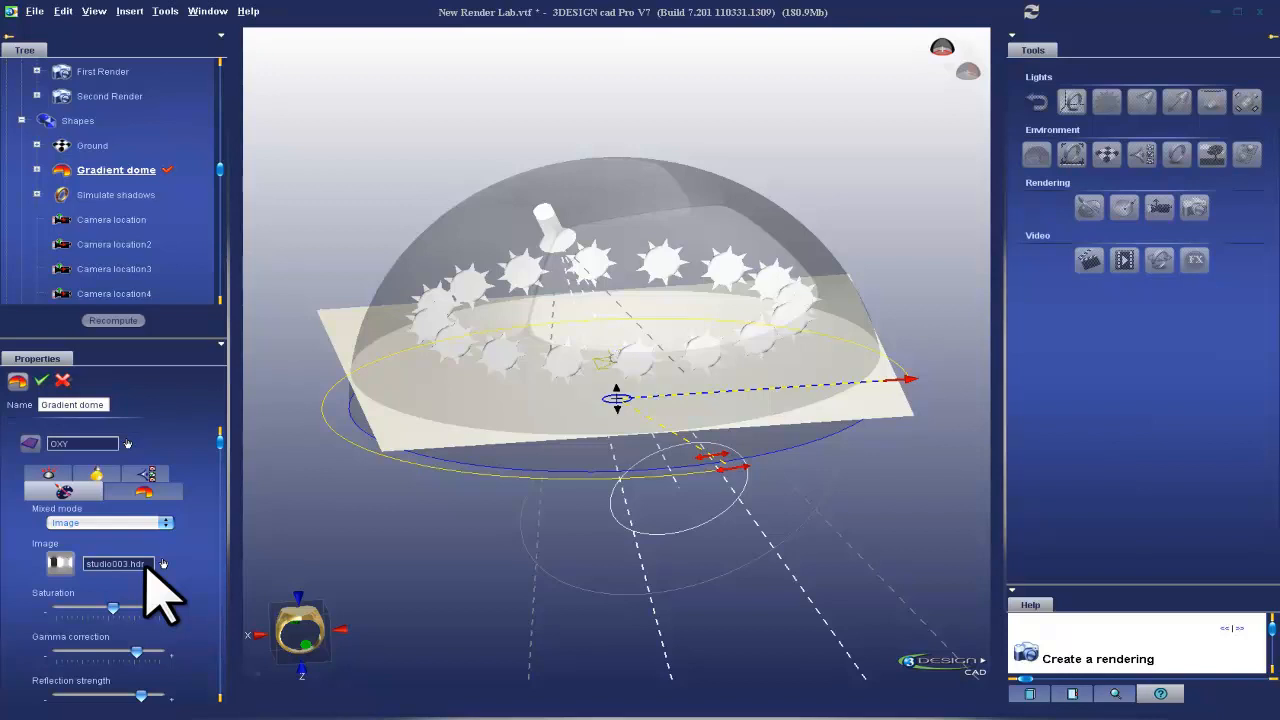
{"action": "mouse_move", "coordinate": [190, 600]}
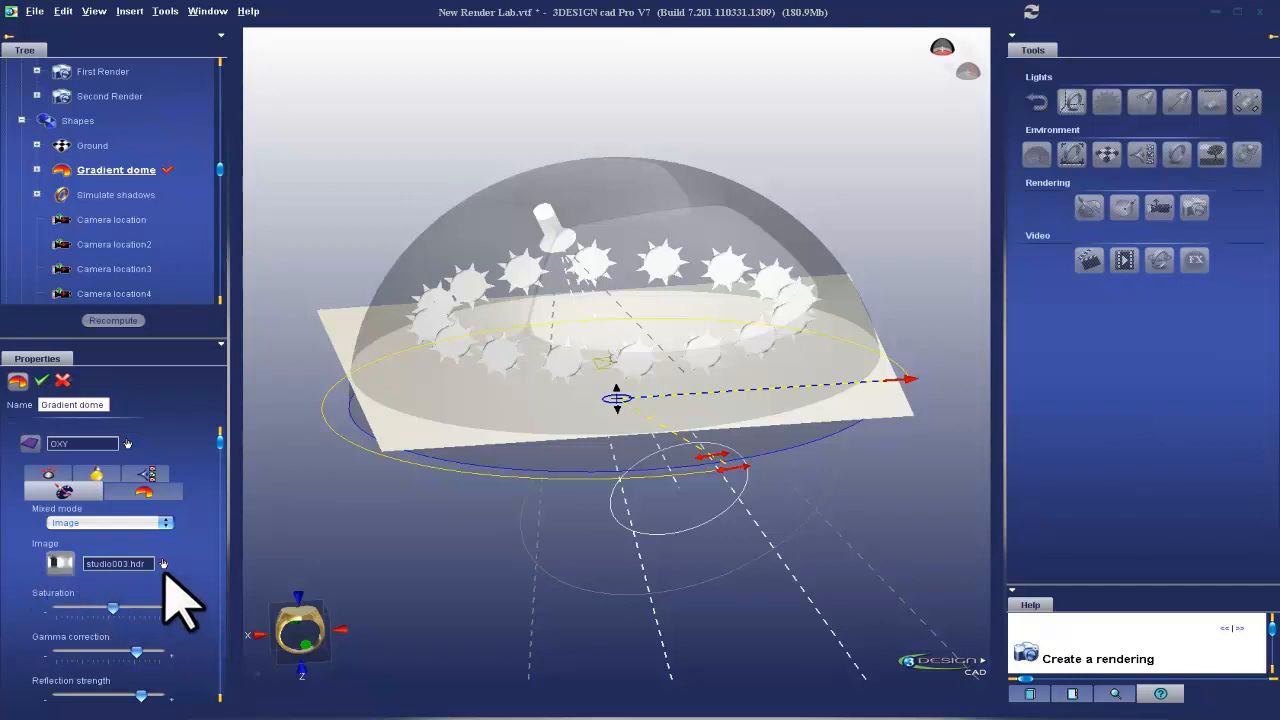
Browse the environment image library's user data folder for studio HDR images
{"action": "left_click", "coordinate": [166, 563]}
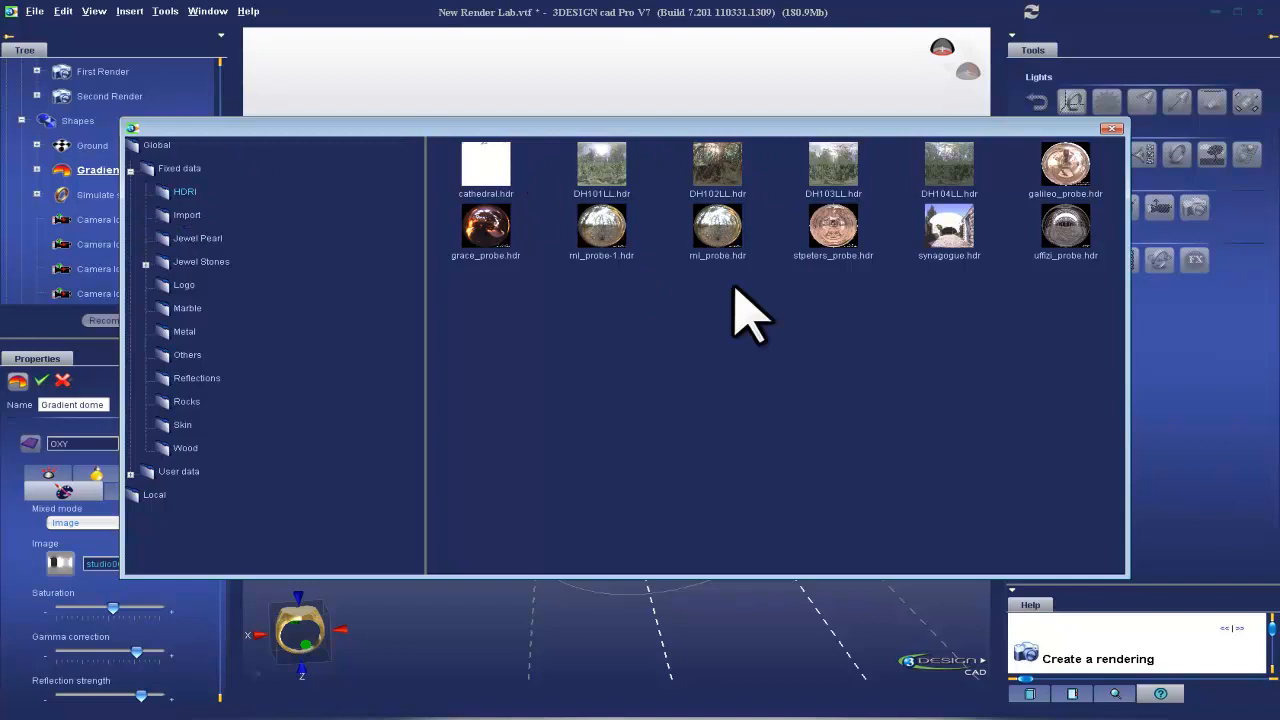
{"action": "mouse_move", "coordinate": [705, 155]}
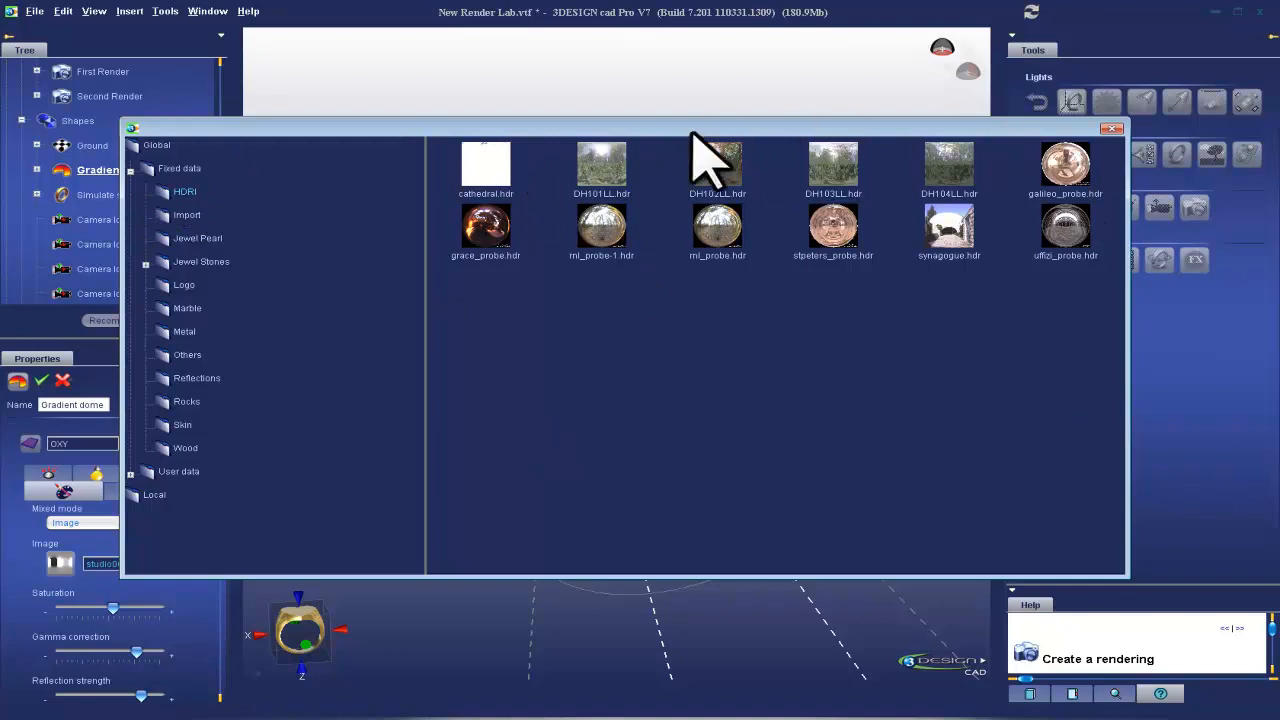
{"action": "mouse_move", "coordinate": [780, 175]}
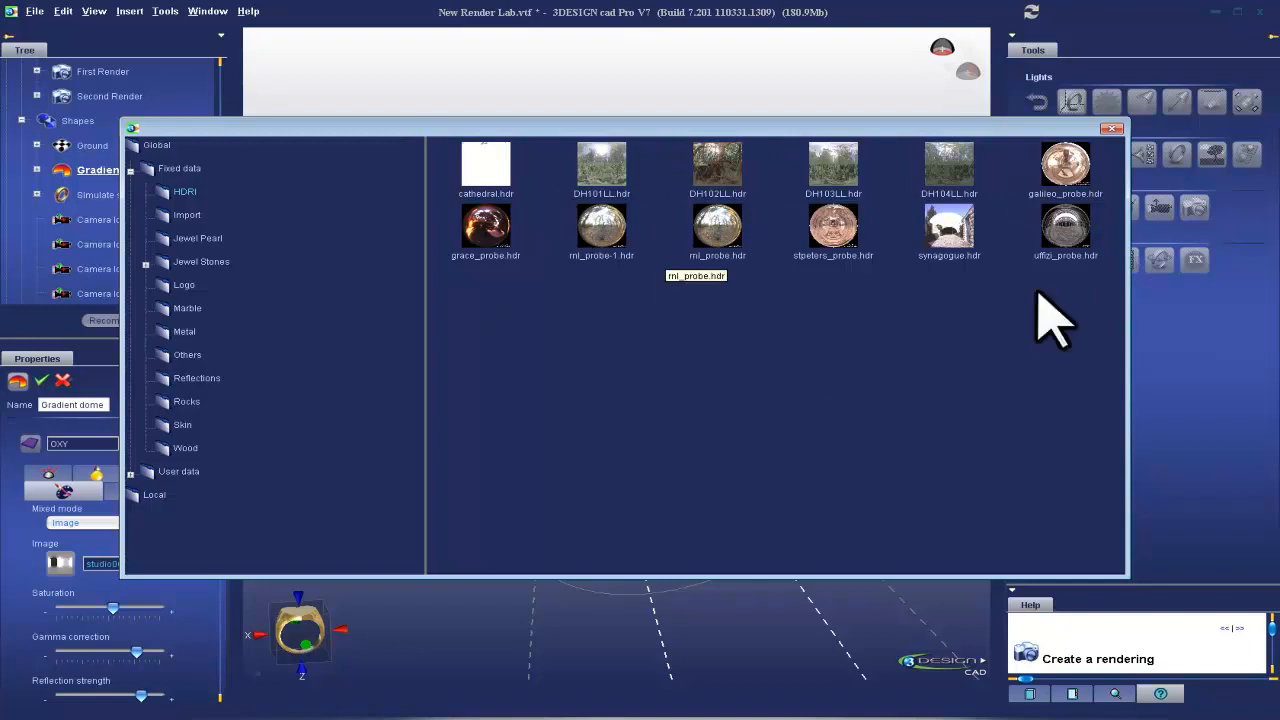
{"action": "mouse_move", "coordinate": [420, 305]}
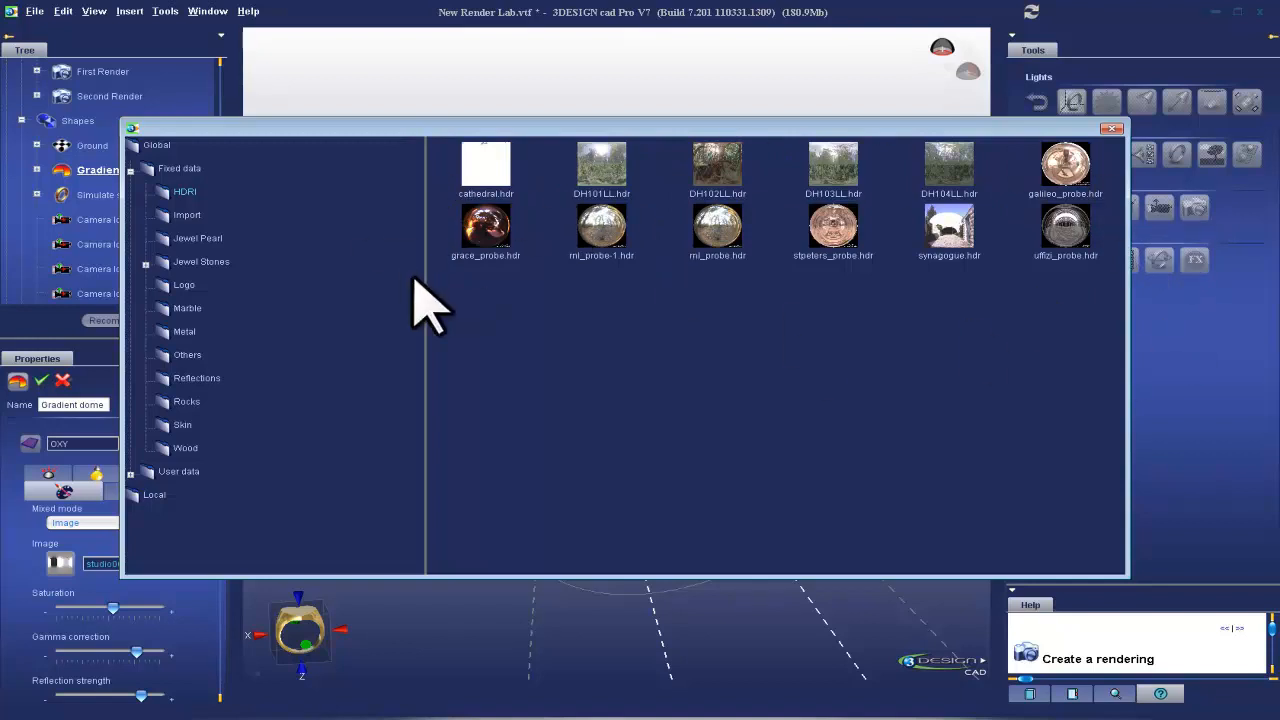
{"action": "mouse_move", "coordinate": [496, 175]}
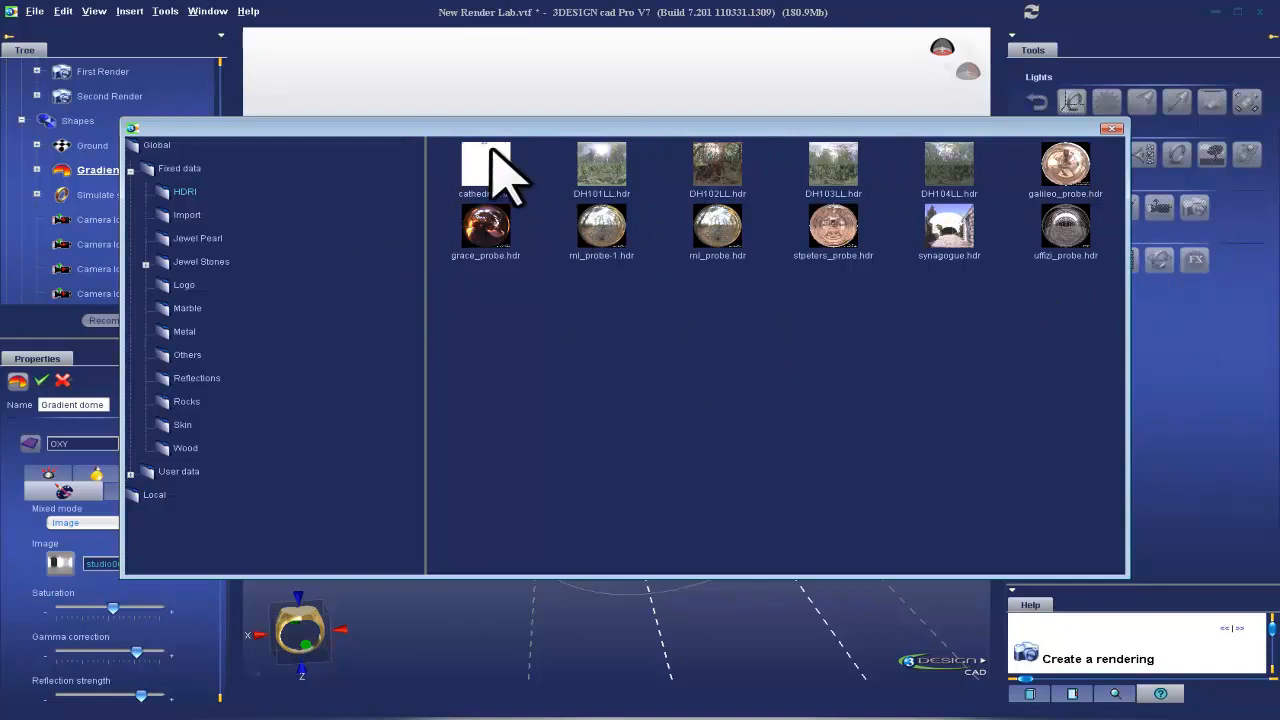
{"action": "left_click", "coordinate": [131, 471]}
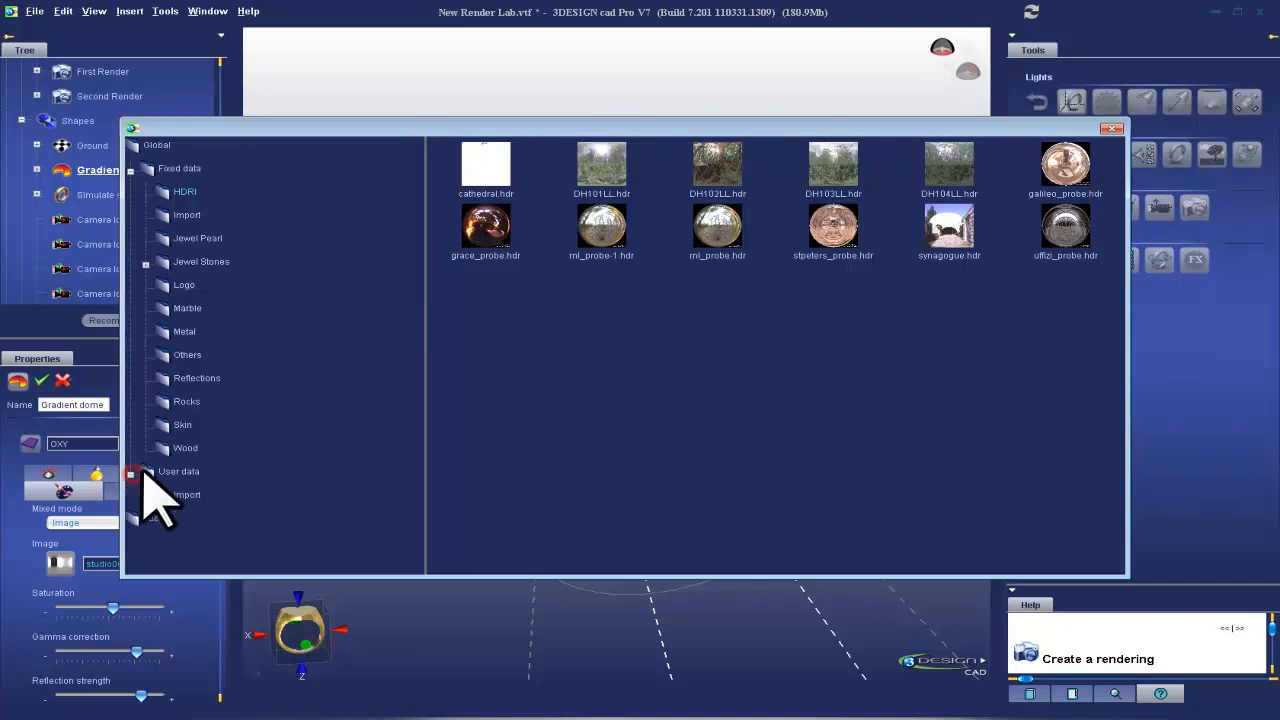
{"action": "left_click", "coordinate": [131, 471]}
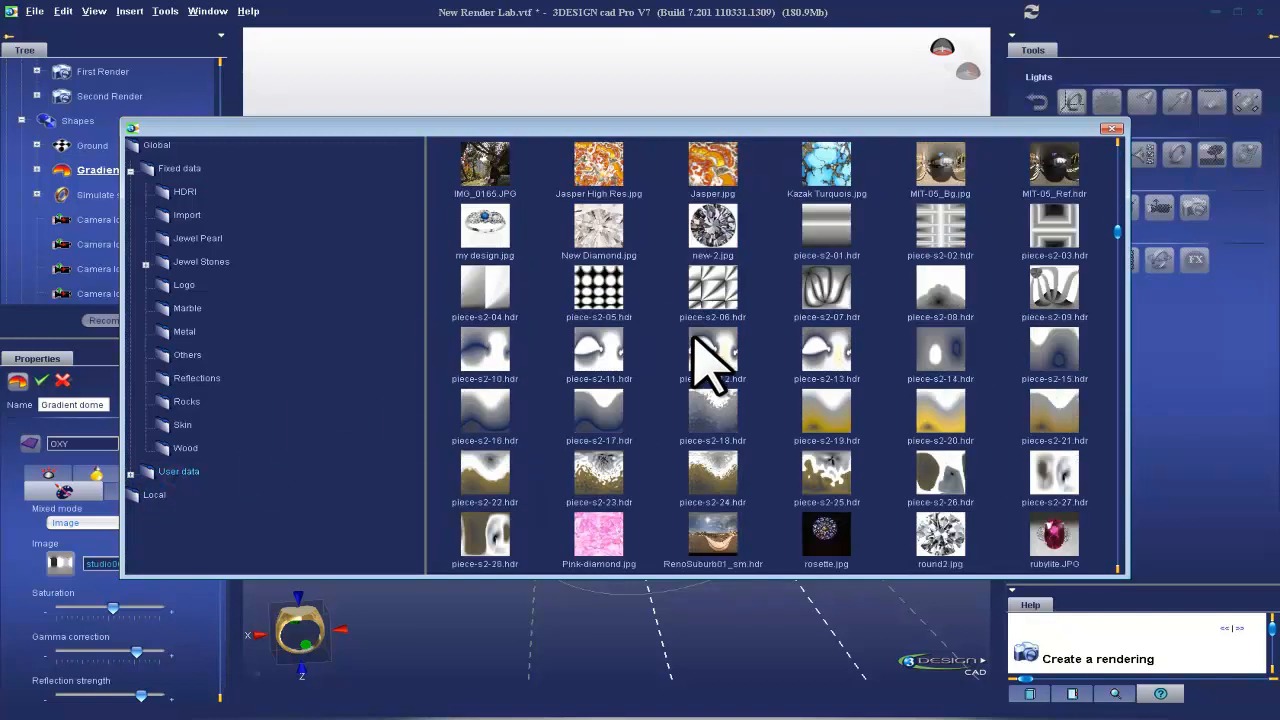
{"action": "scroll", "scroll_direction": "down", "scroll_amount": 3}
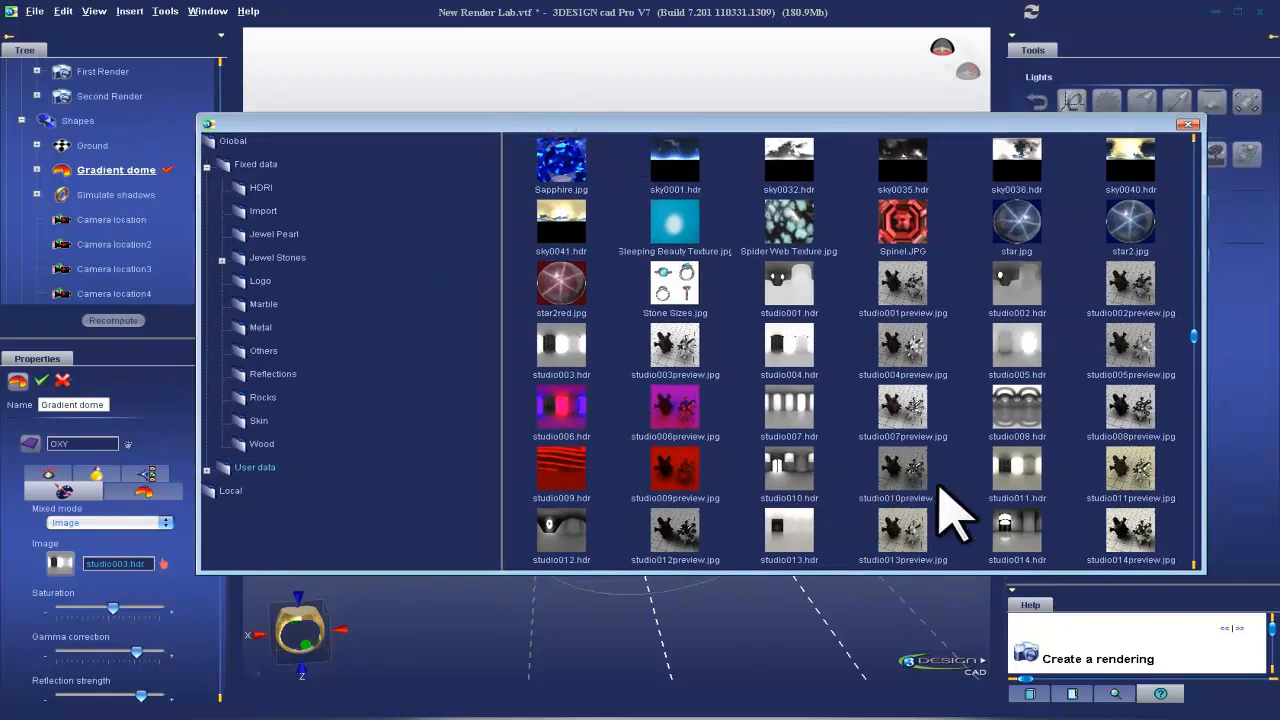
{"action": "mouse_move", "coordinate": [690, 355]}
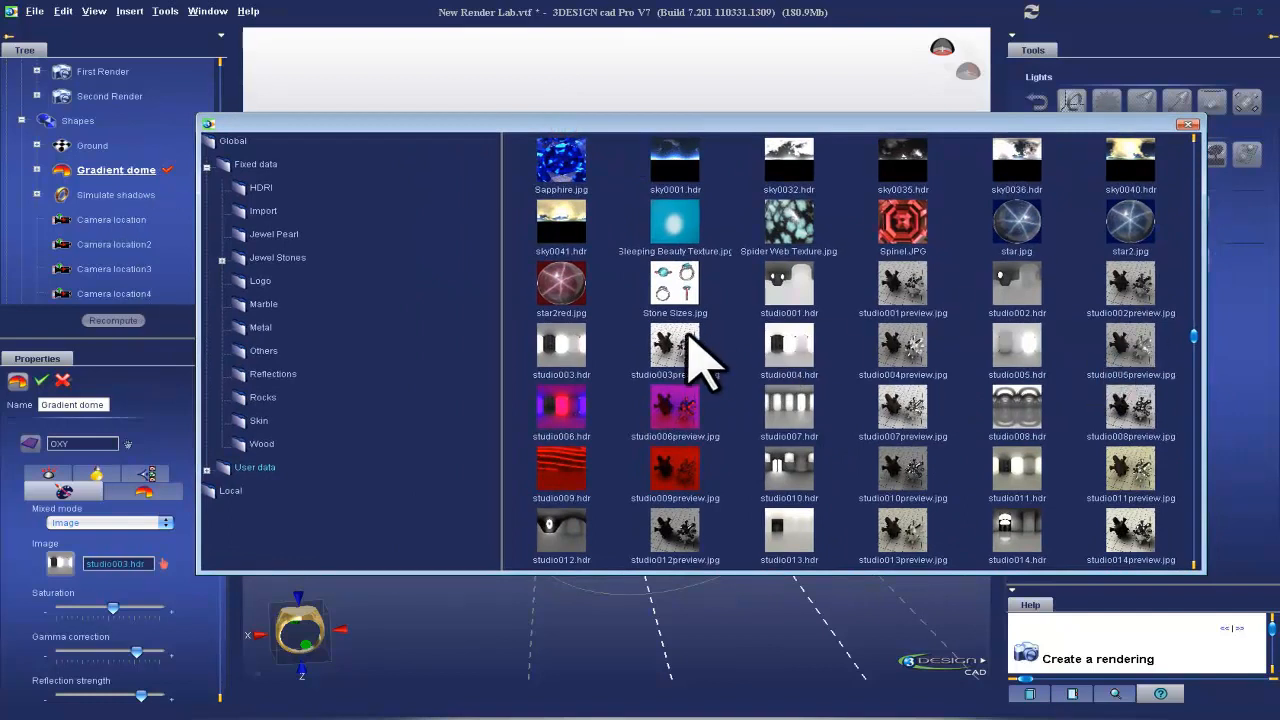
{"action": "mouse_move", "coordinate": [580, 385]}
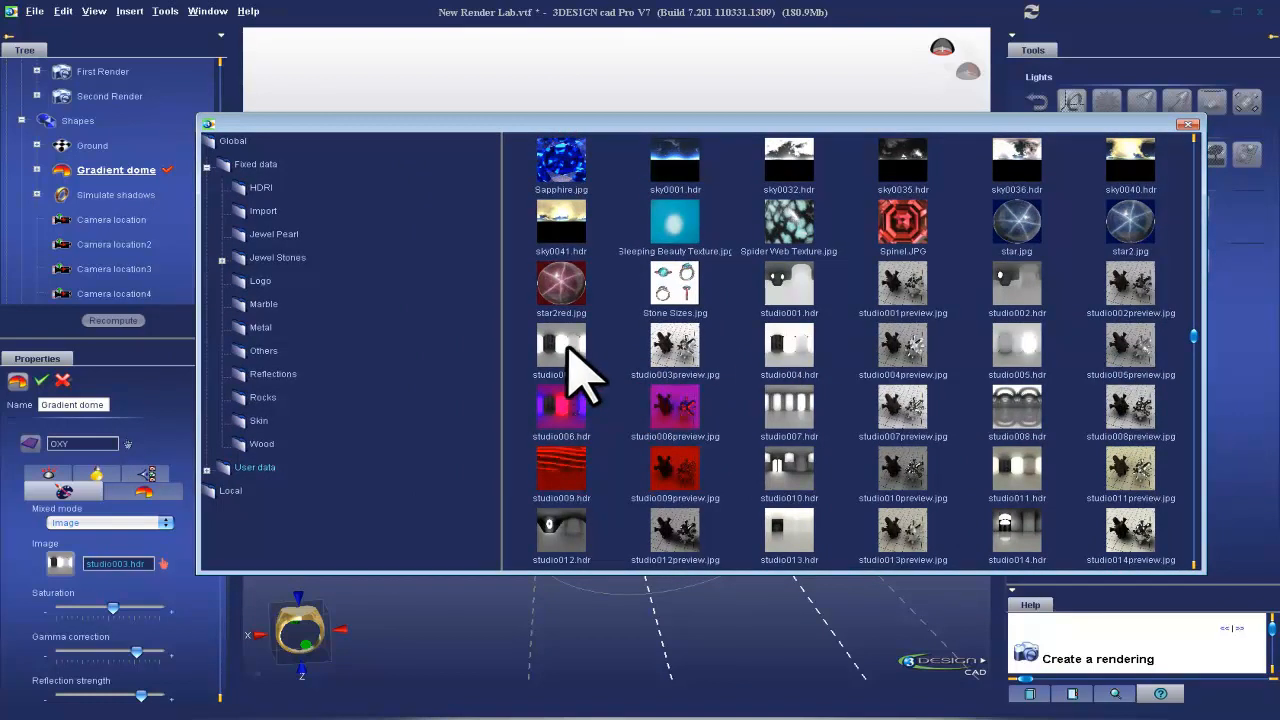
{"action": "mouse_move", "coordinate": [562, 350]}
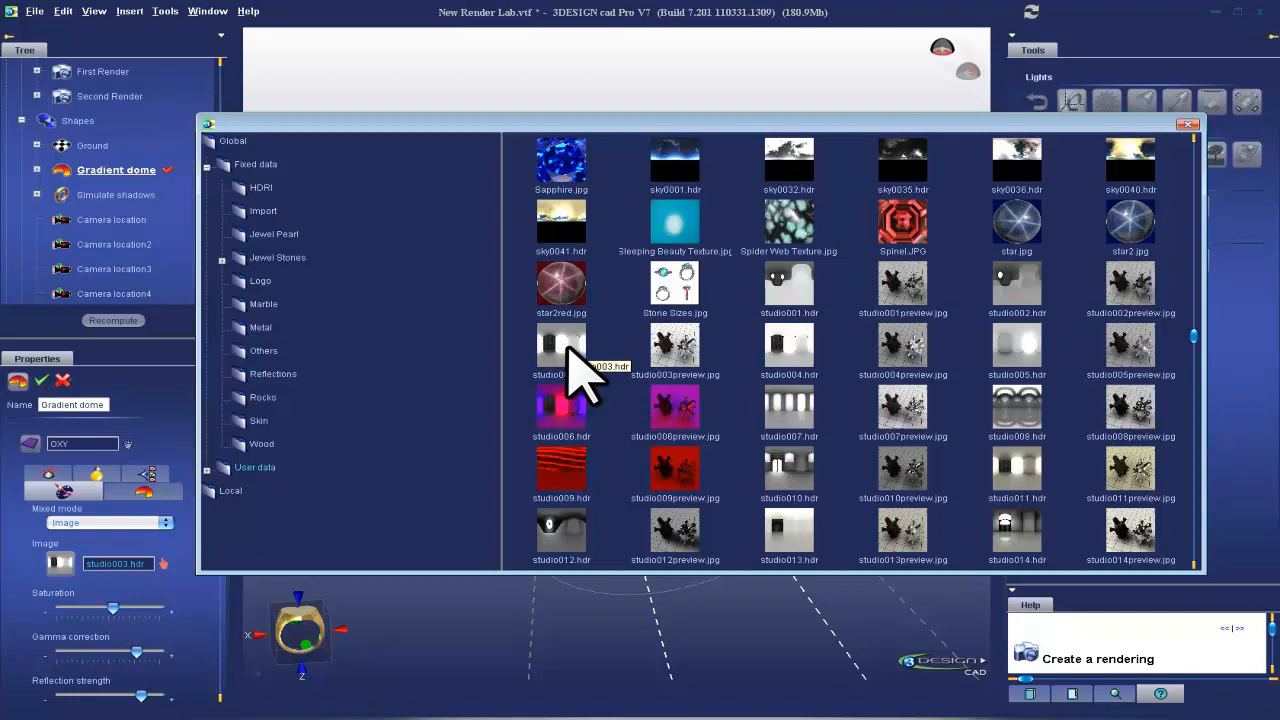
{"action": "mouse_move", "coordinate": [358, 388]}
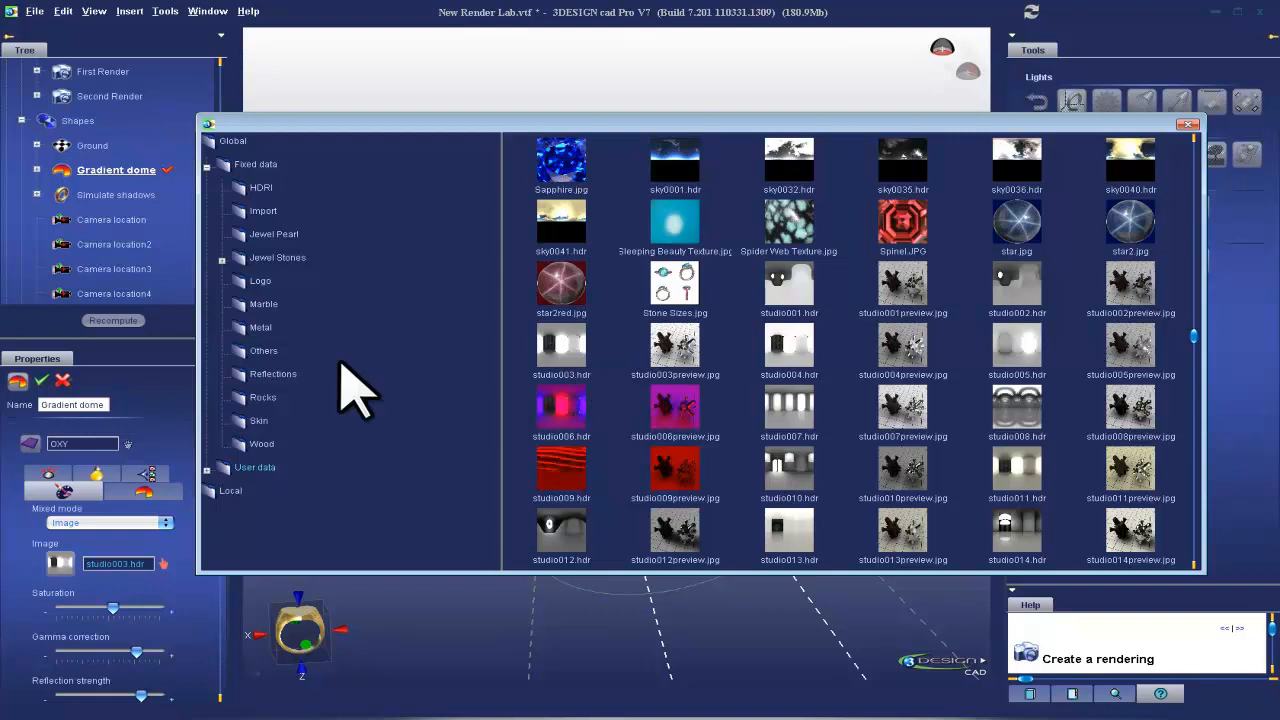
{"action": "mouse_move", "coordinate": [561, 360]}
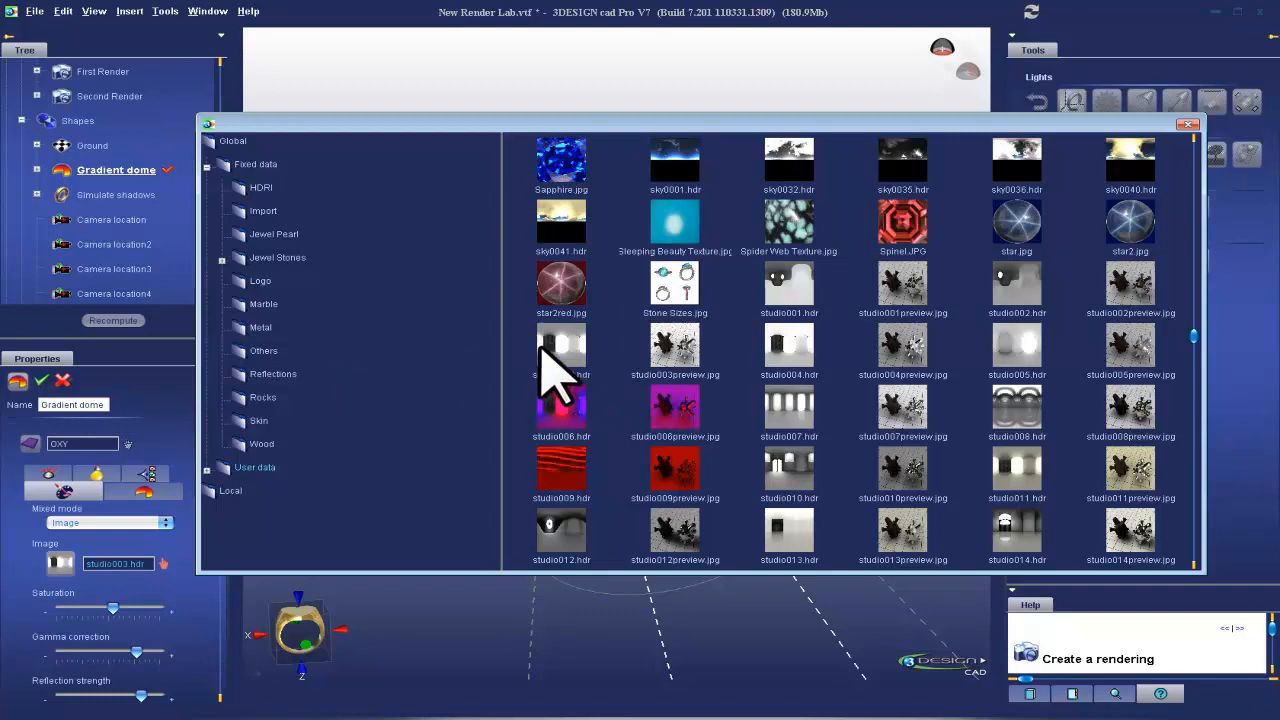
{"action": "mouse_move", "coordinate": [1210, 180]}
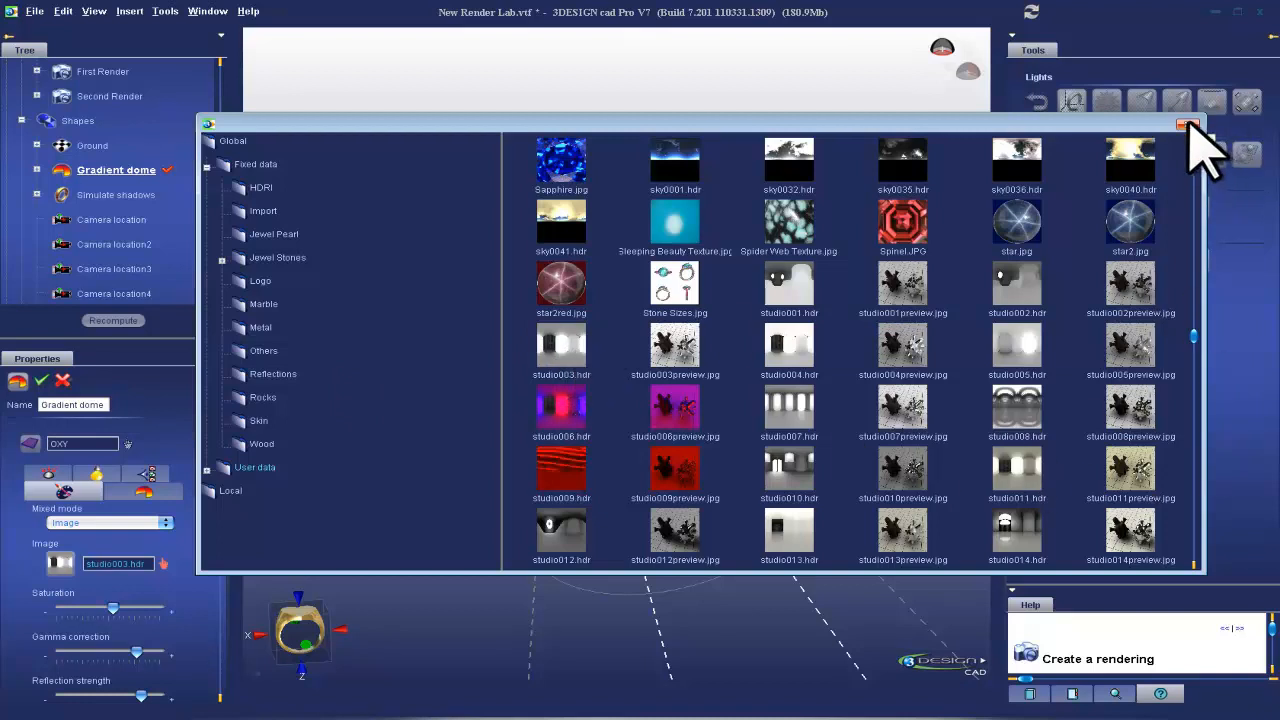
Close the image library and display First Render, the ring on white
{"action": "left_click", "coordinate": [1188, 126]}
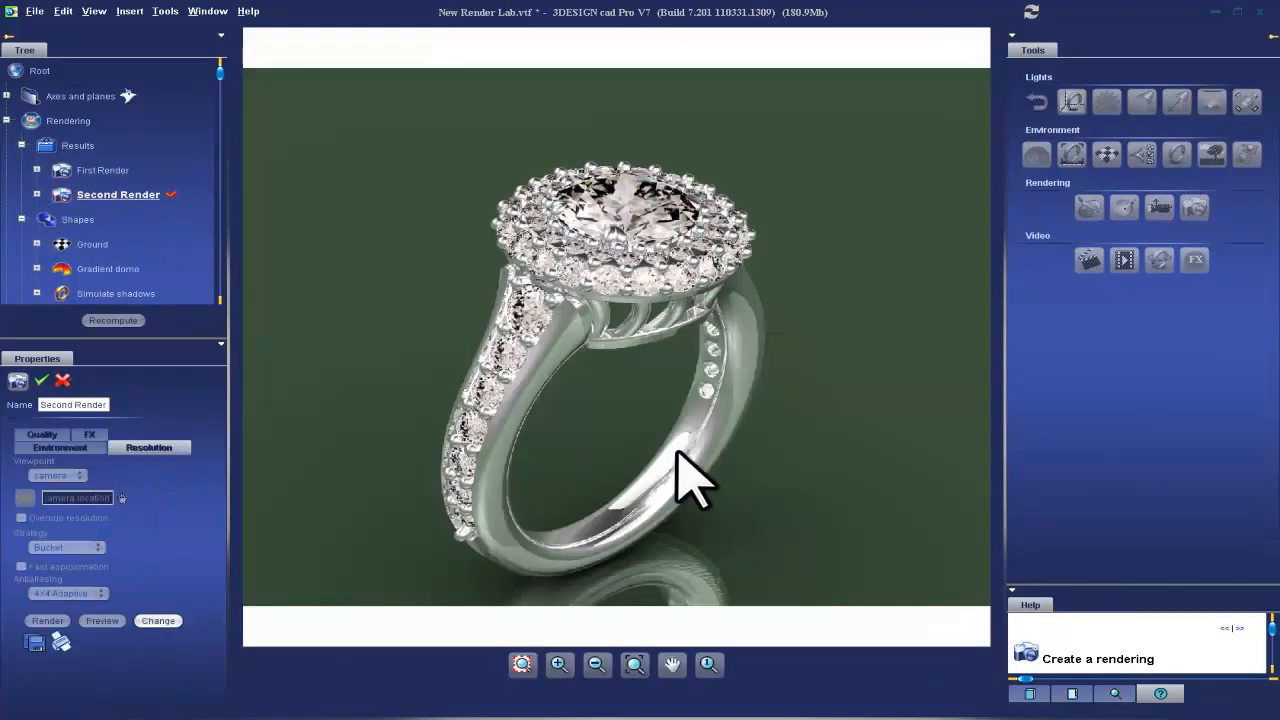
{"action": "mouse_move", "coordinate": [660, 345]}
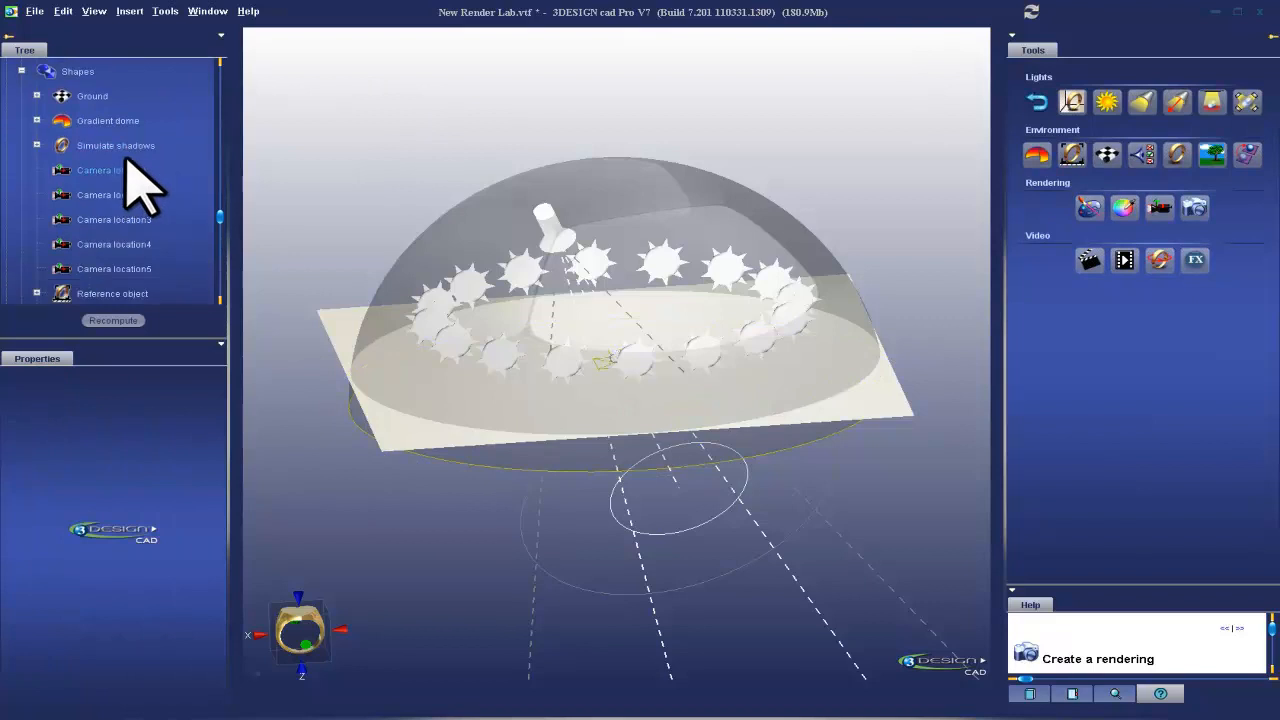
{"action": "double_click", "coordinate": [115, 145]}
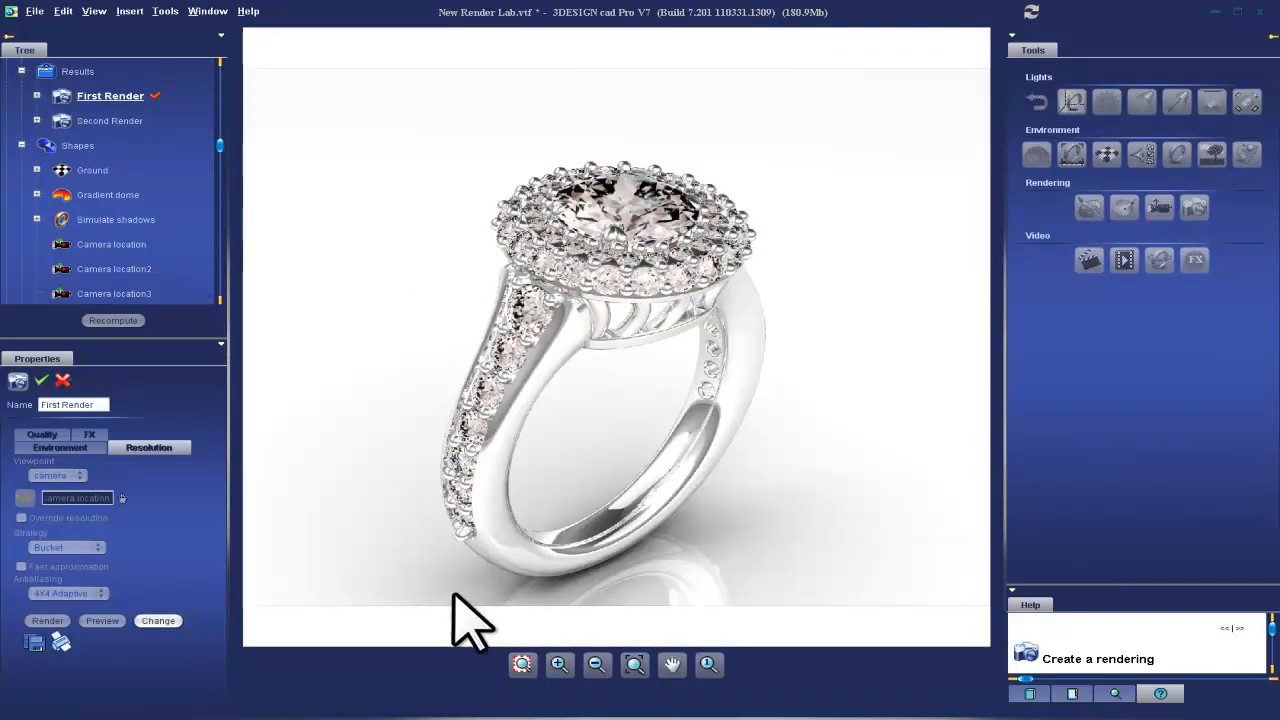
{"action": "mouse_move", "coordinate": [620, 470]}
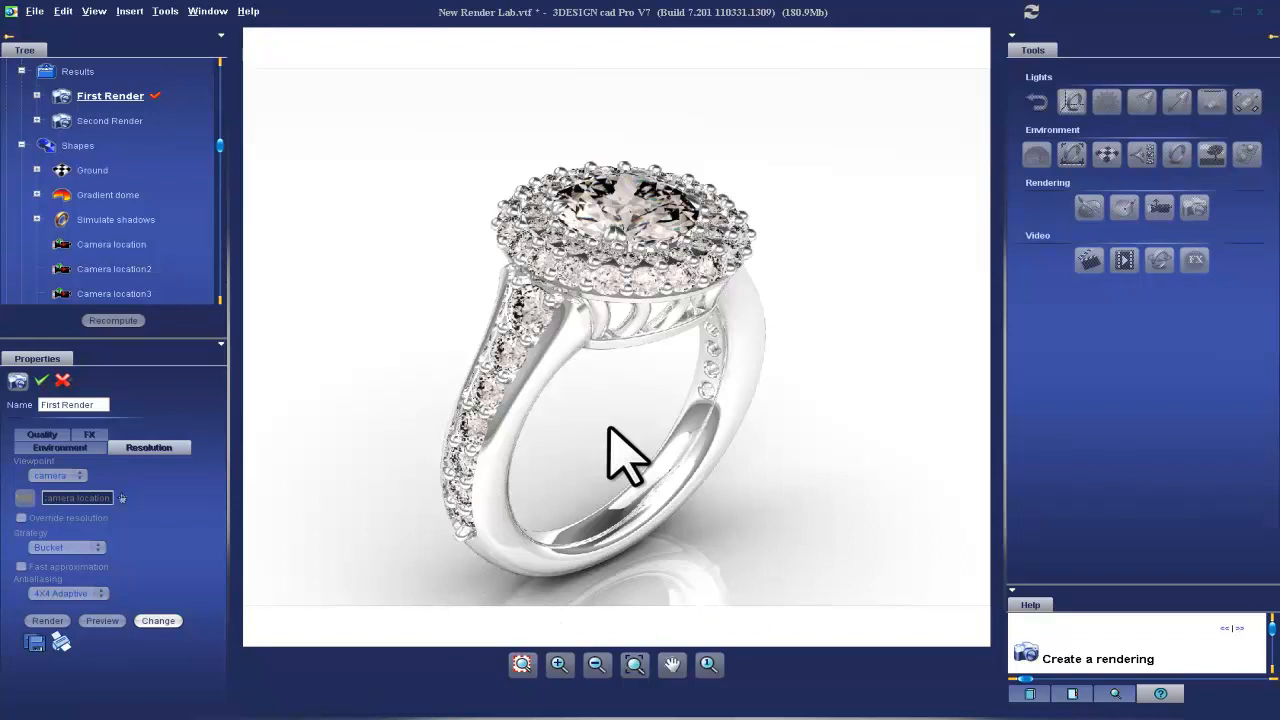
{"action": "mouse_move", "coordinate": [445, 545]}
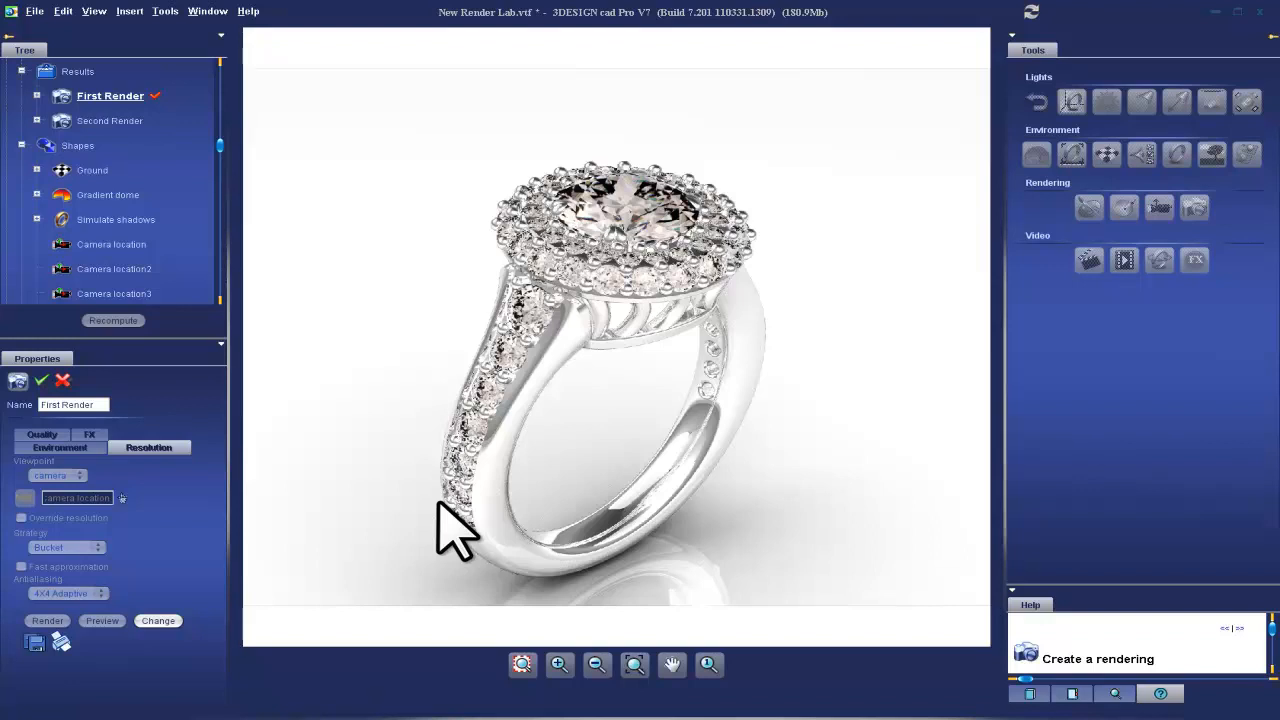
{"action": "mouse_move", "coordinate": [440, 575]}
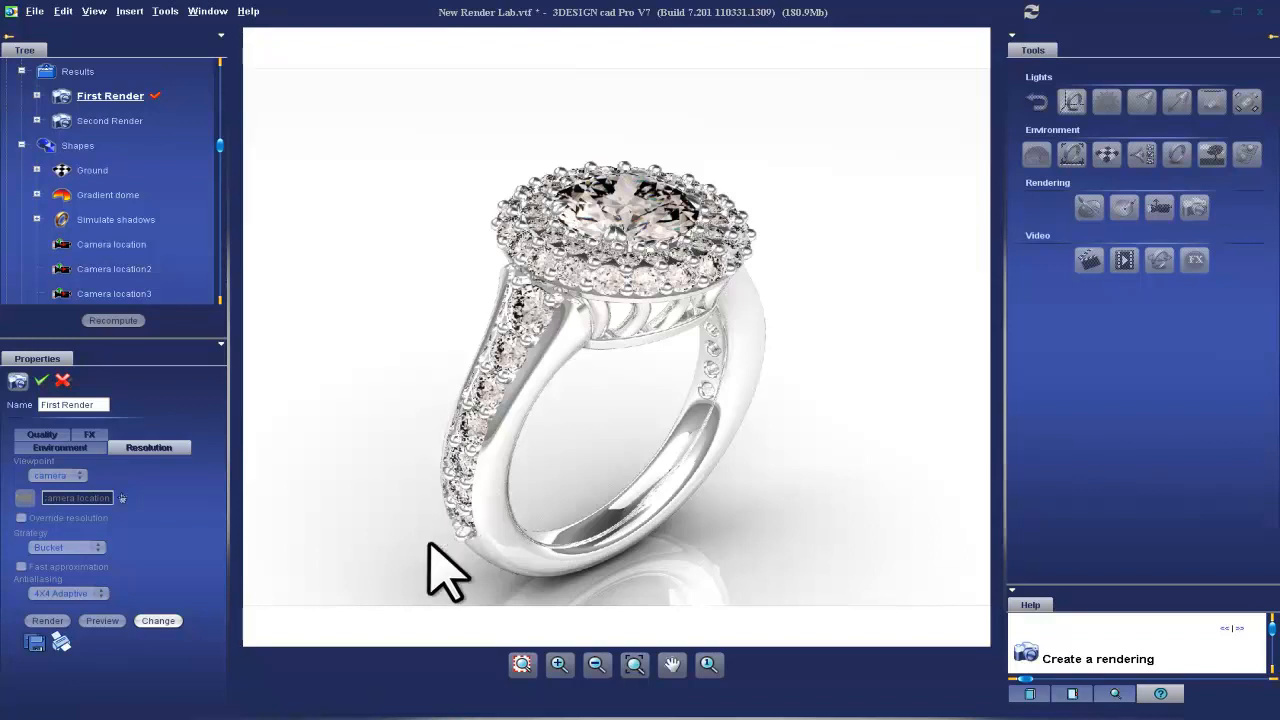
{"action": "scroll", "scroll_direction": "down", "scroll_amount": 3}
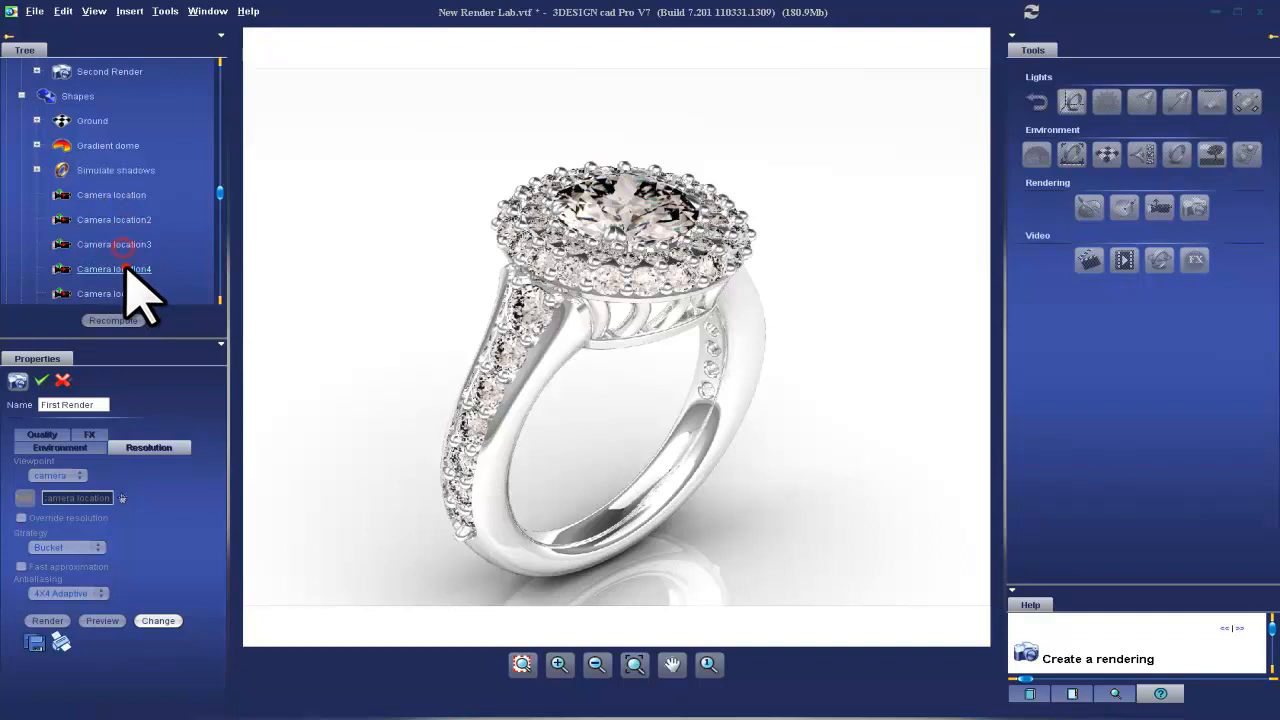
{"action": "scroll", "scroll_direction": "down", "scroll_amount": 3}
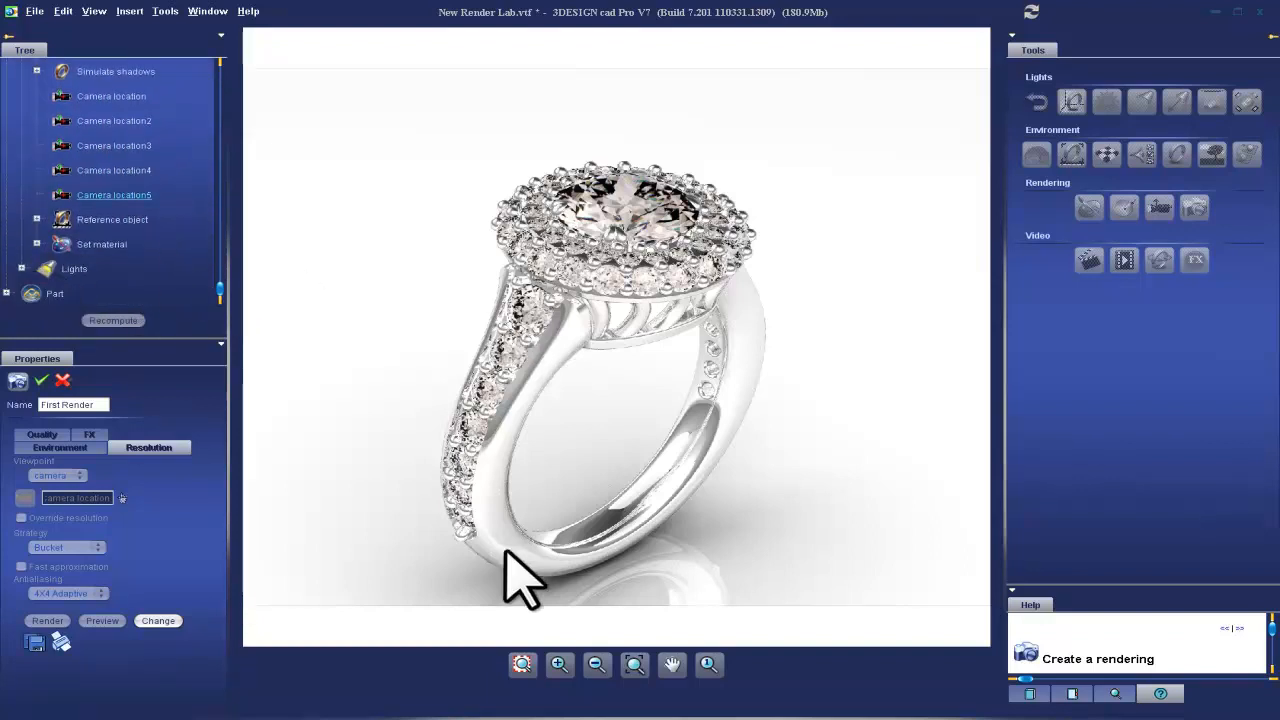
Select the Front light, orbit to inspect its position, then deselect it
{"action": "left_click", "coordinate": [74, 268]}
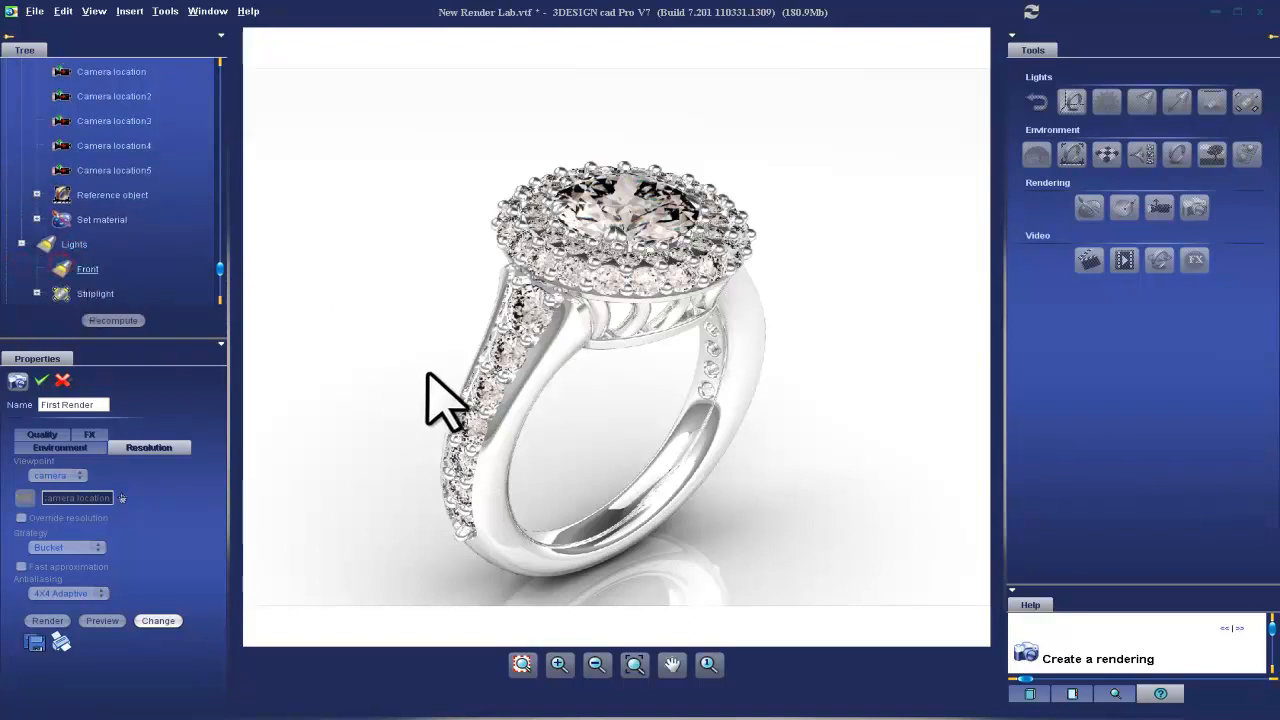
{"action": "left_click", "coordinate": [87, 268]}
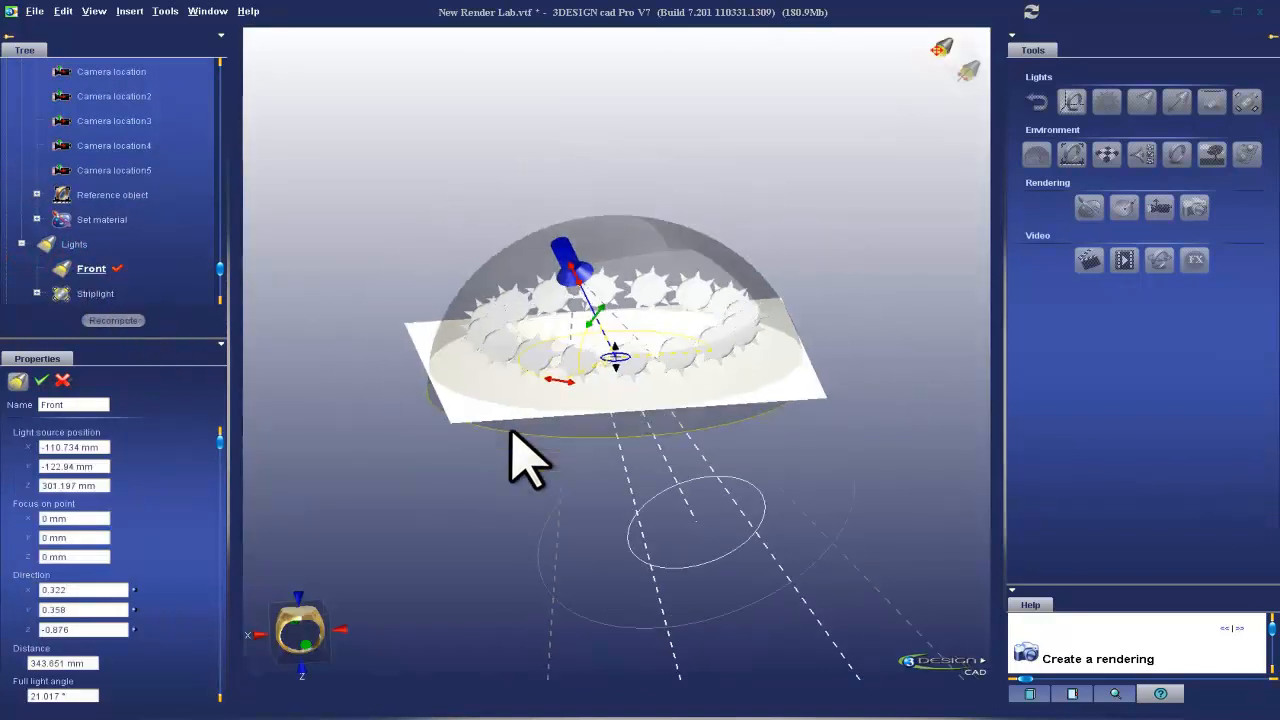
{"action": "left_click_drag", "start_coordinate": [530, 460], "coordinate": [640, 390]}
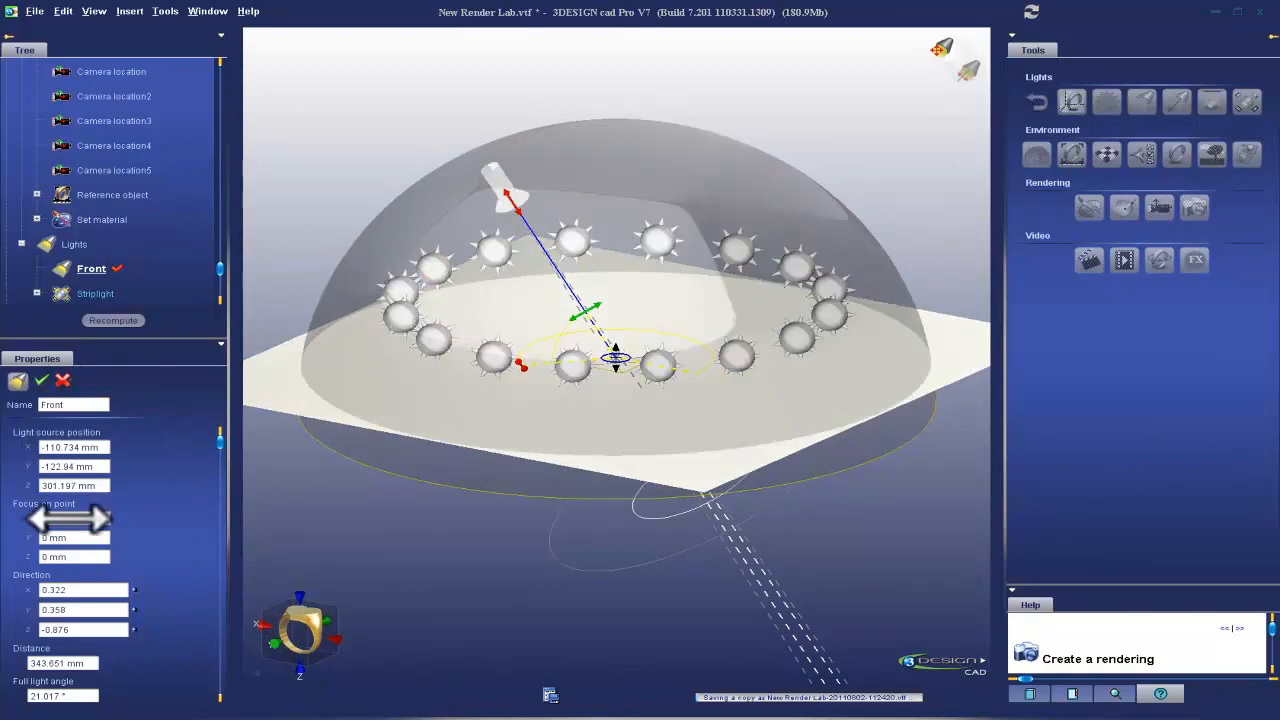
{"action": "left_click", "coordinate": [96, 293]}
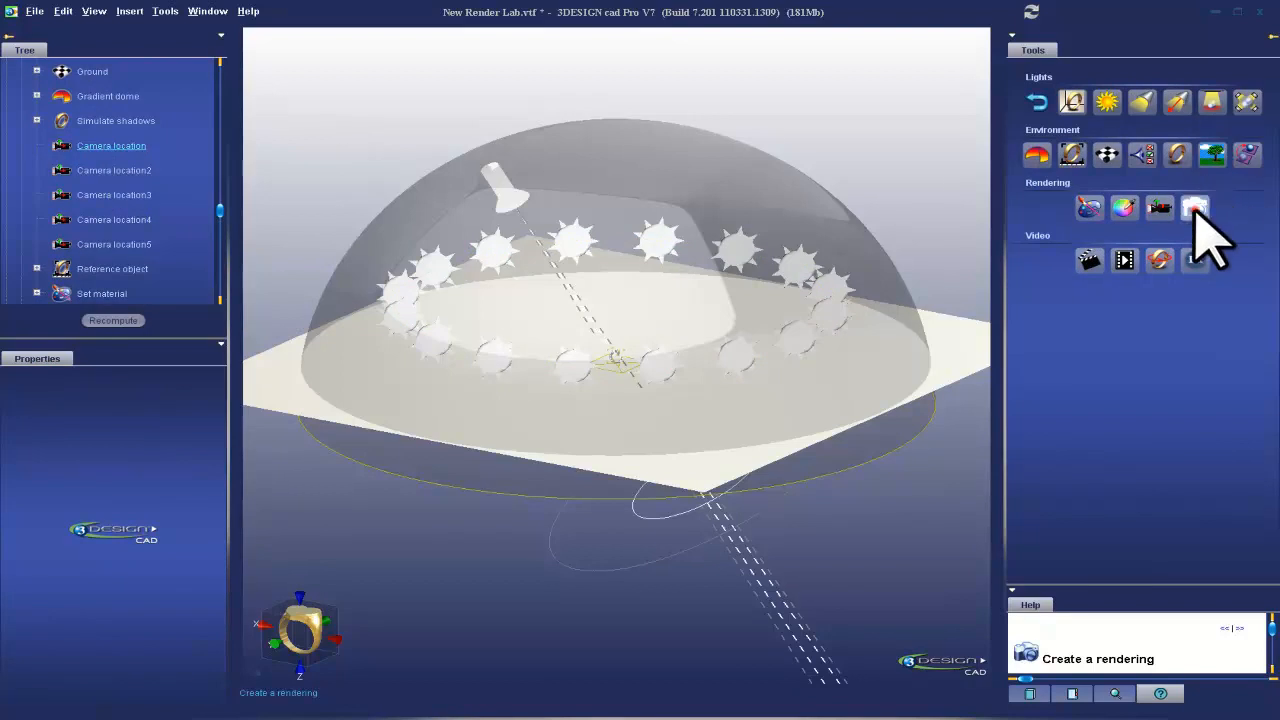
Start a new rendering of the ring from the camera location
{"action": "left_click", "coordinate": [1194, 207]}
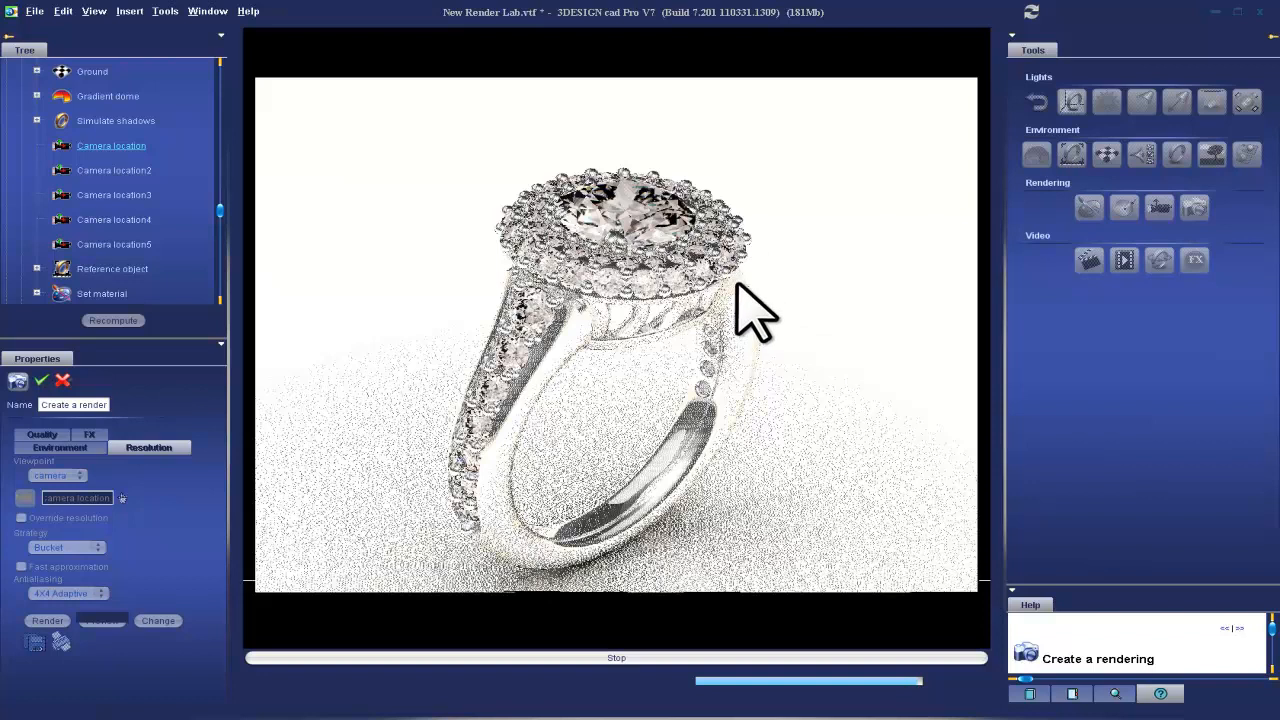
{"action": "mouse_move", "coordinate": [705, 480]}
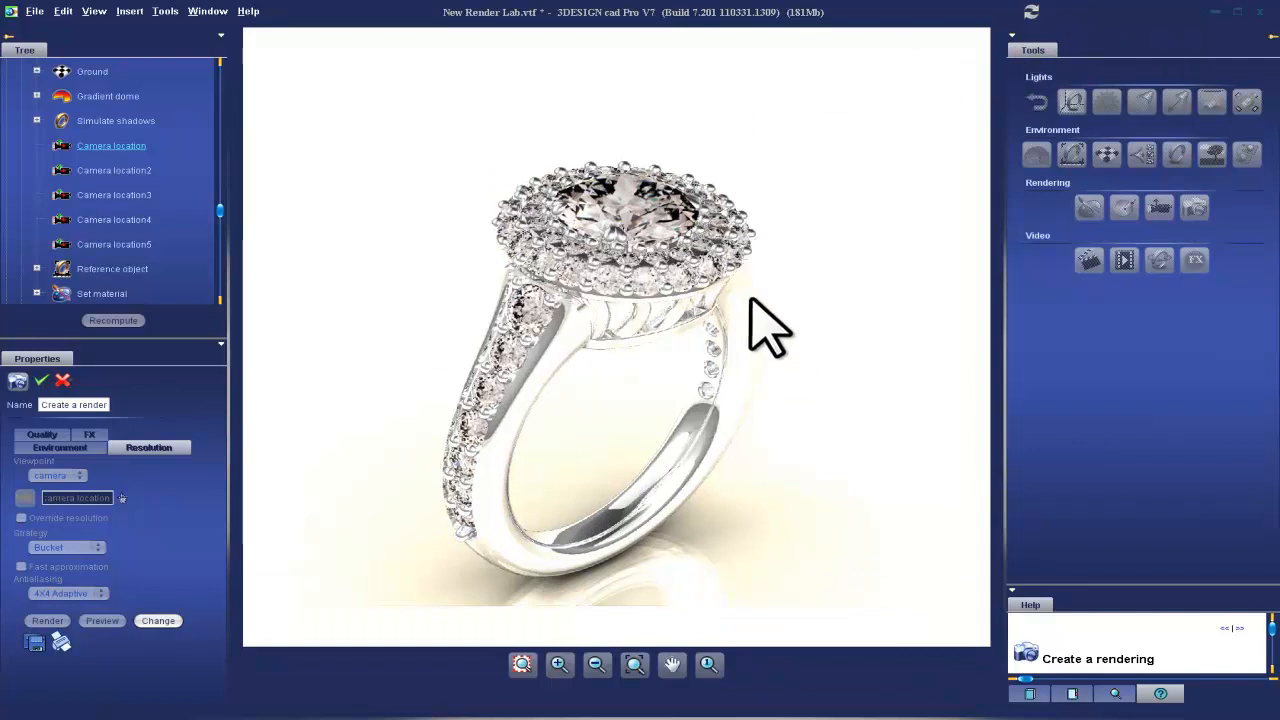
{"action": "mouse_move", "coordinate": [415, 375]}
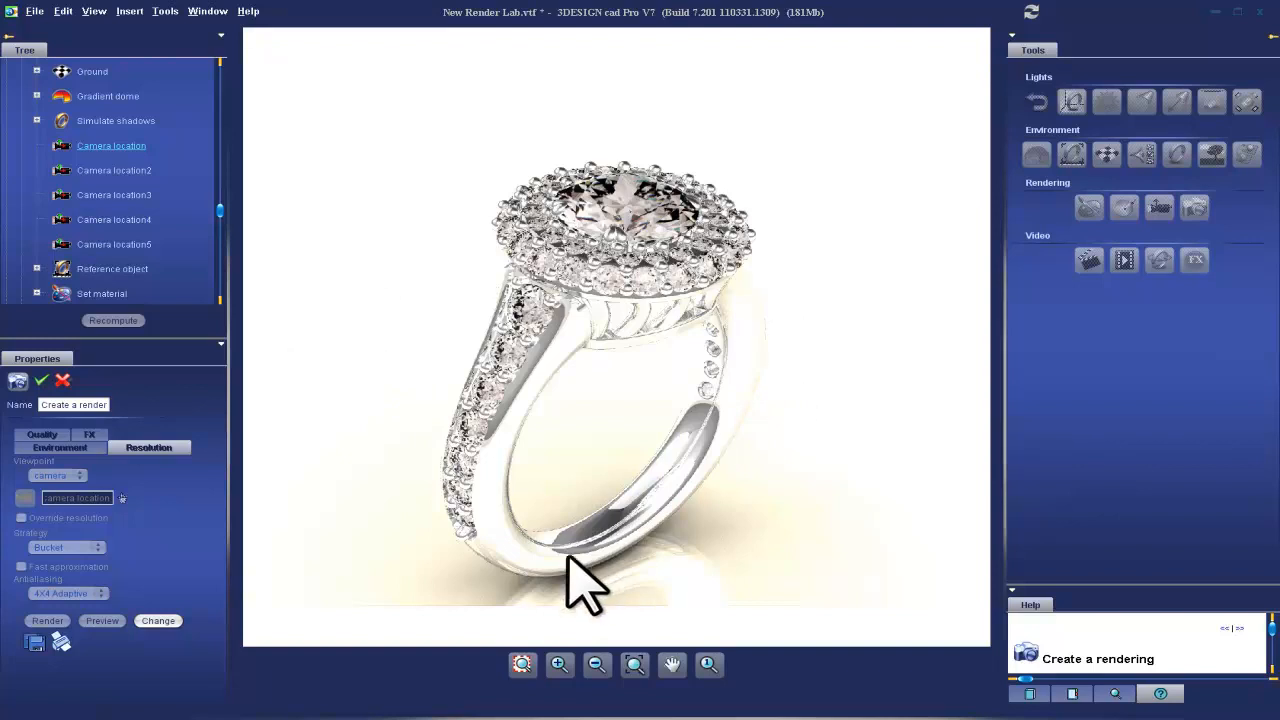
{"action": "mouse_move", "coordinate": [765, 360]}
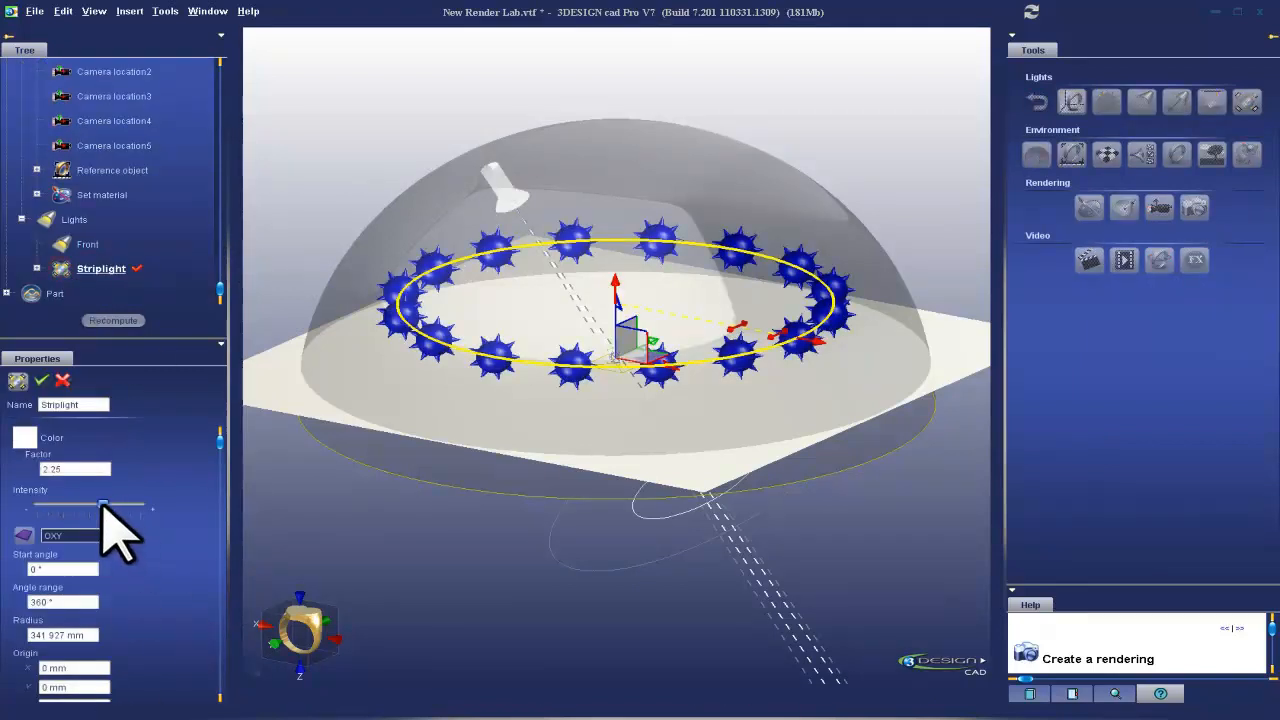
Lower the strip light's intensity and select the Front light to view its properties
{"action": "left_click_drag", "start_coordinate": [105, 505], "coordinate": [75, 505]}
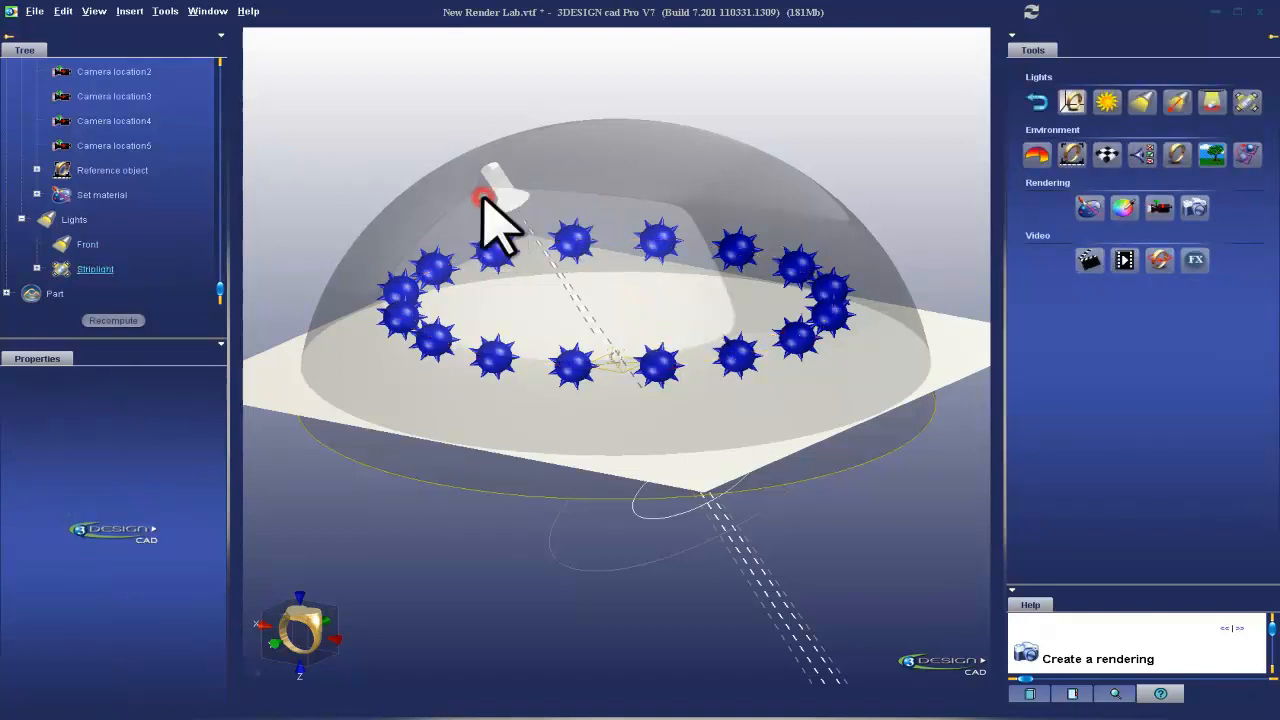
{"action": "left_click", "coordinate": [87, 244]}
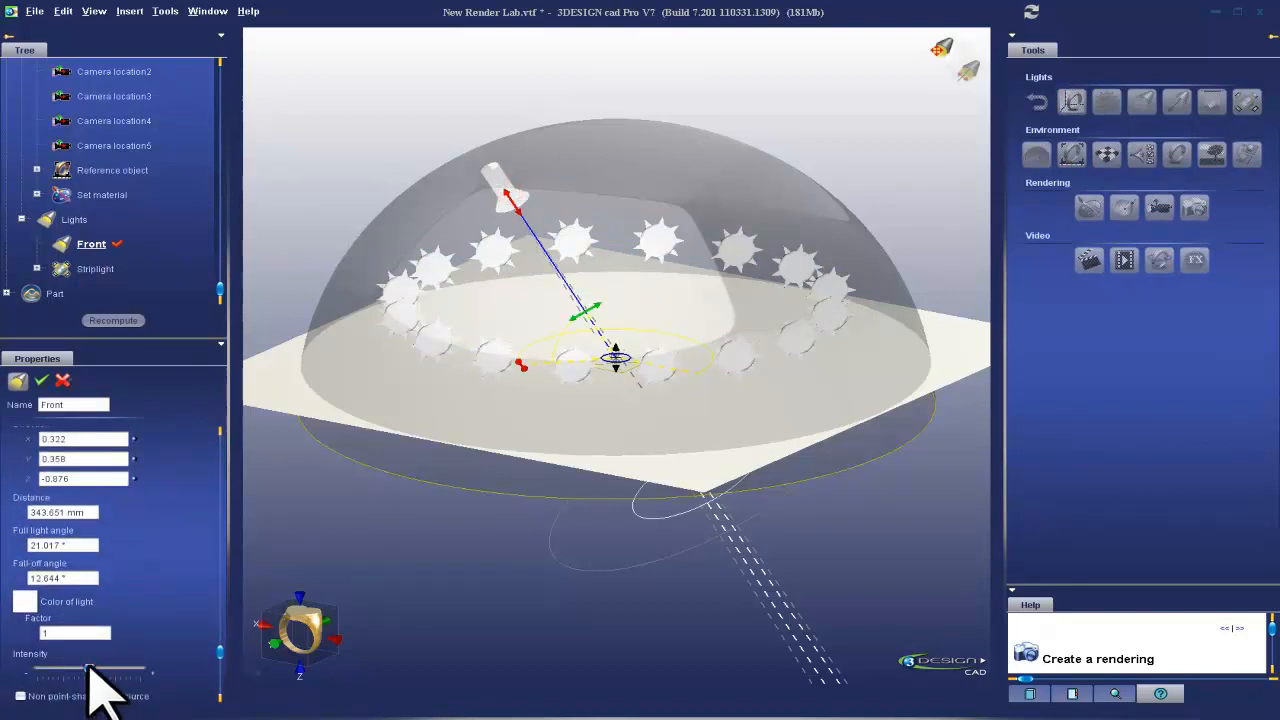
{"action": "mouse_move", "coordinate": [220, 180]}
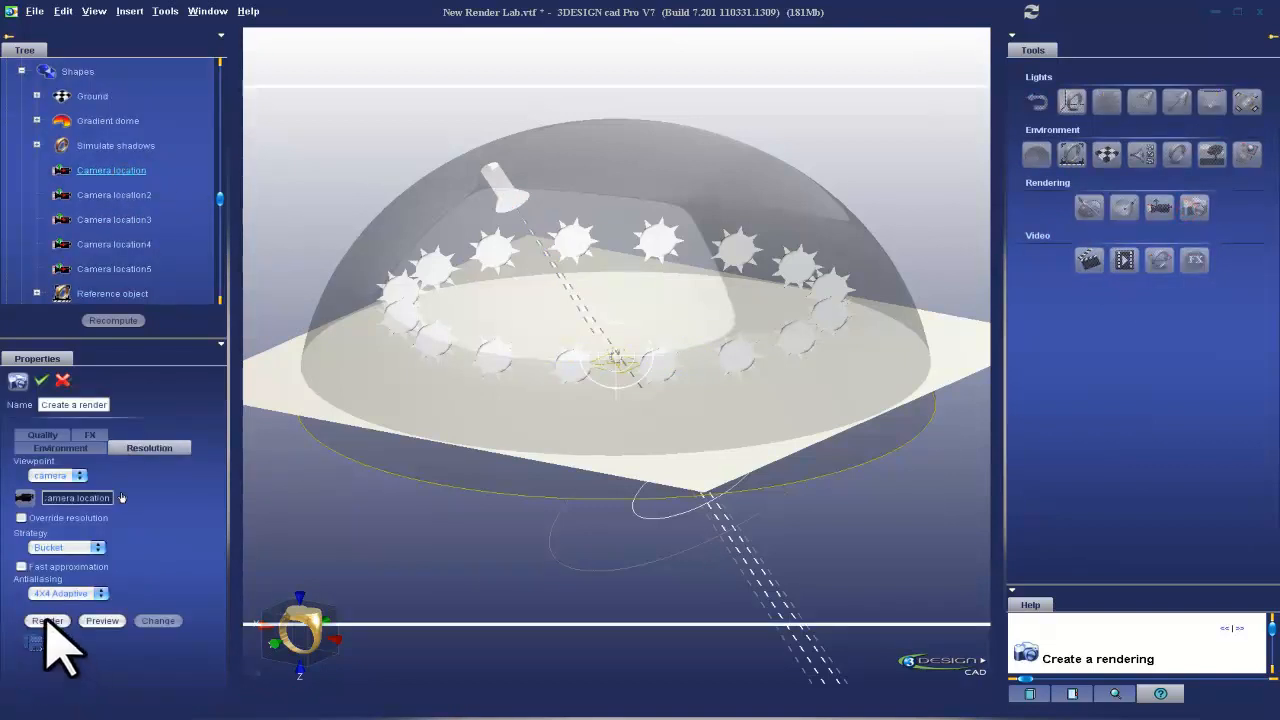
Start the full rendering of the ring on the cream backdrop
{"action": "left_click", "coordinate": [48, 620]}
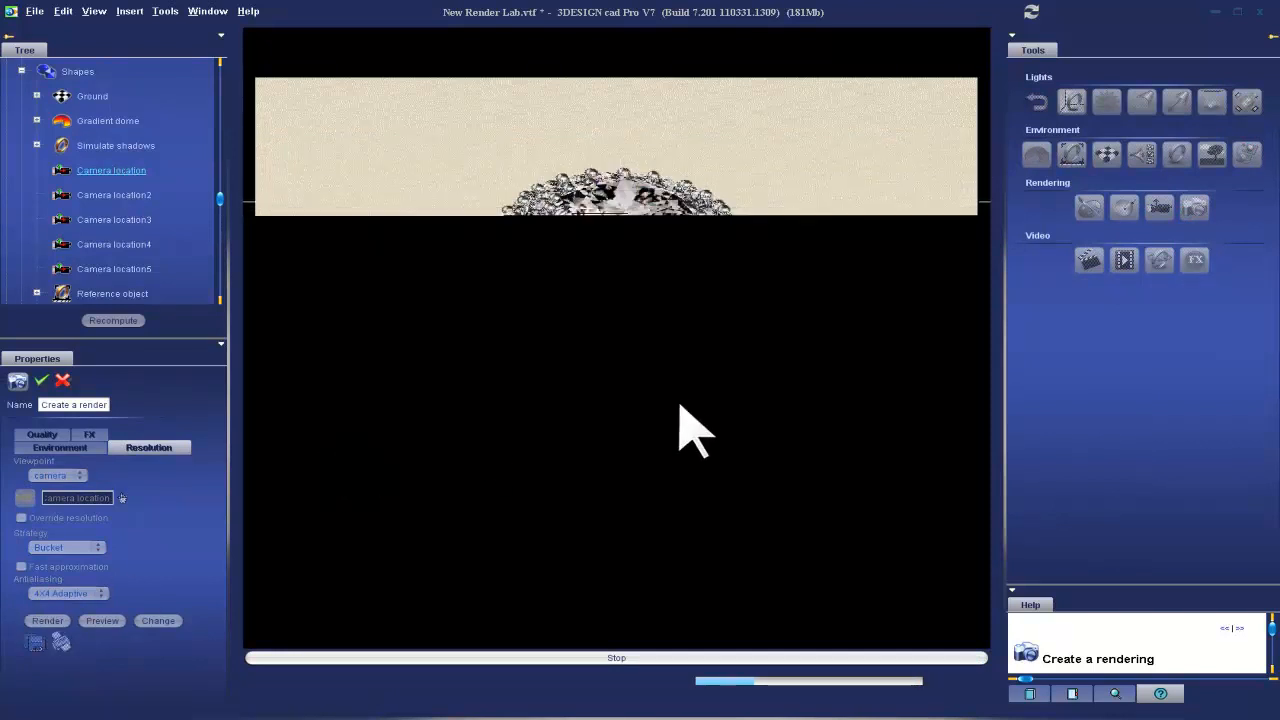
{"action": "mouse_move", "coordinate": [935, 510]}
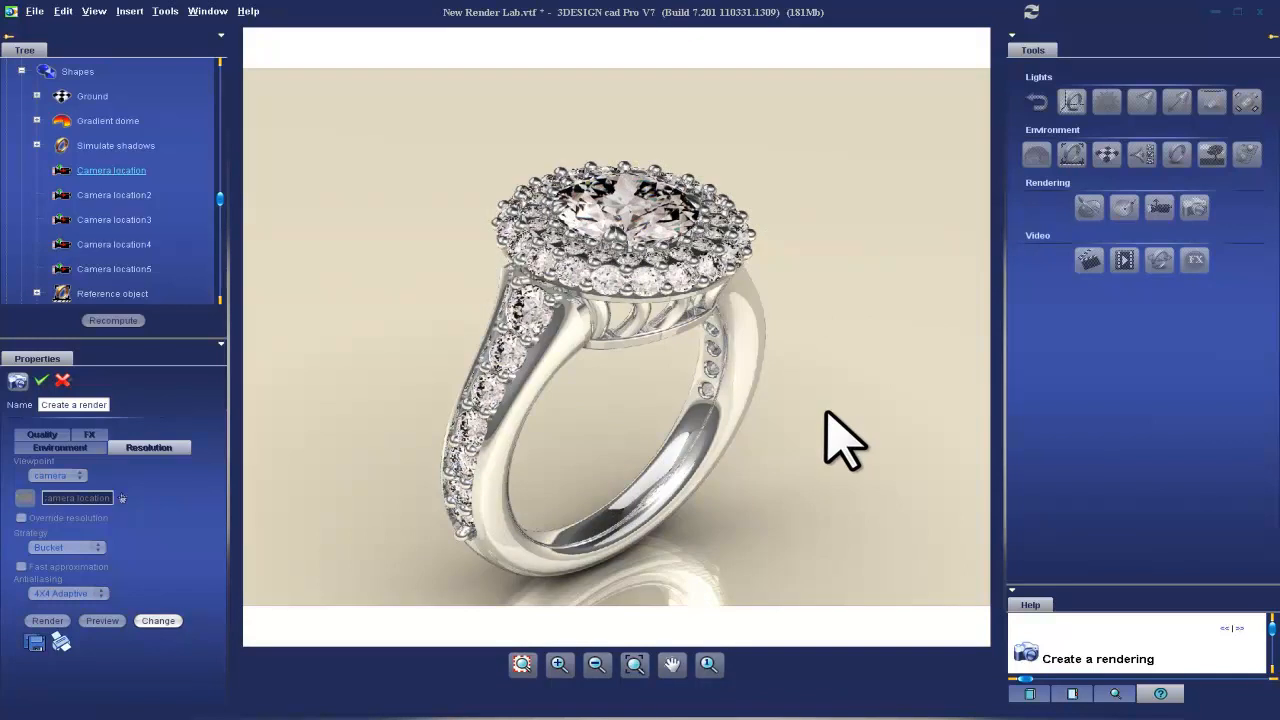
{"action": "mouse_move", "coordinate": [790, 390]}
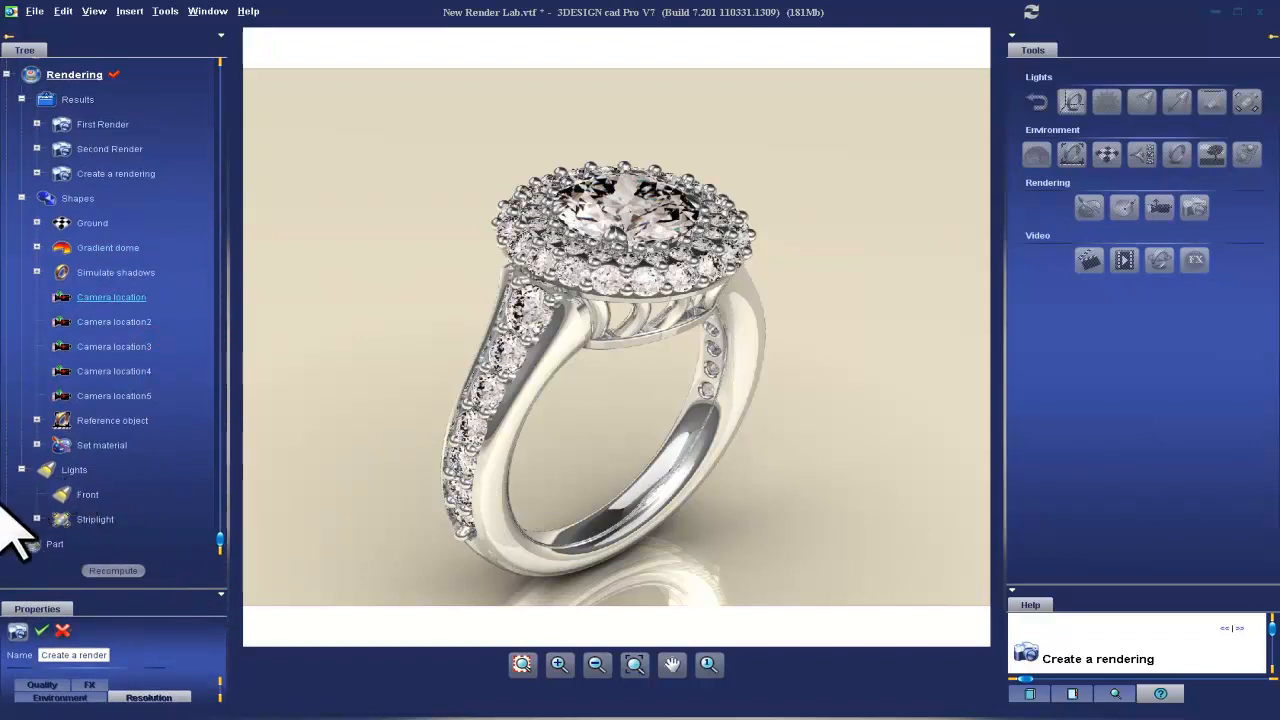
{"action": "mouse_move", "coordinate": [470, 430]}
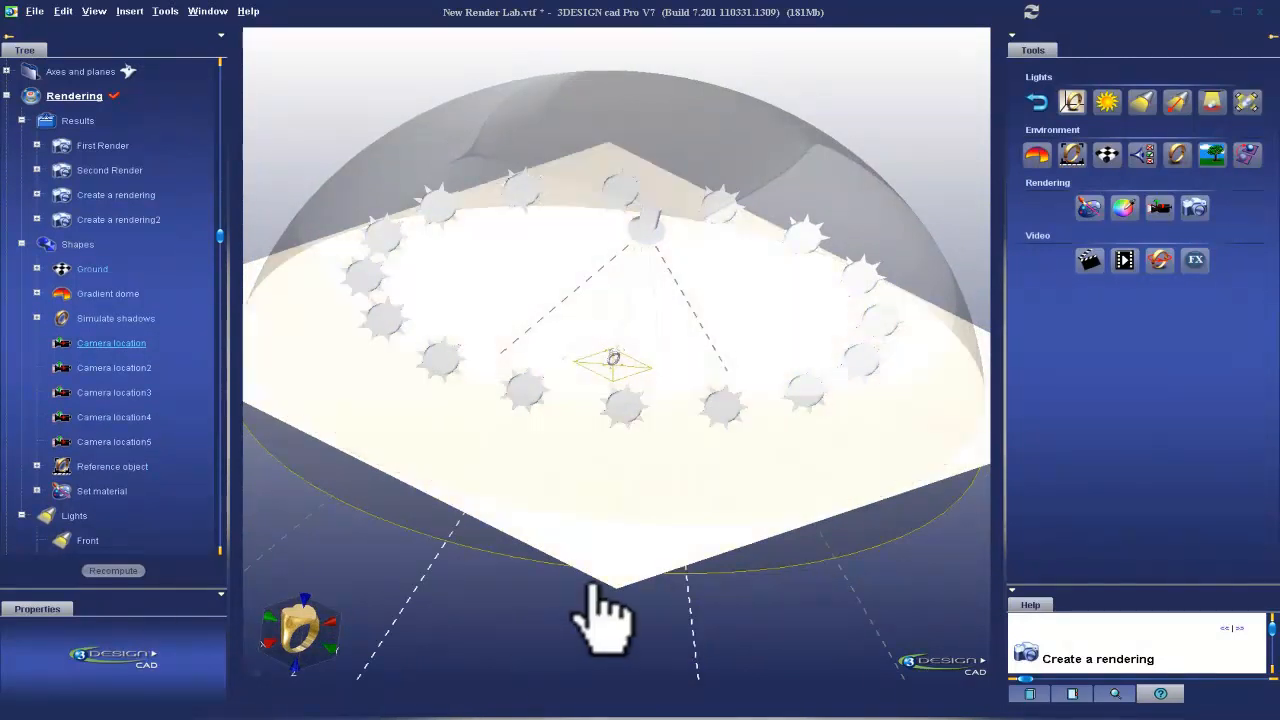
{"action": "mouse_move", "coordinate": [590, 590]}
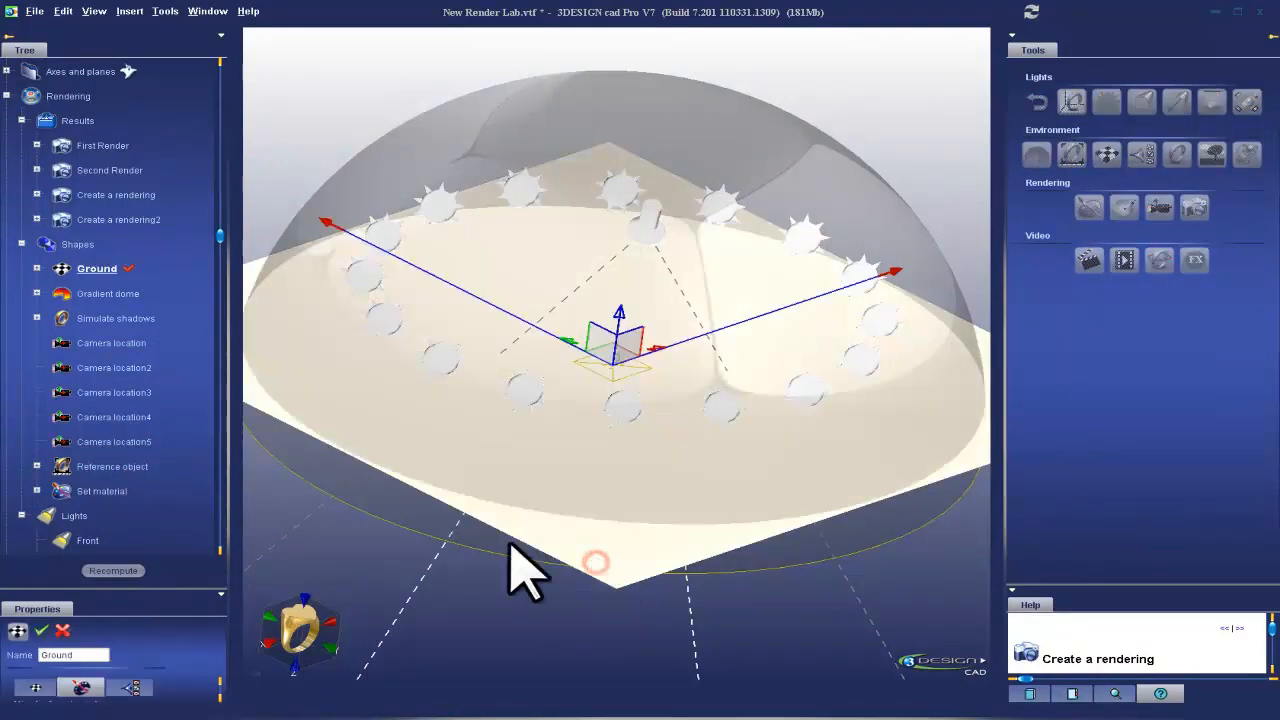
{"action": "mouse_move", "coordinate": [144, 583]}
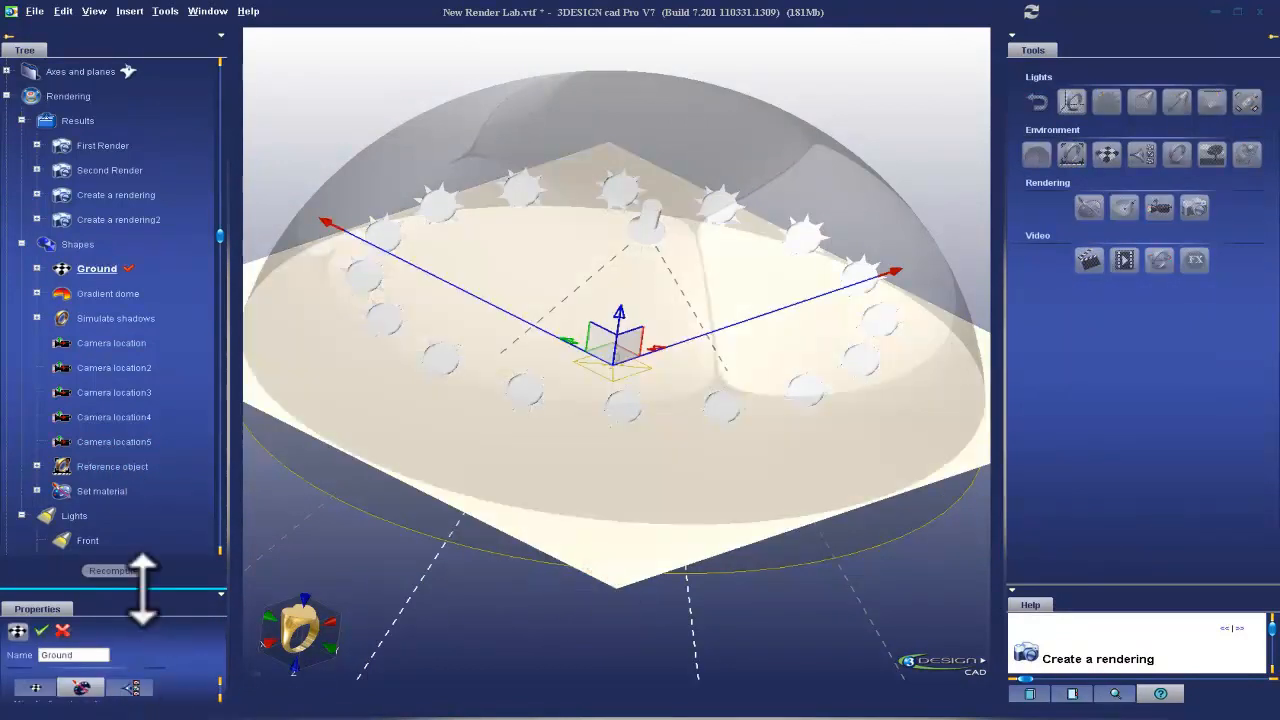
Enlarge the ground's Properties panel and browse its Culture pearl material tabs
{"action": "left_click", "coordinate": [131, 224]}
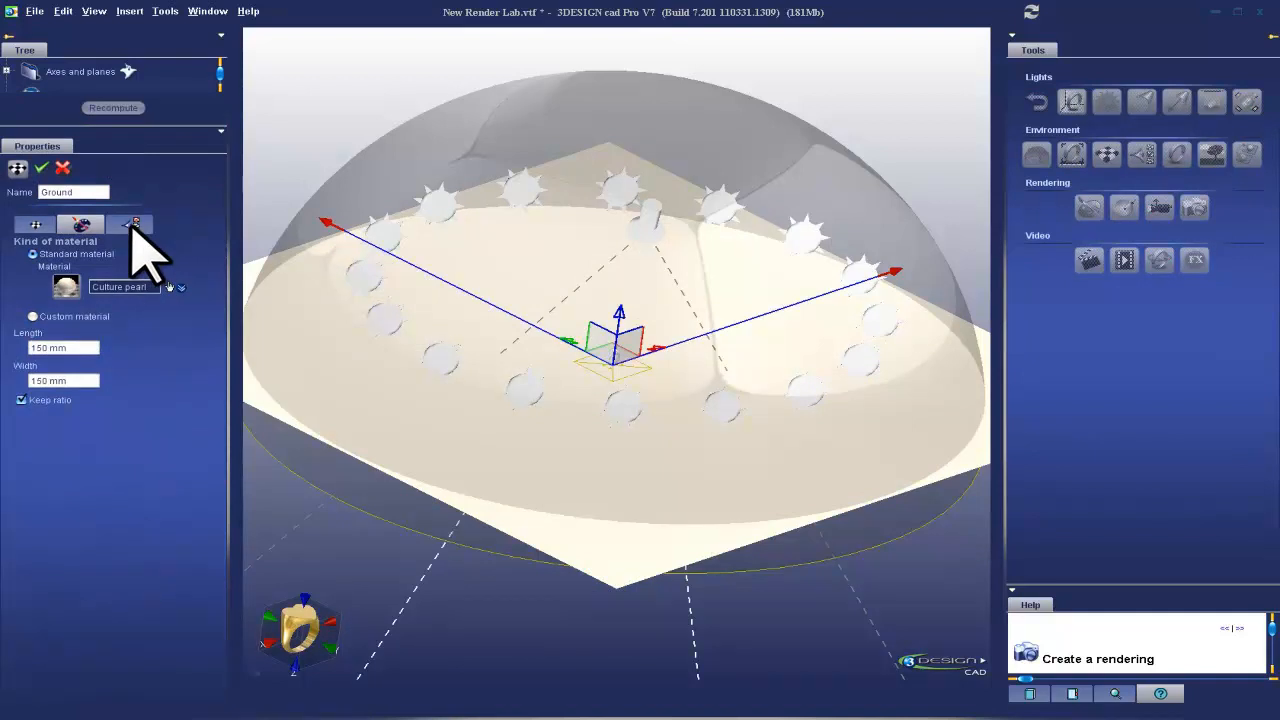
{"action": "left_click", "coordinate": [129, 224]}
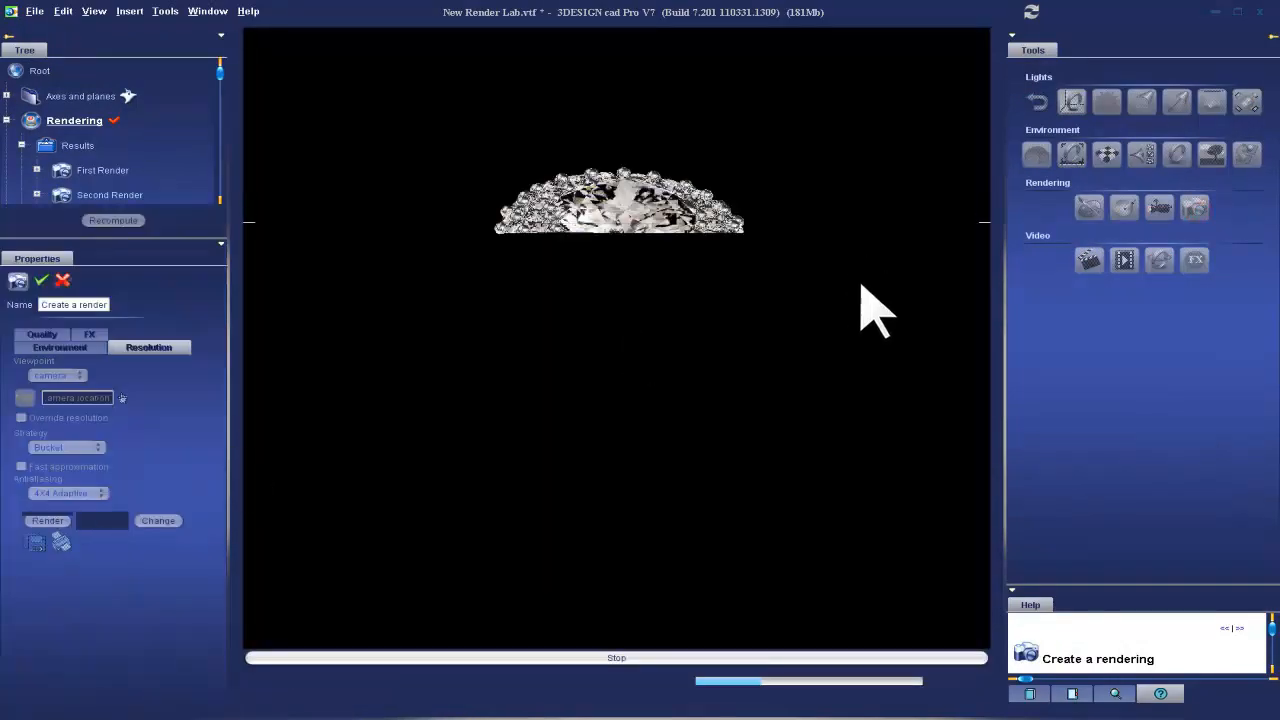
{"action": "mouse_move", "coordinate": [680, 538]}
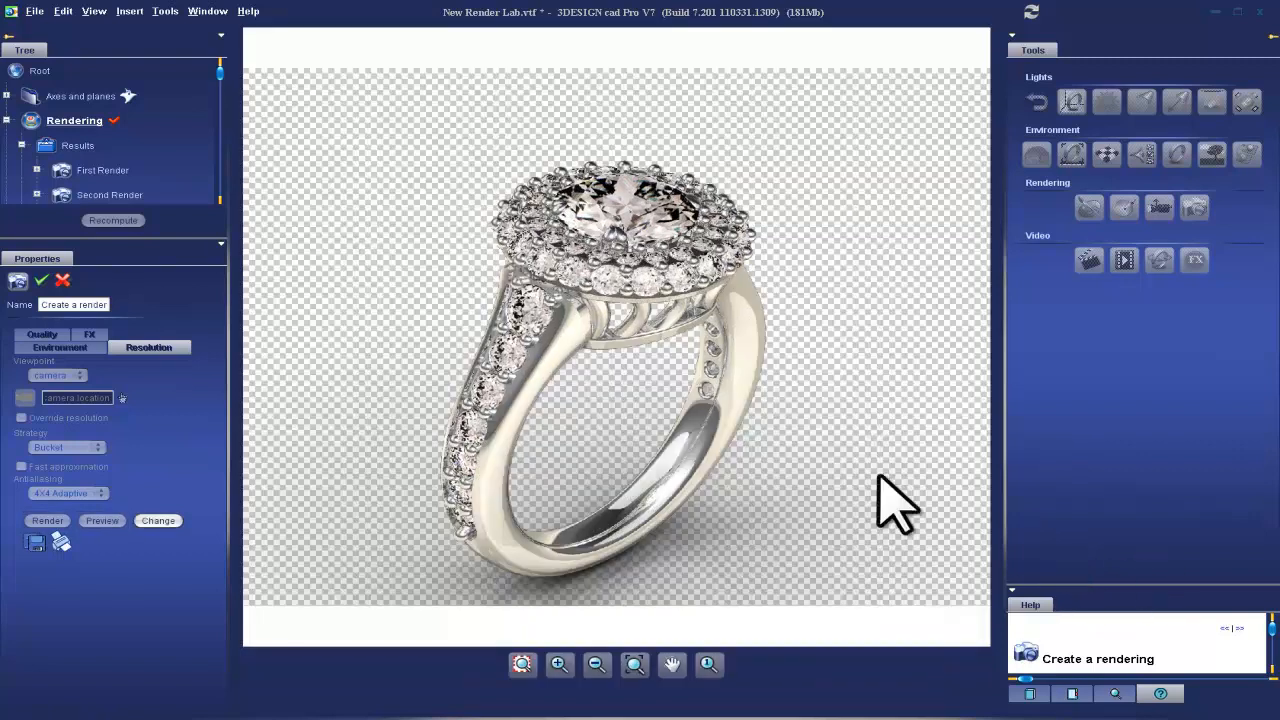
{"action": "mouse_move", "coordinate": [418, 328]}
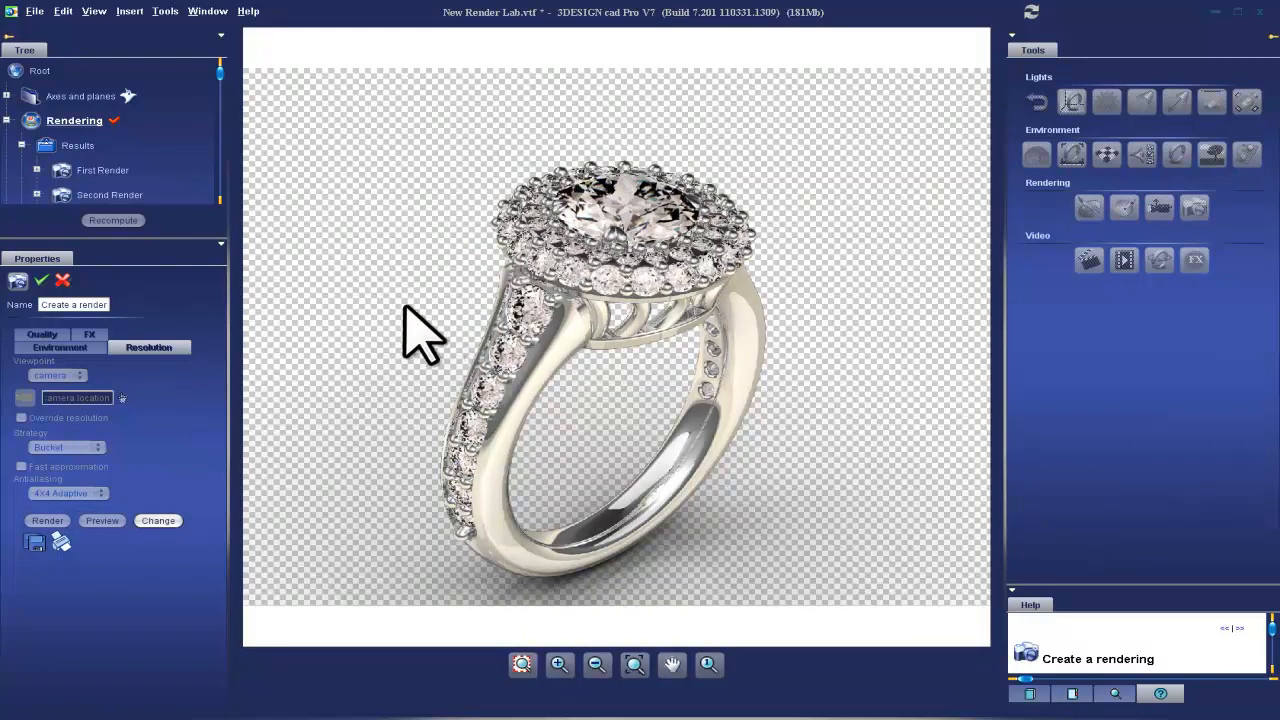
{"action": "mouse_move", "coordinate": [920, 480]}
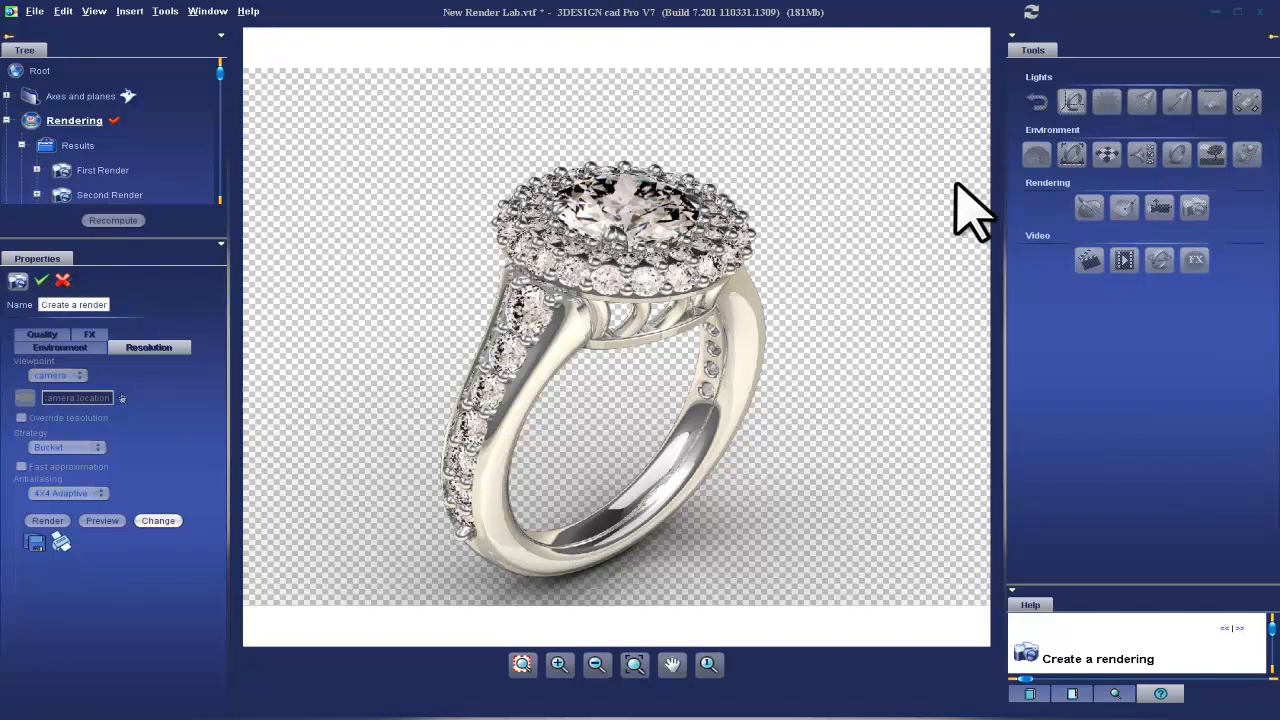
{"action": "mouse_move", "coordinate": [410, 160]}
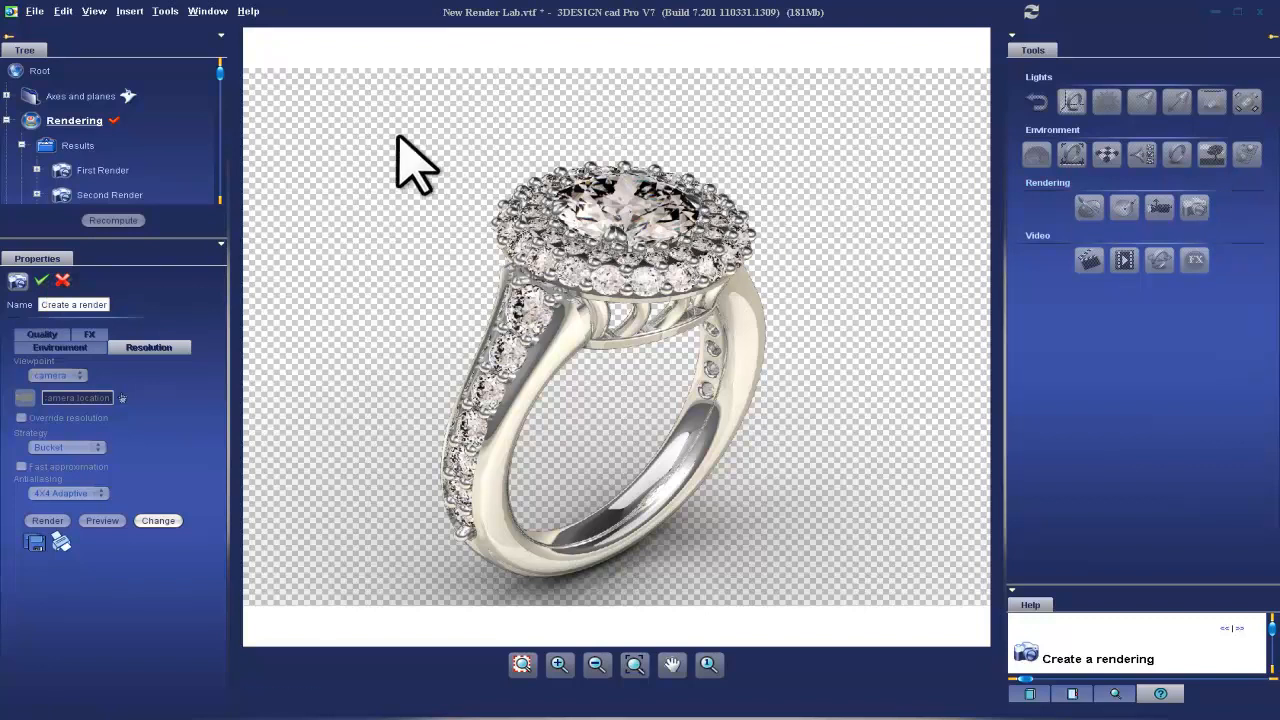
{"action": "mouse_move", "coordinate": [160, 310]}
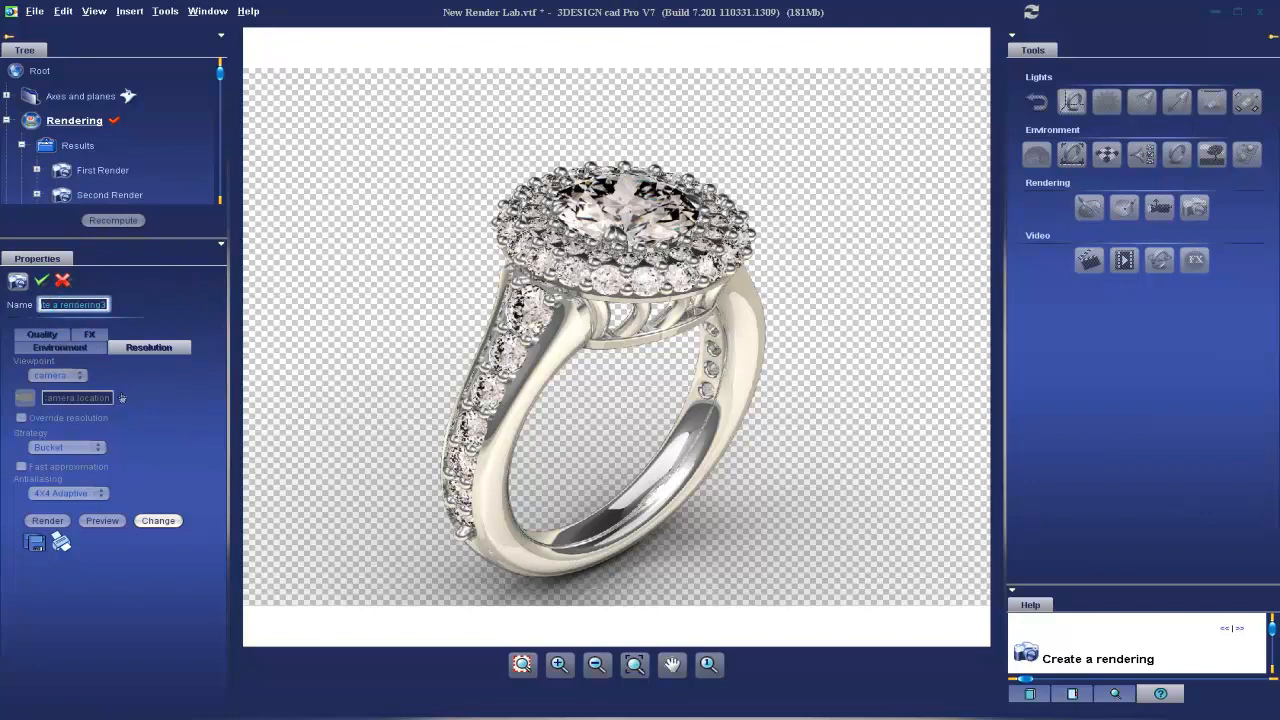
Name the finished transparent-background render 'Render Transparent'
{"action": "type", "text": "Re"}
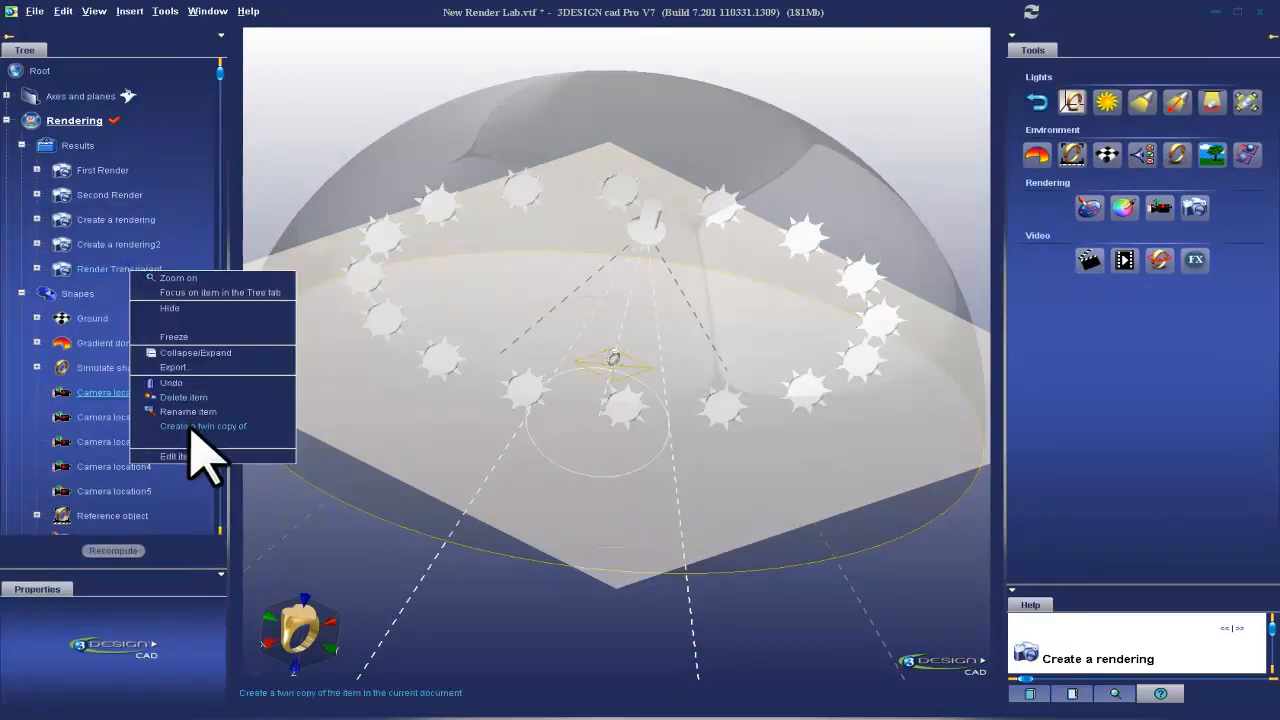
Export Render Transparent to the desktop as a PNG file
{"action": "left_click", "coordinate": [172, 367]}
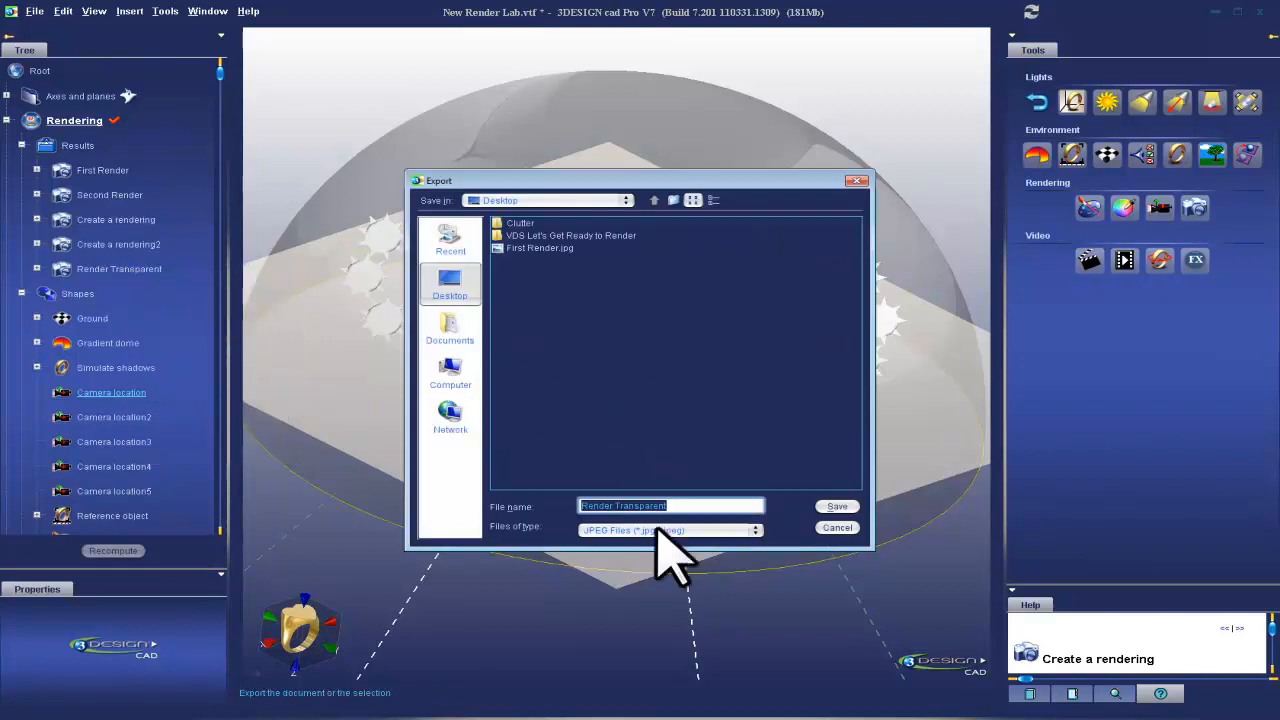
{"action": "left_click", "coordinate": [757, 530]}
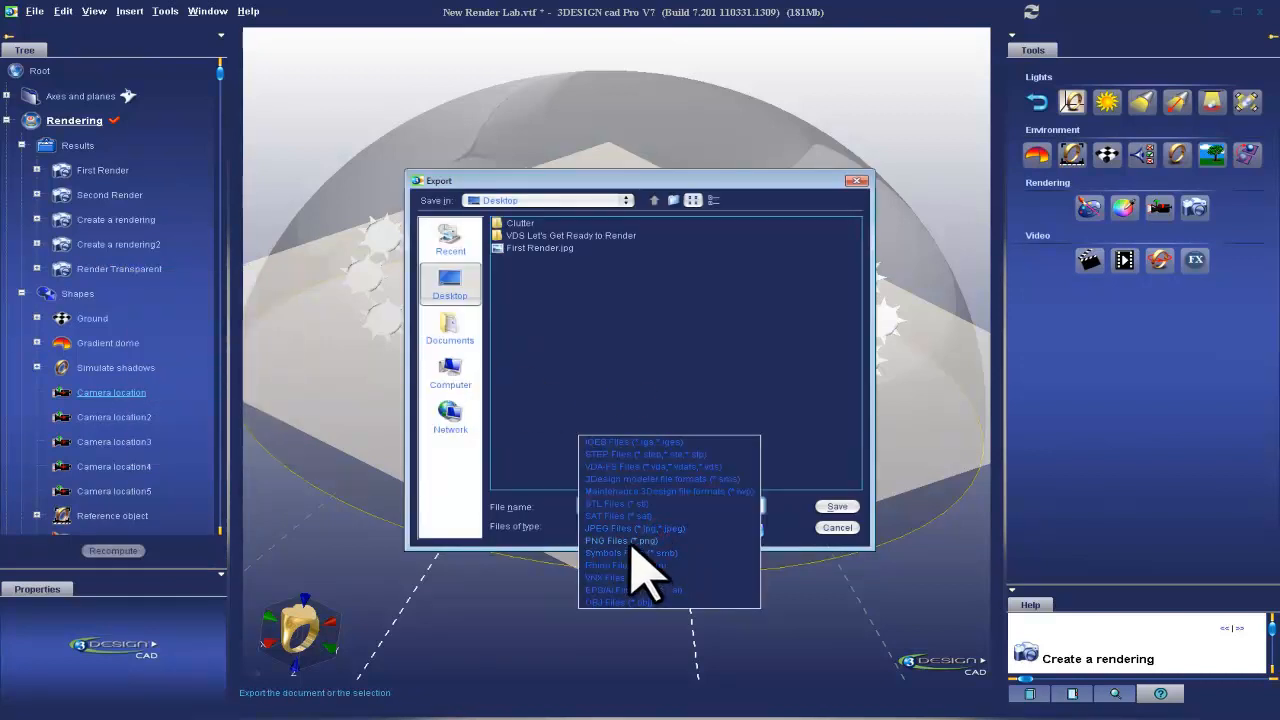
{"action": "left_click", "coordinate": [609, 540]}
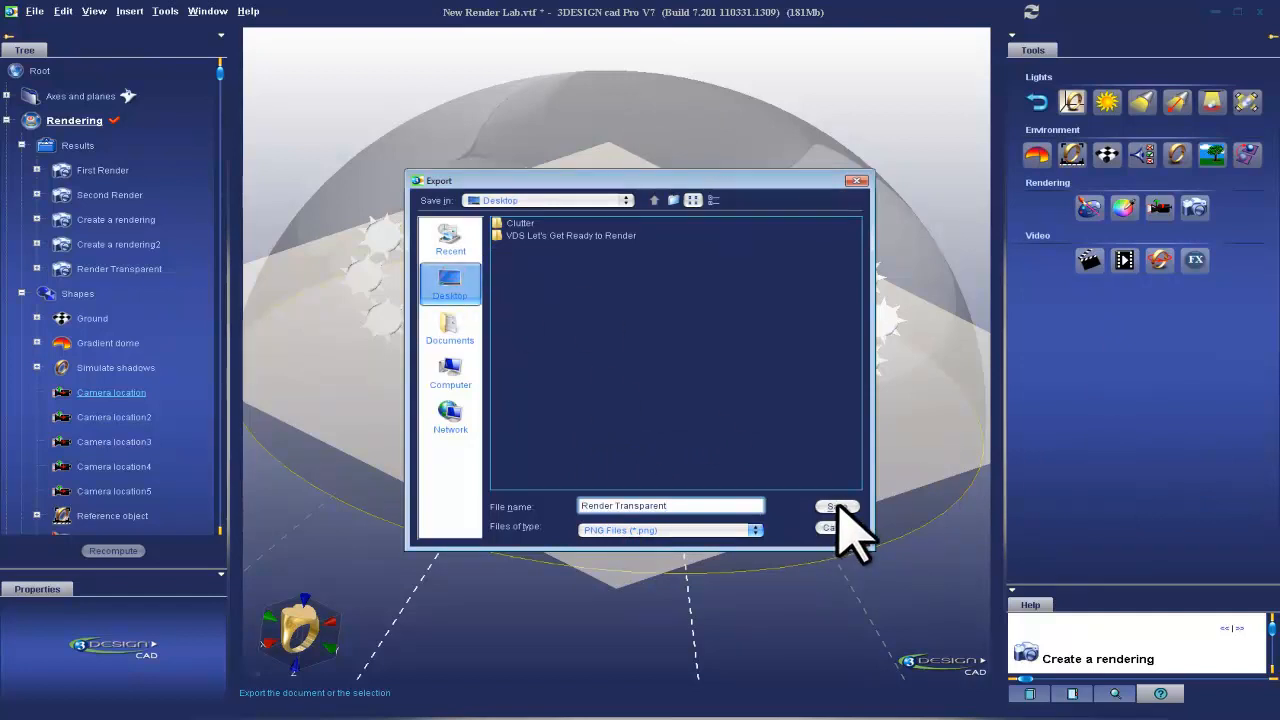
{"action": "left_click", "coordinate": [835, 506]}
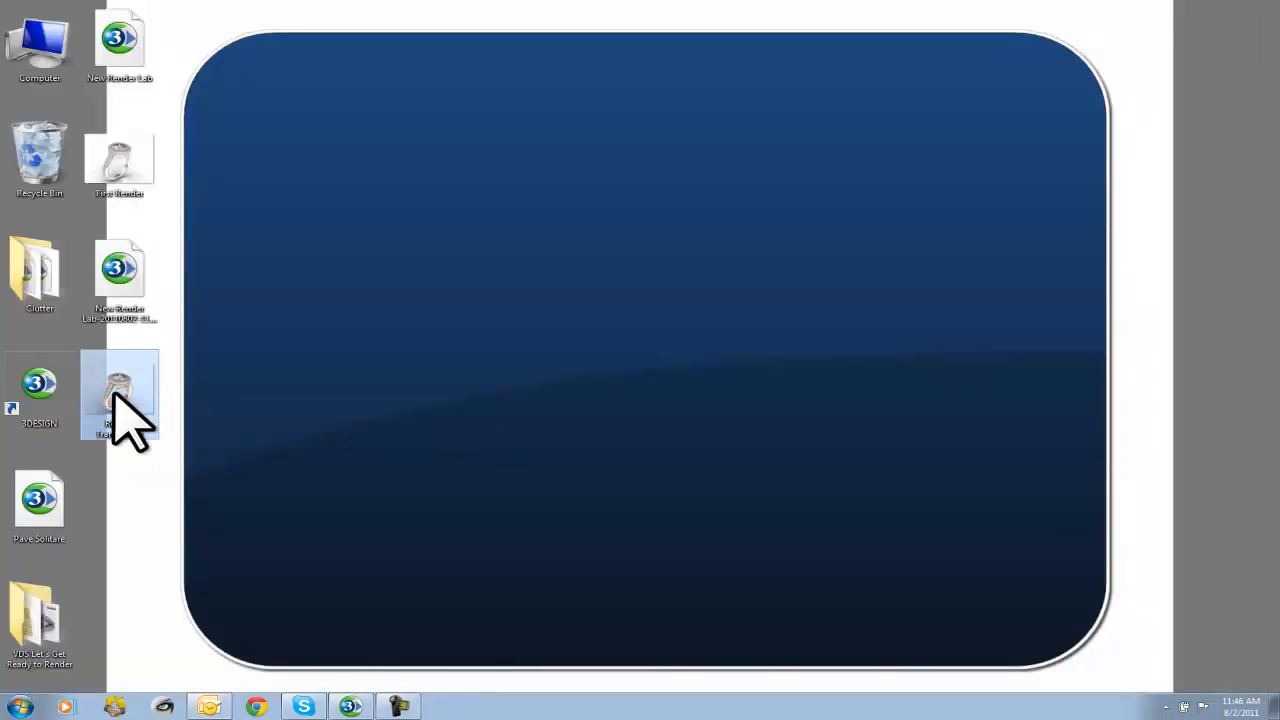
Open the Render Transparent PNG in Paint and save it as a JPEG, accepting transparency loss
{"action": "right_click", "coordinate": [119, 395]}
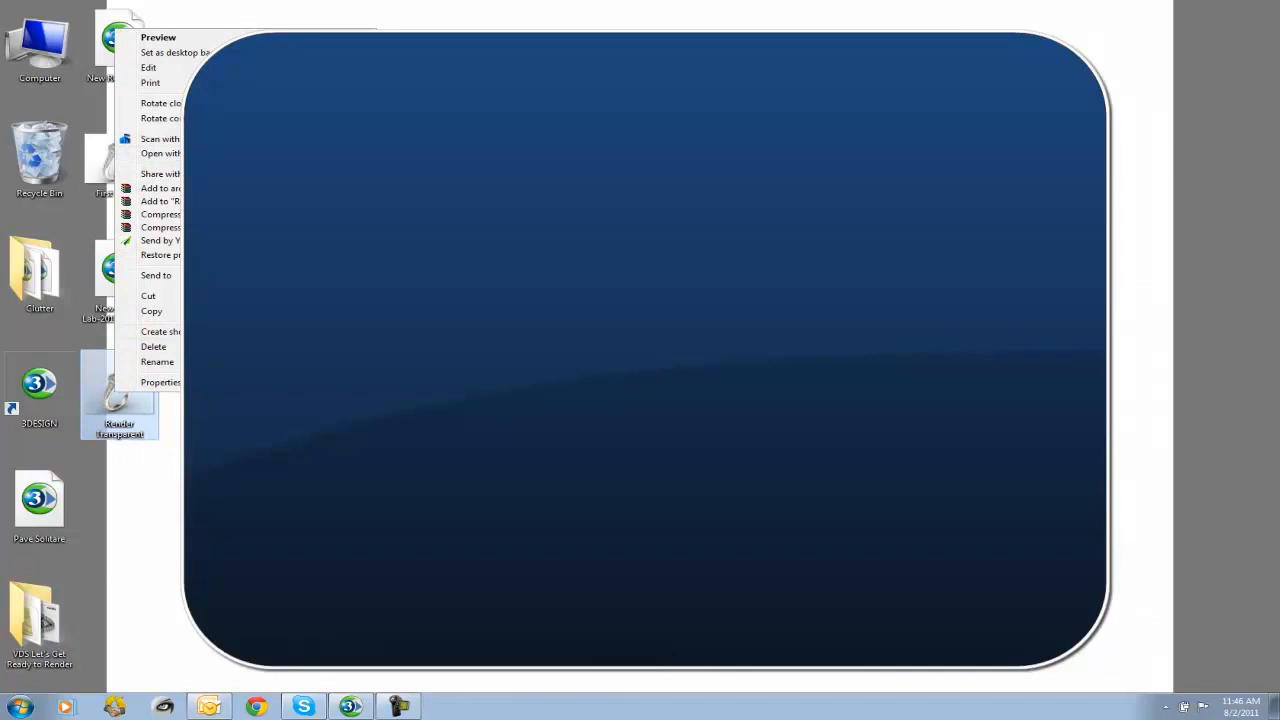
{"action": "left_click", "coordinate": [148, 67]}
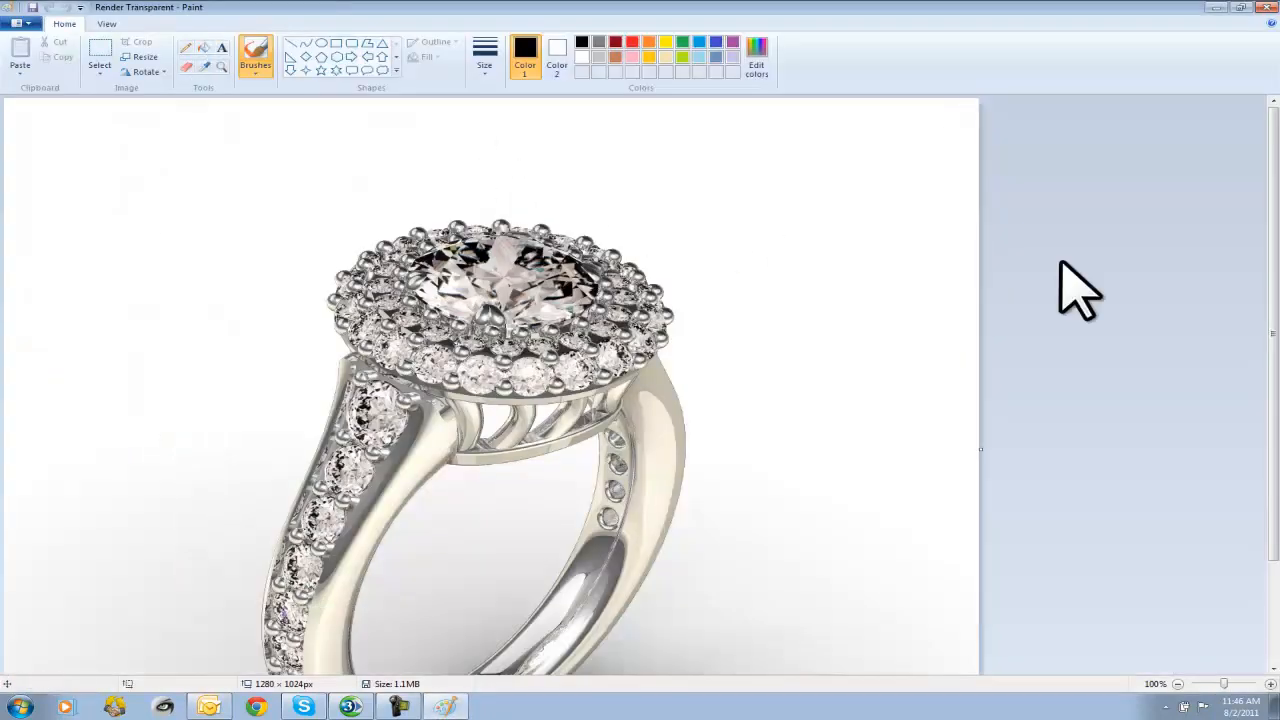
{"action": "mouse_move", "coordinate": [15, 550]}
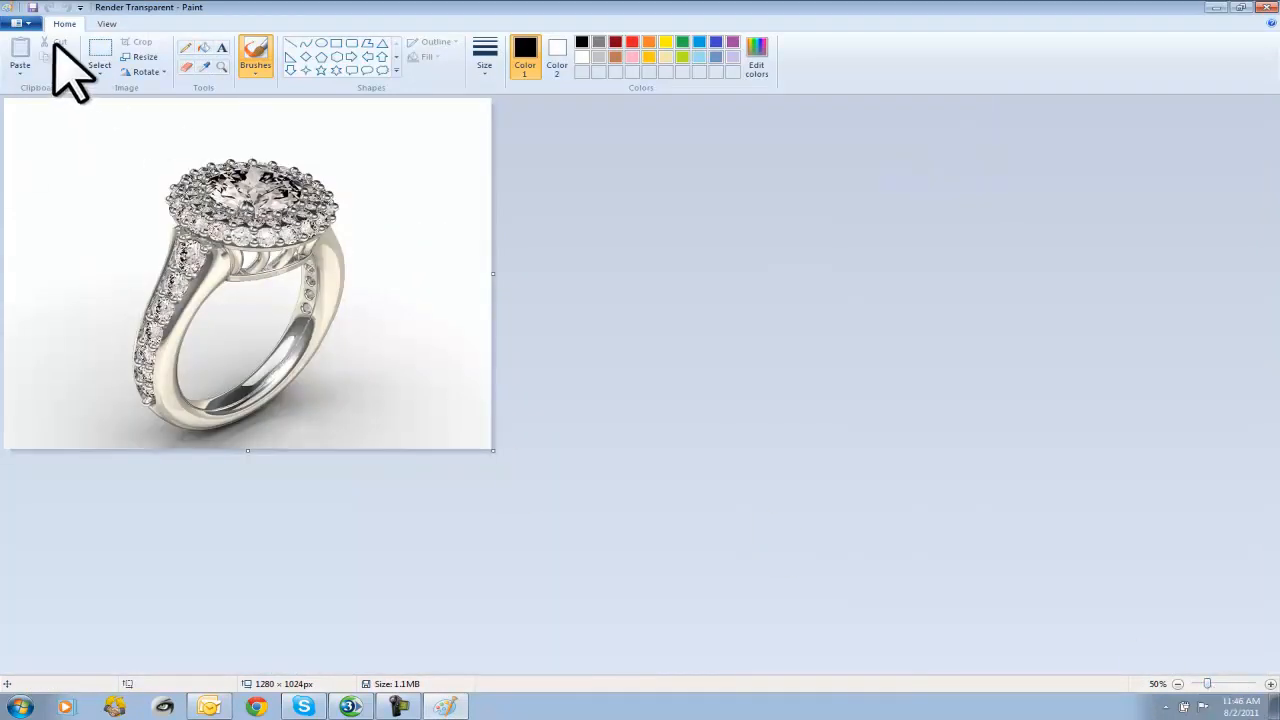
{"action": "left_click", "coordinate": [20, 22]}
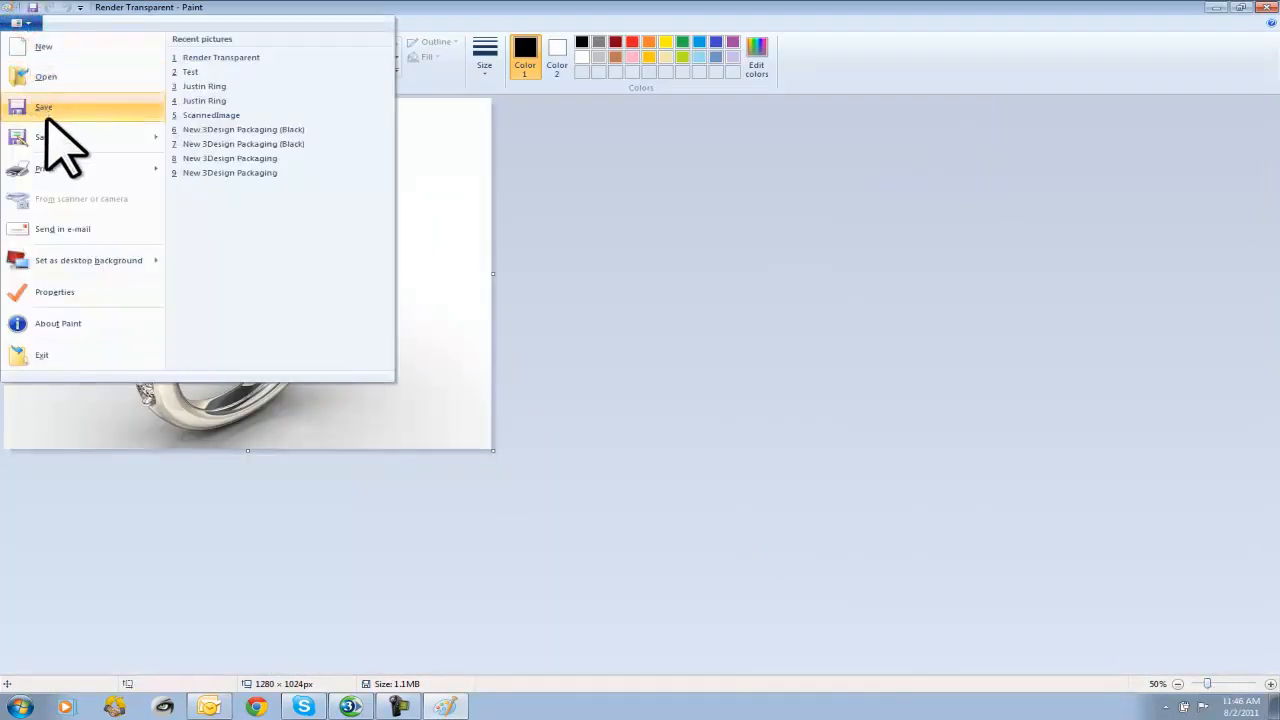
{"action": "left_click", "coordinate": [44, 105]}
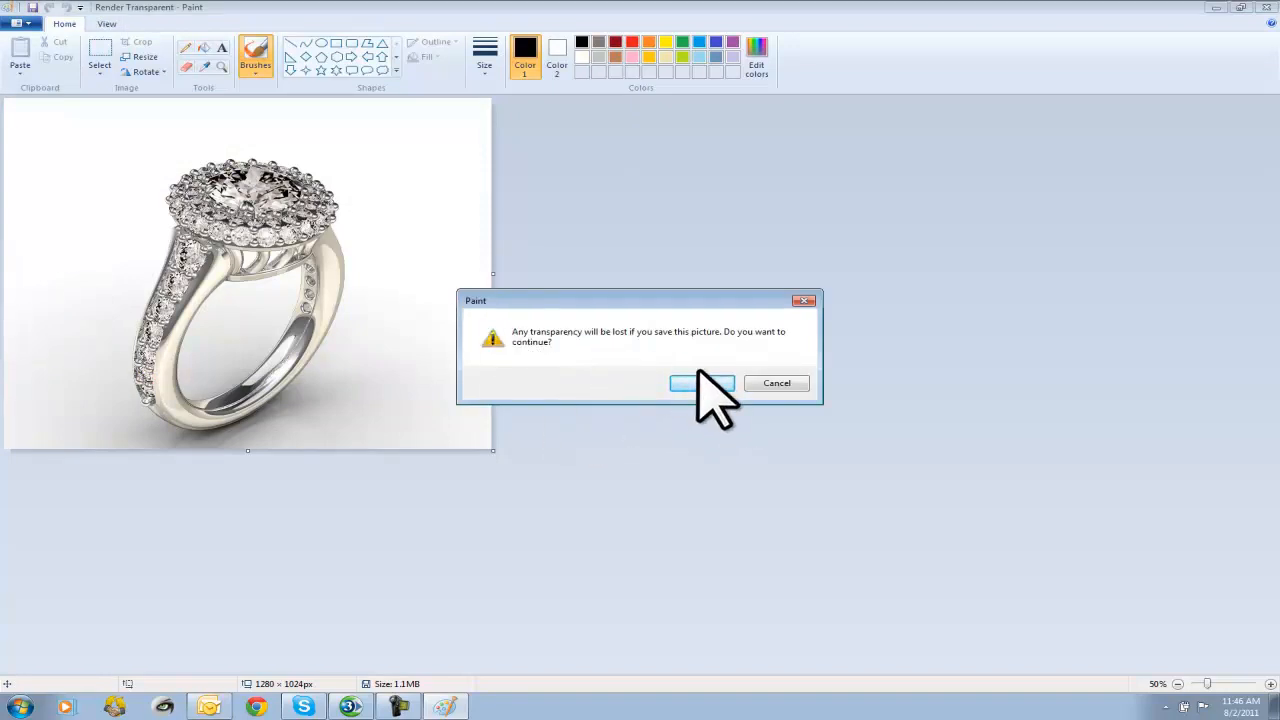
{"action": "left_click", "coordinate": [696, 383]}
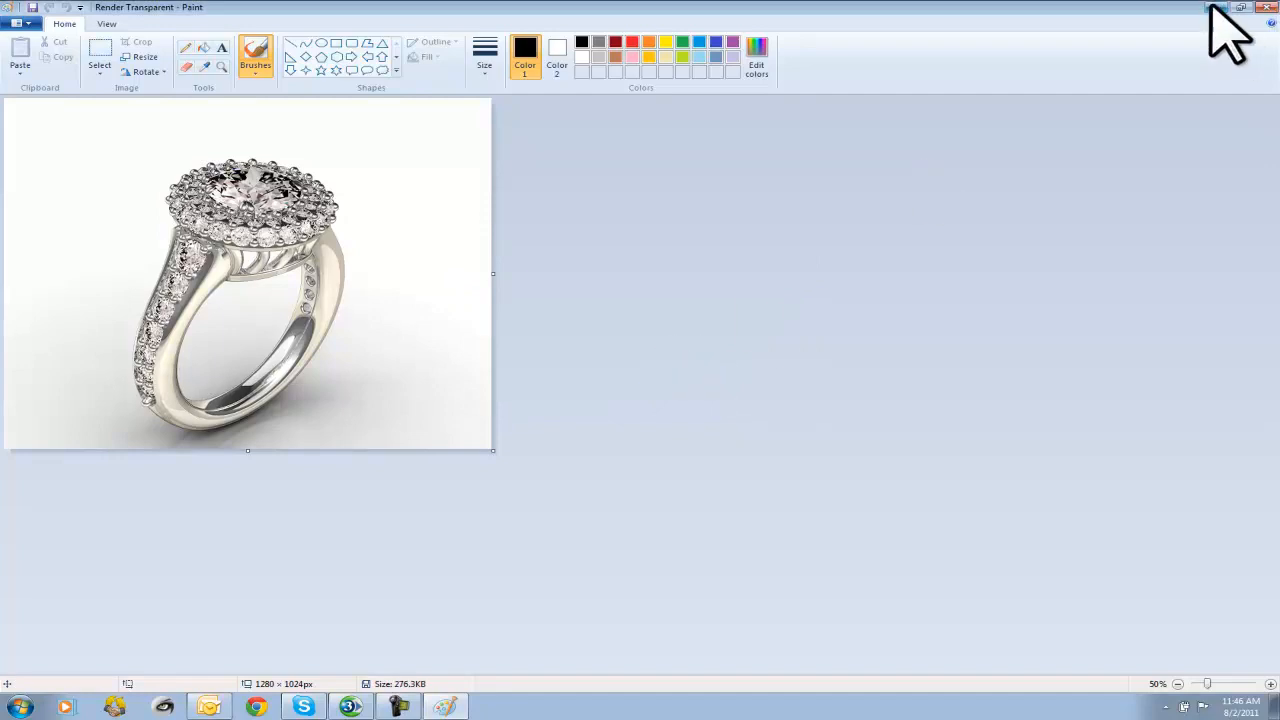
{"action": "mouse_move", "coordinate": [1270, 30]}
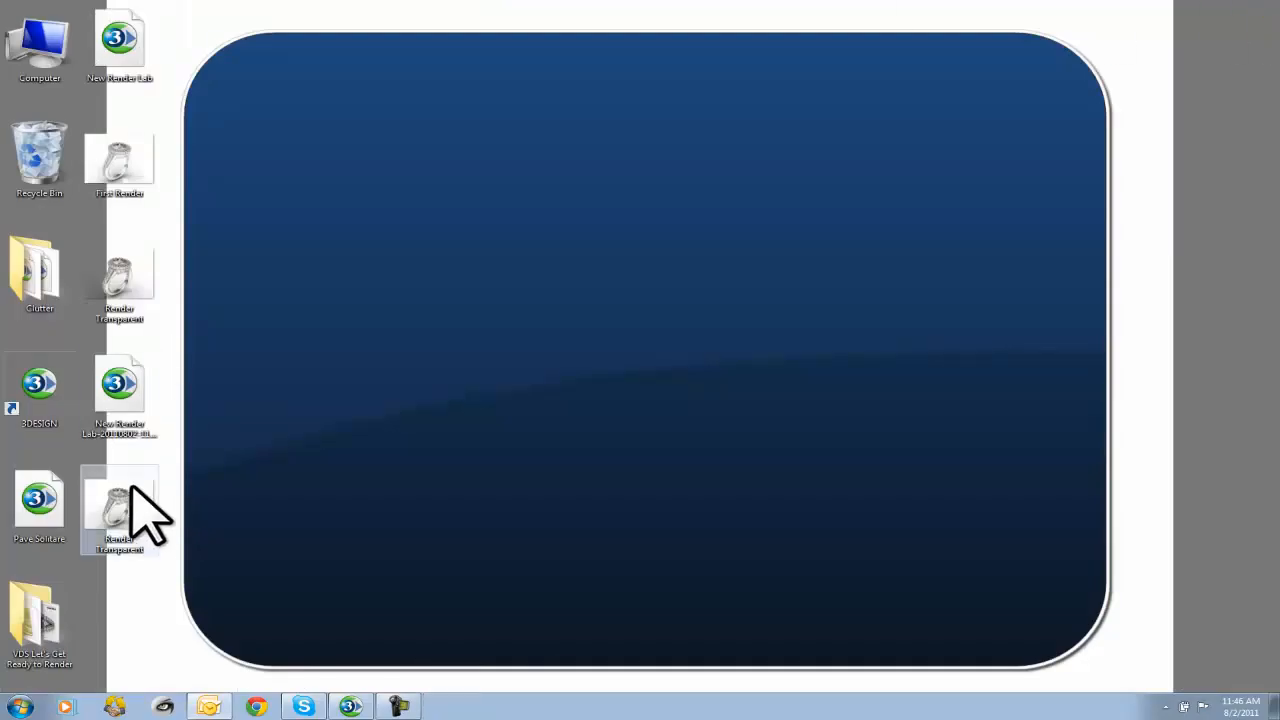
Open the Render Transparent JPEG in Windows Photo Viewer to check the white background
{"action": "double_click", "coordinate": [119, 507]}
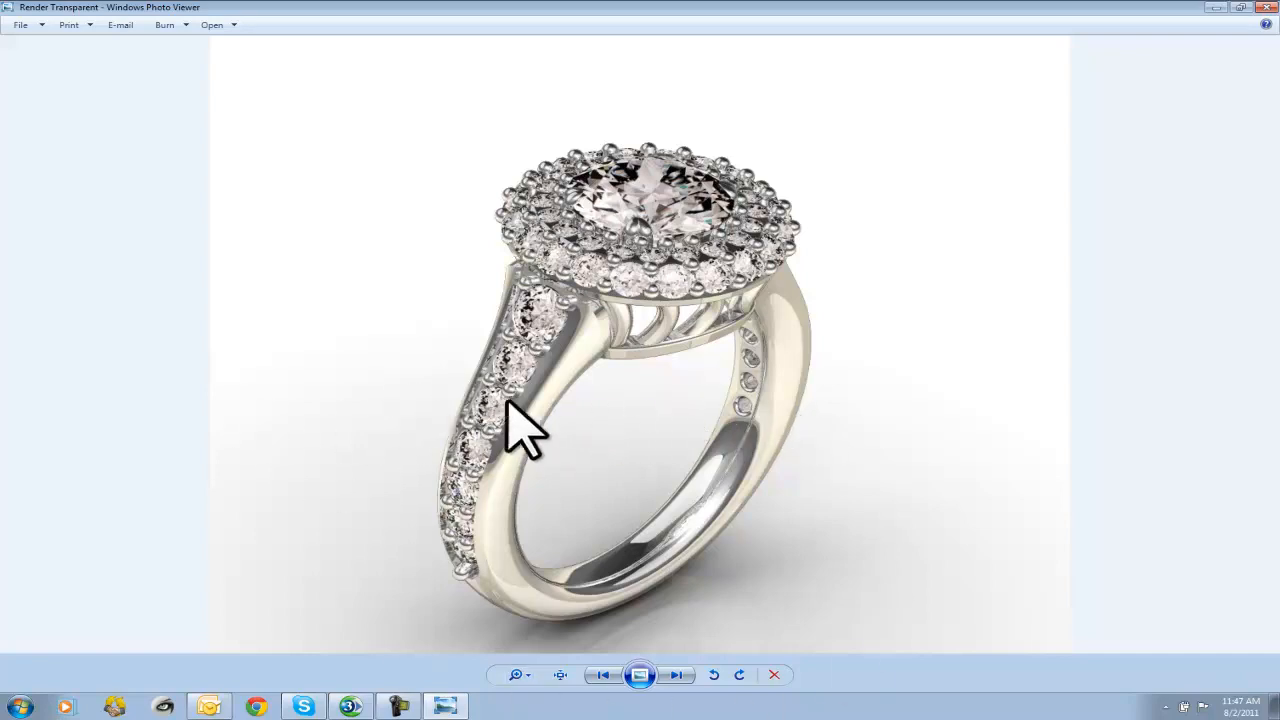
{"action": "mouse_move", "coordinate": [757, 488]}
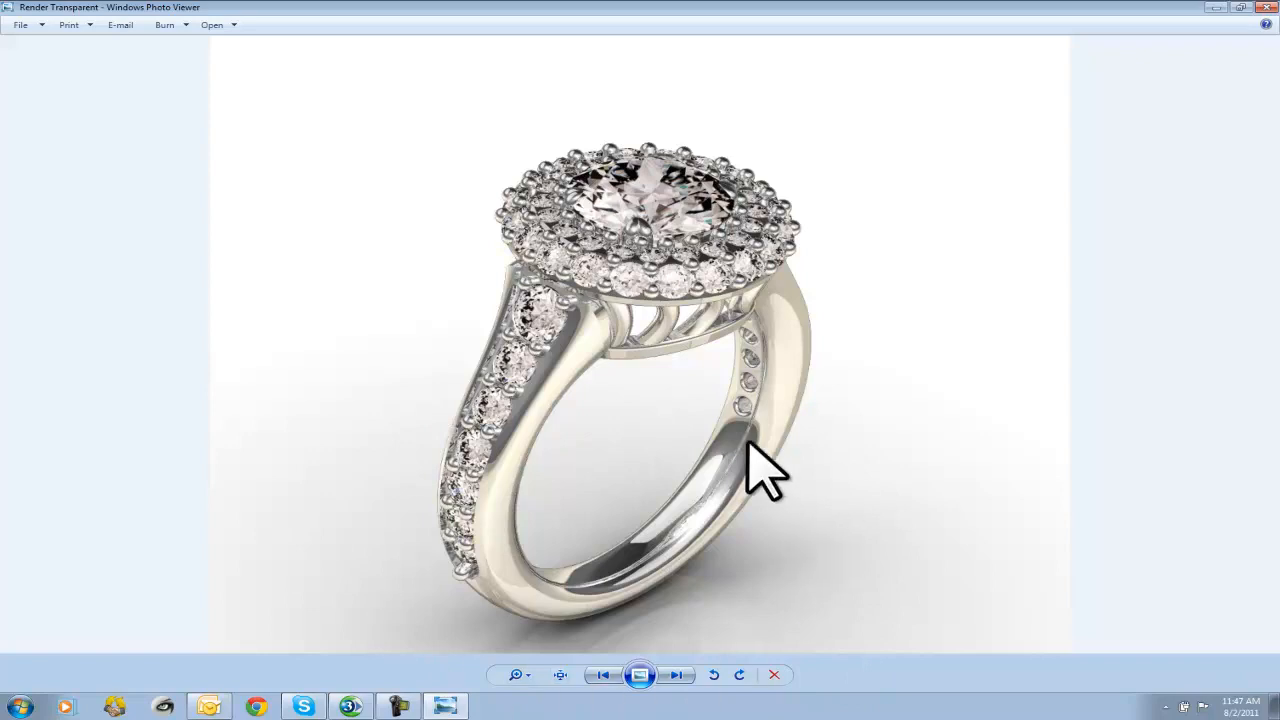
{"action": "mouse_move", "coordinate": [750, 470]}
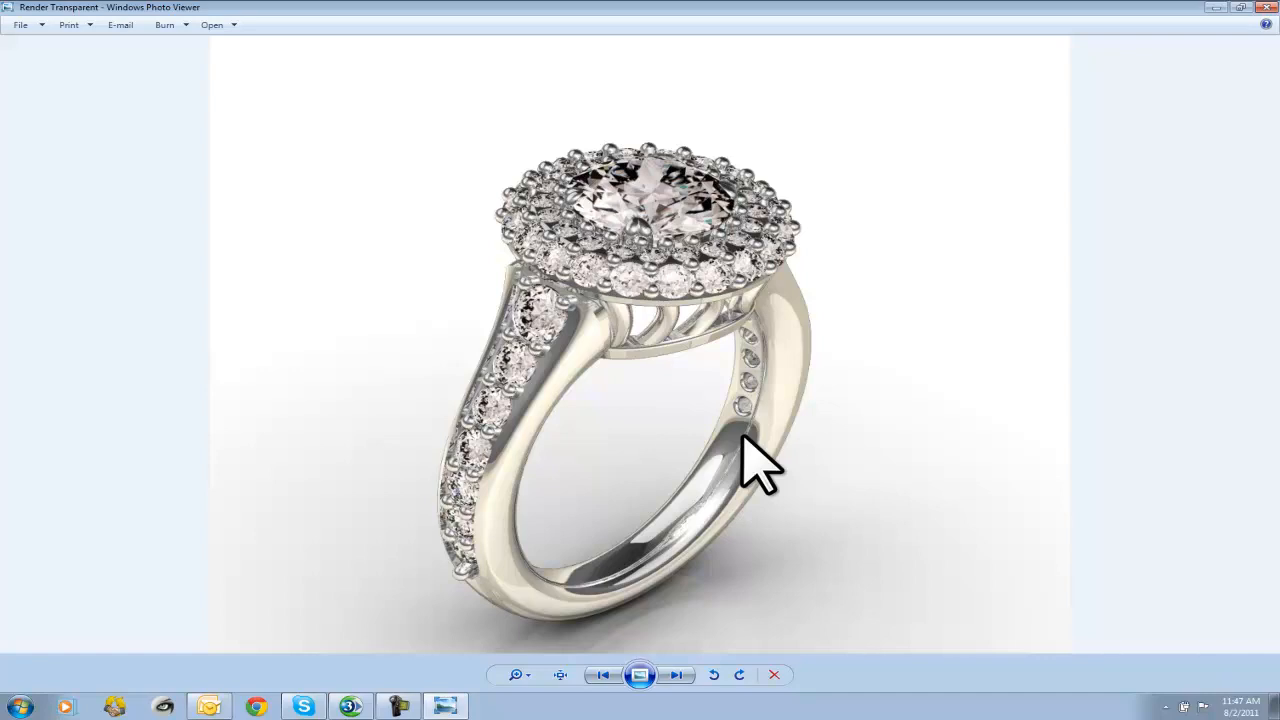
{"action": "mouse_move", "coordinate": [558, 500]}
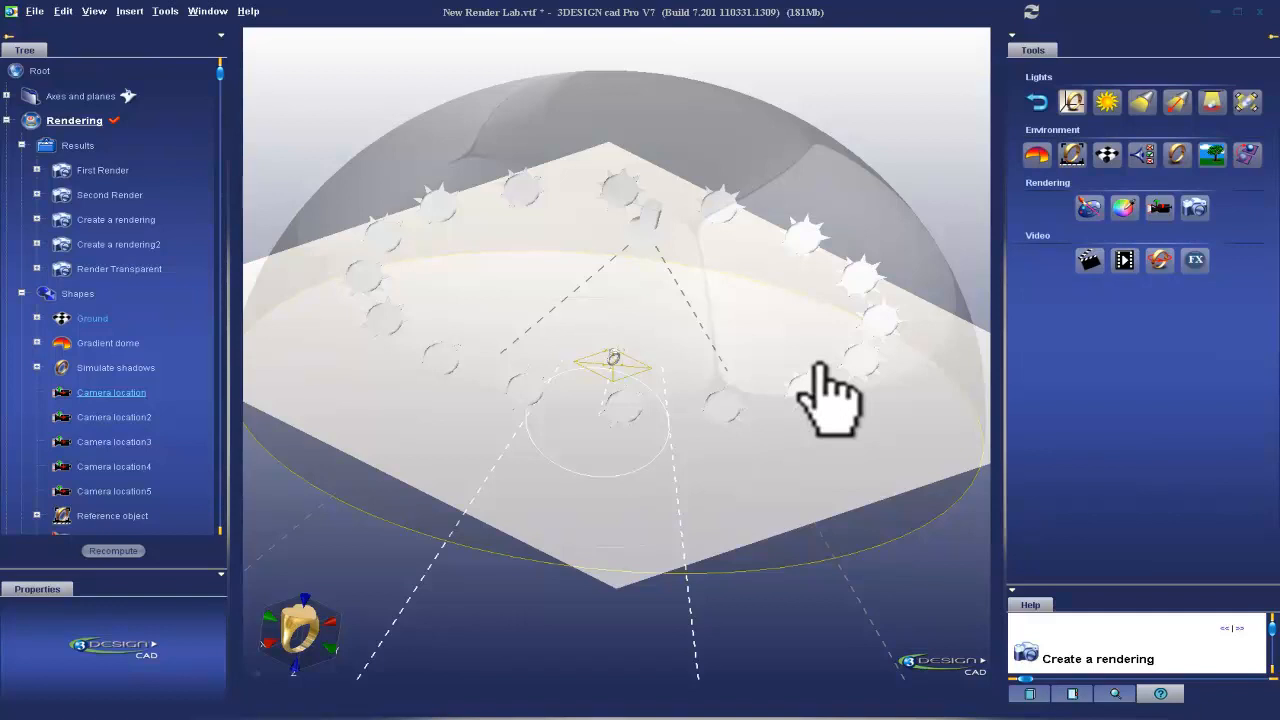
{"action": "mouse_move", "coordinate": [560, 350]}
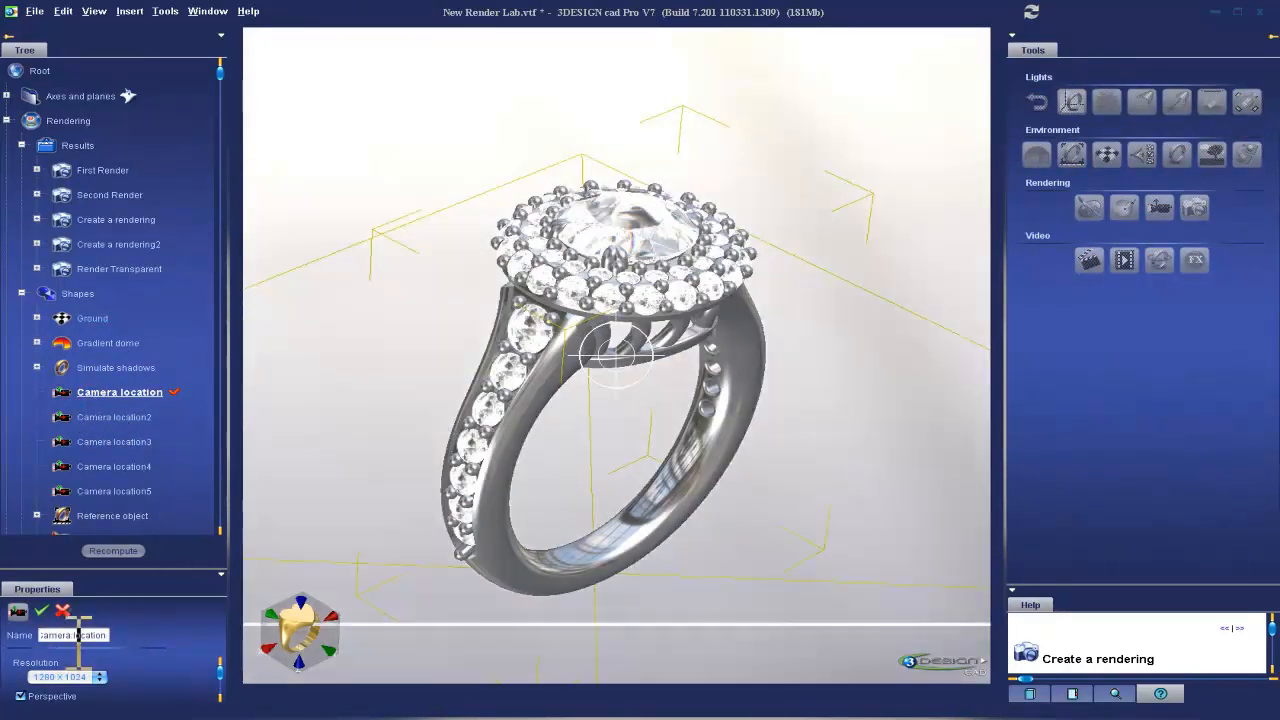
{"action": "mouse_move", "coordinate": [138, 564]}
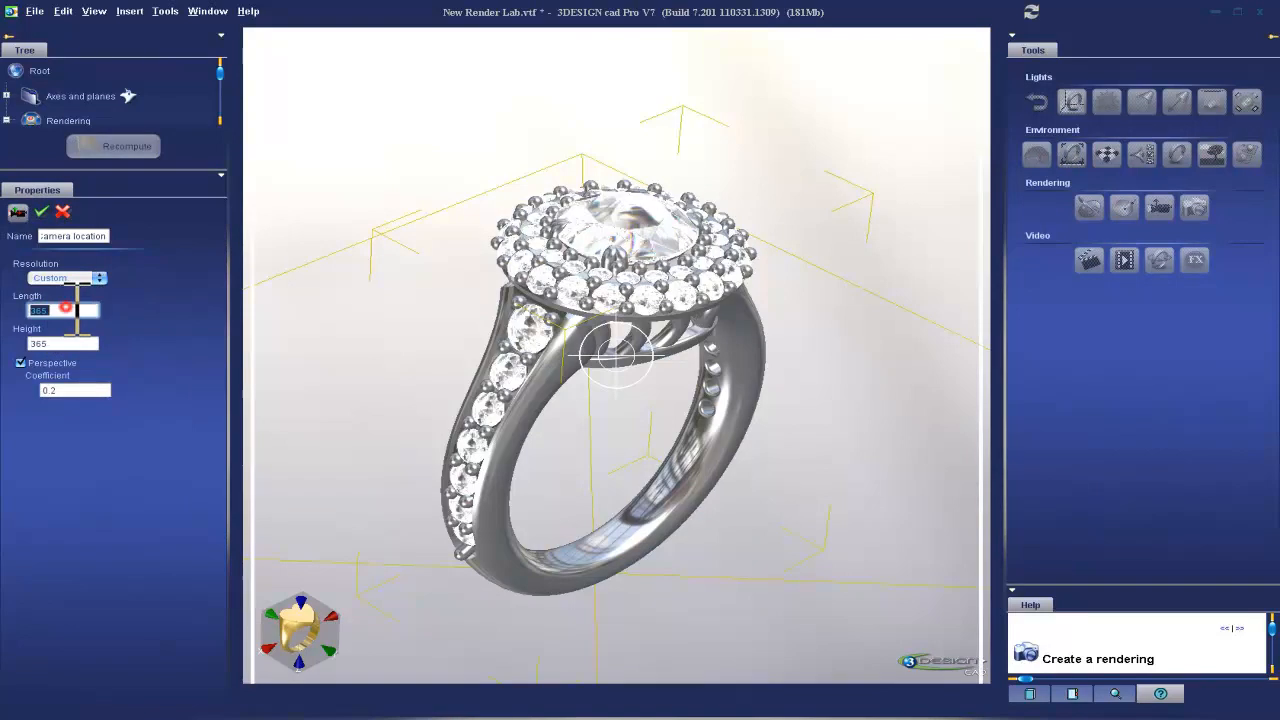
Set the camera to a custom 3000 × 2400 resolution, reframe the ring, and confirm
{"action": "left_click", "coordinate": [62, 343]}
{"action": "type", "text": "2.400"}
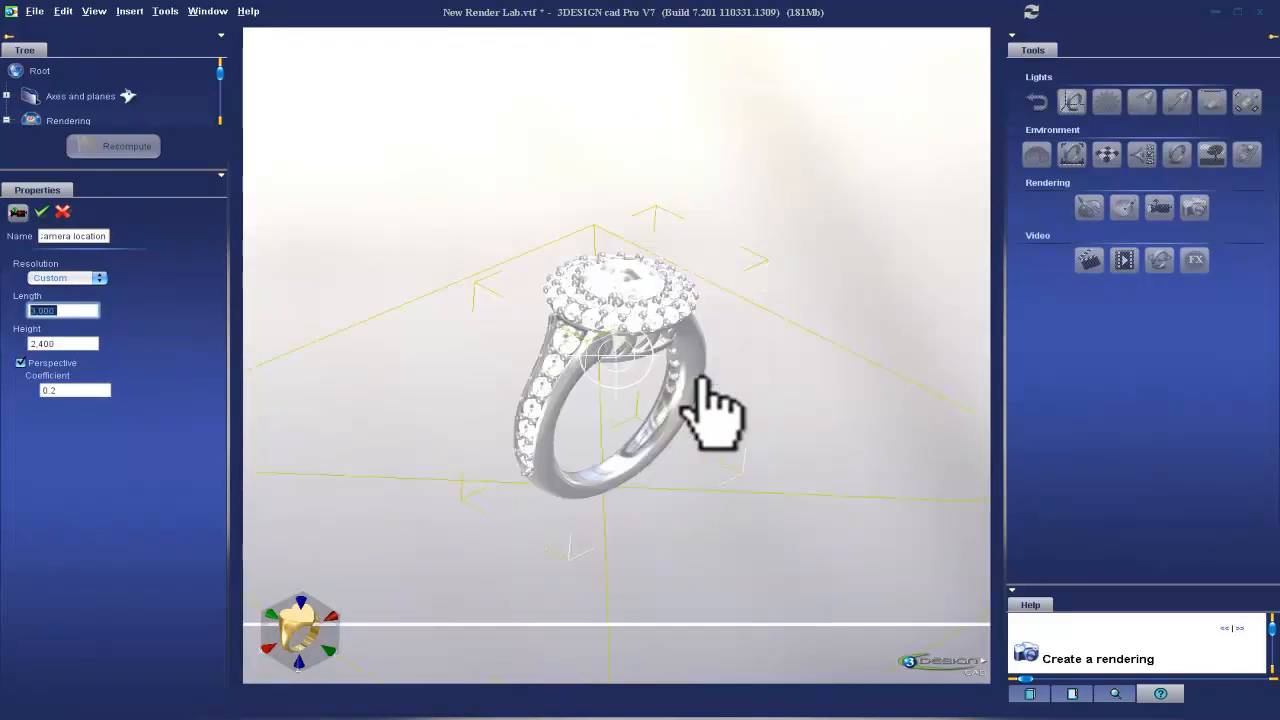
{"action": "left_click_drag", "start_coordinate": [715, 400], "coordinate": [740, 485]}
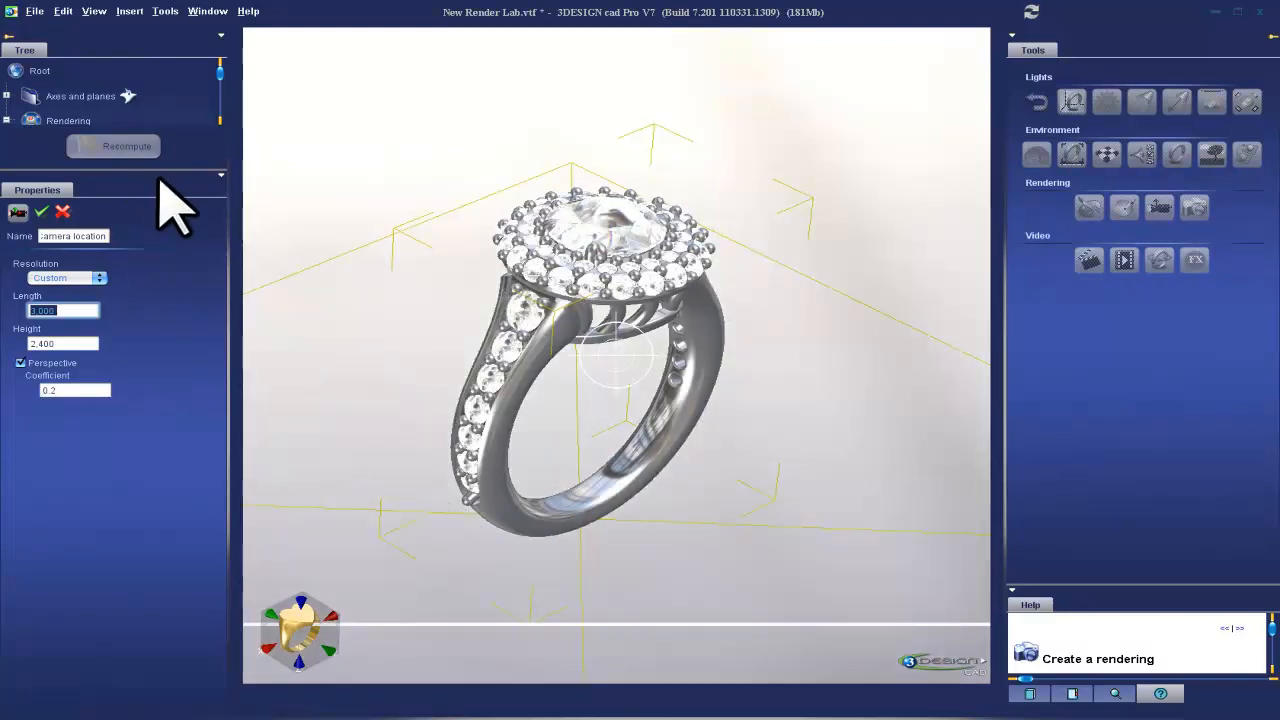
{"action": "left_click", "coordinate": [9, 120]}
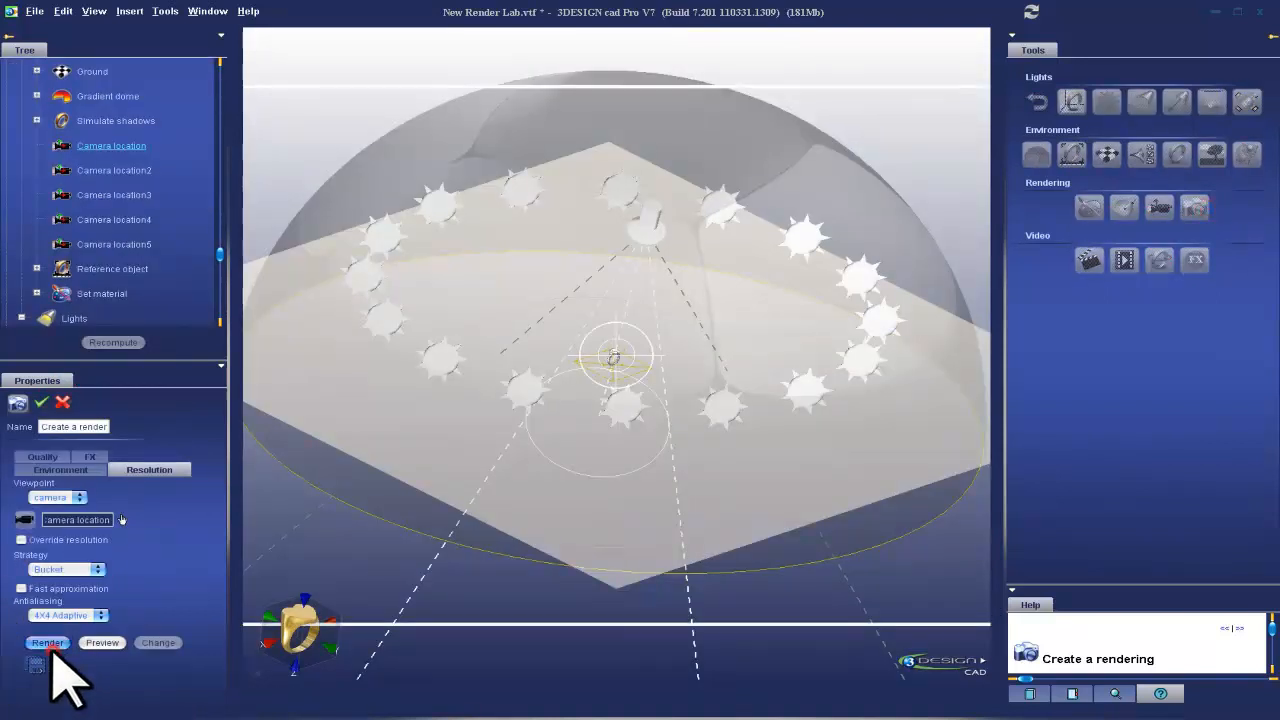
Start the high-resolution 3000 × 2400 rendering of the ring
{"action": "left_click", "coordinate": [47, 642]}
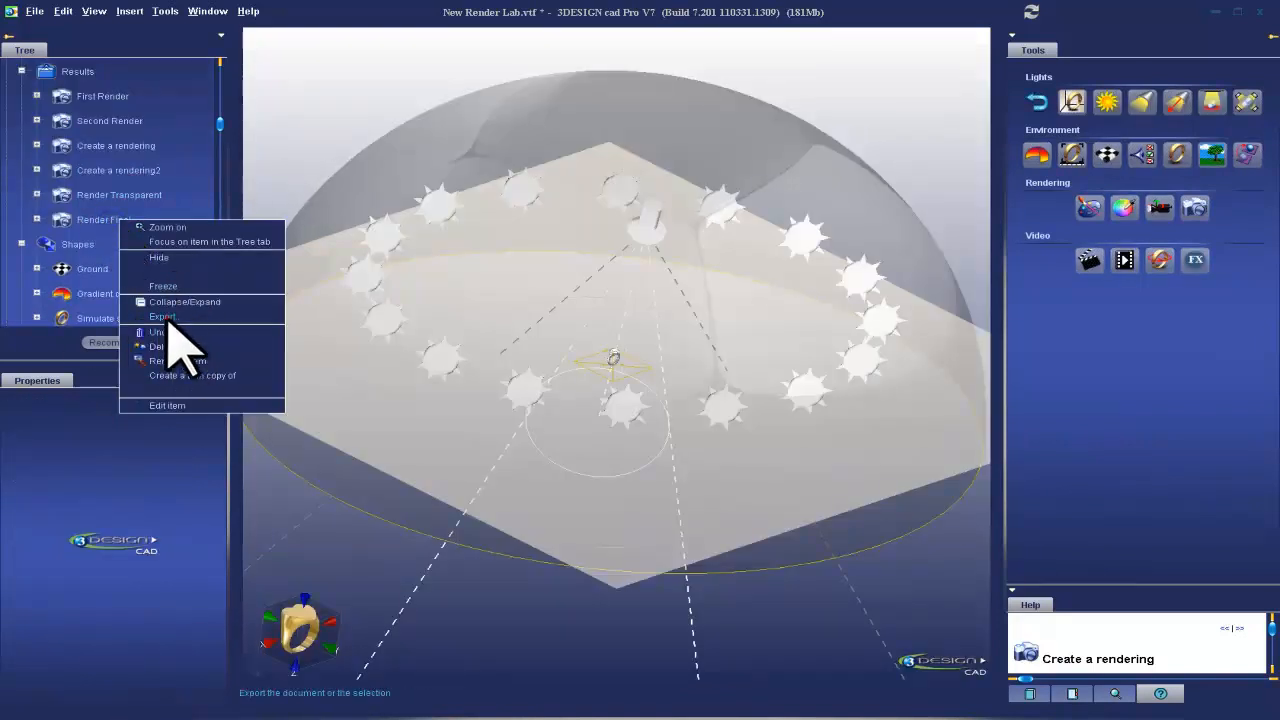
Export Render Final to the desktop as a PNG file
{"action": "left_click", "coordinate": [162, 317]}
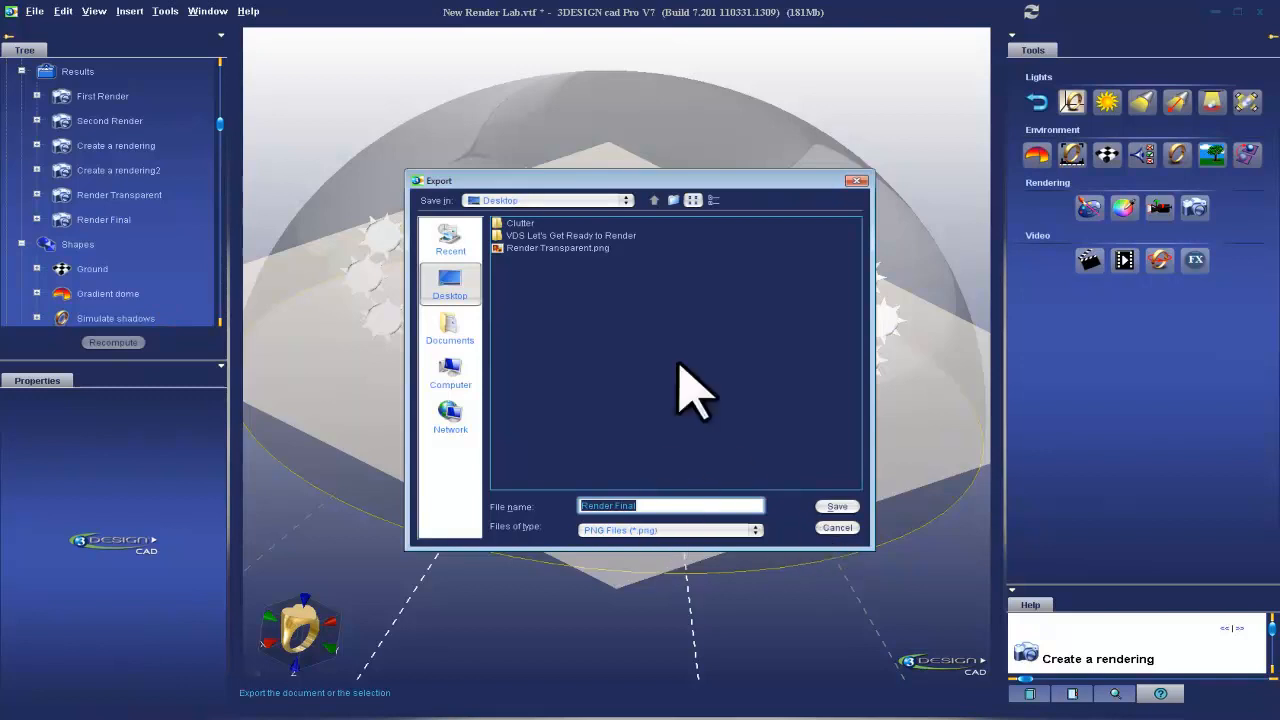
{"action": "left_click", "coordinate": [837, 506]}
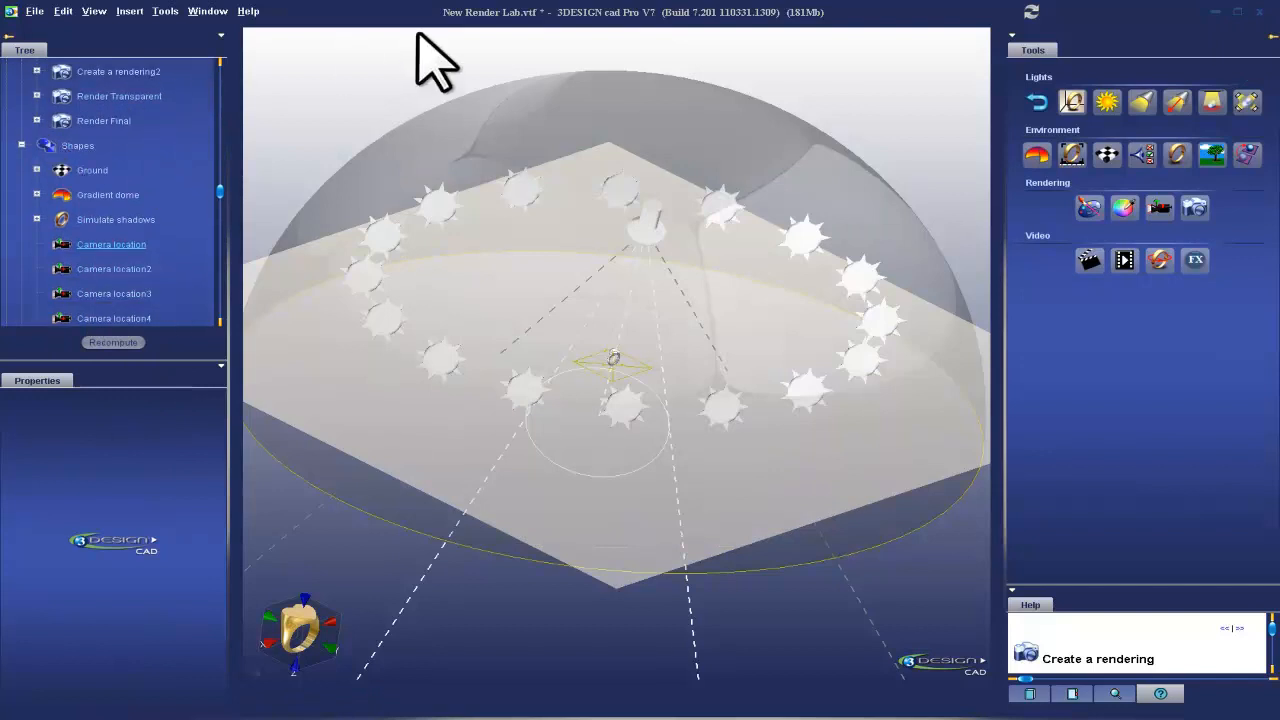
{"action": "mouse_move", "coordinate": [525, 55]}
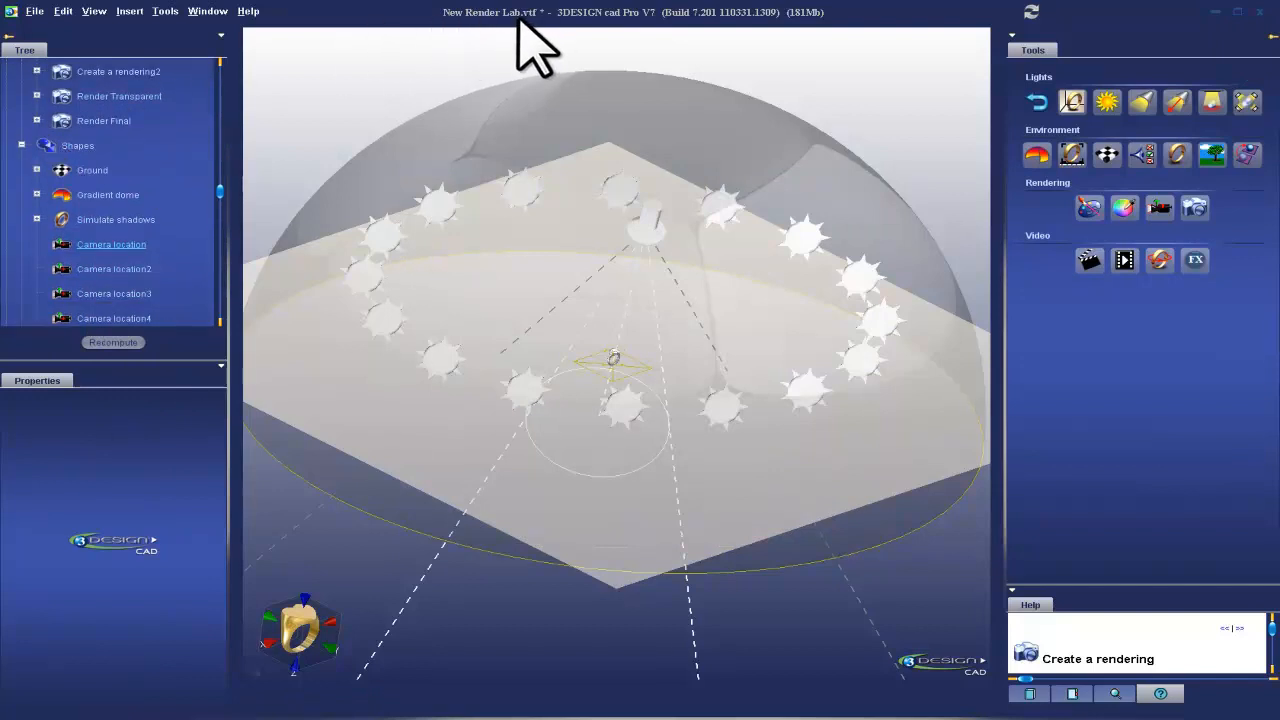
{"action": "mouse_move", "coordinate": [95, 140]}
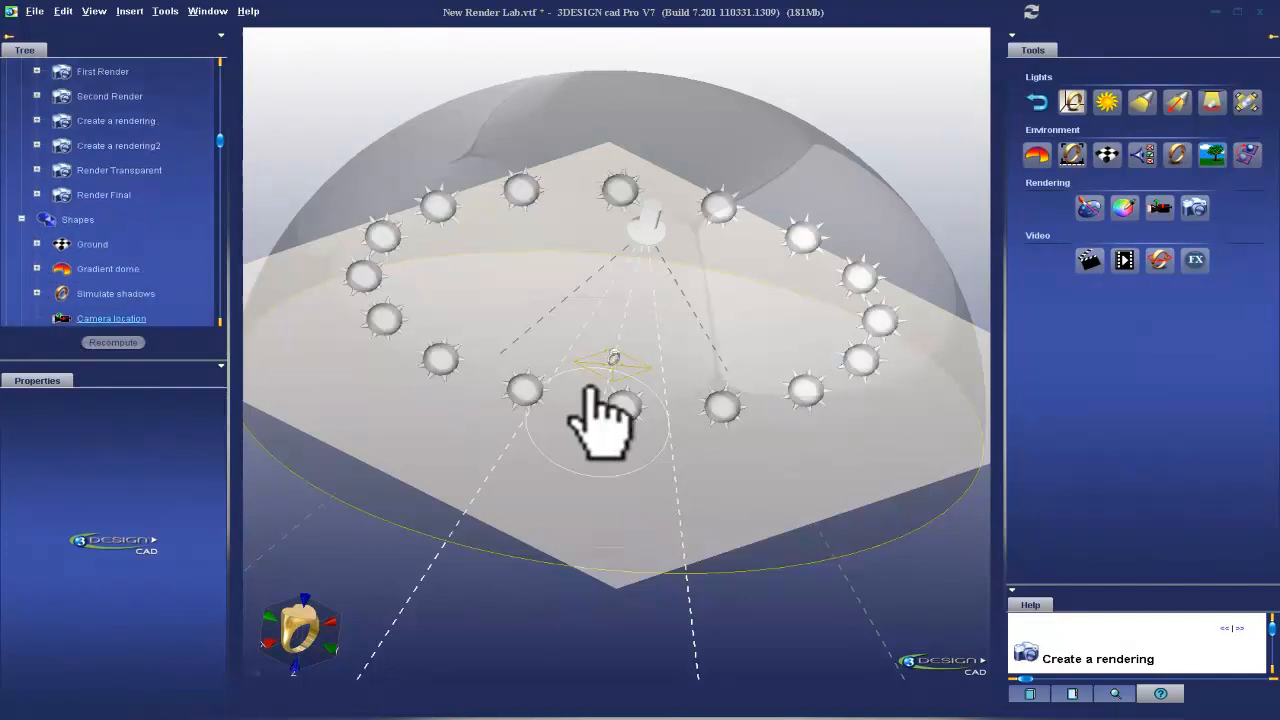
{"action": "scroll", "scroll_direction": "down", "scroll_amount": 3}
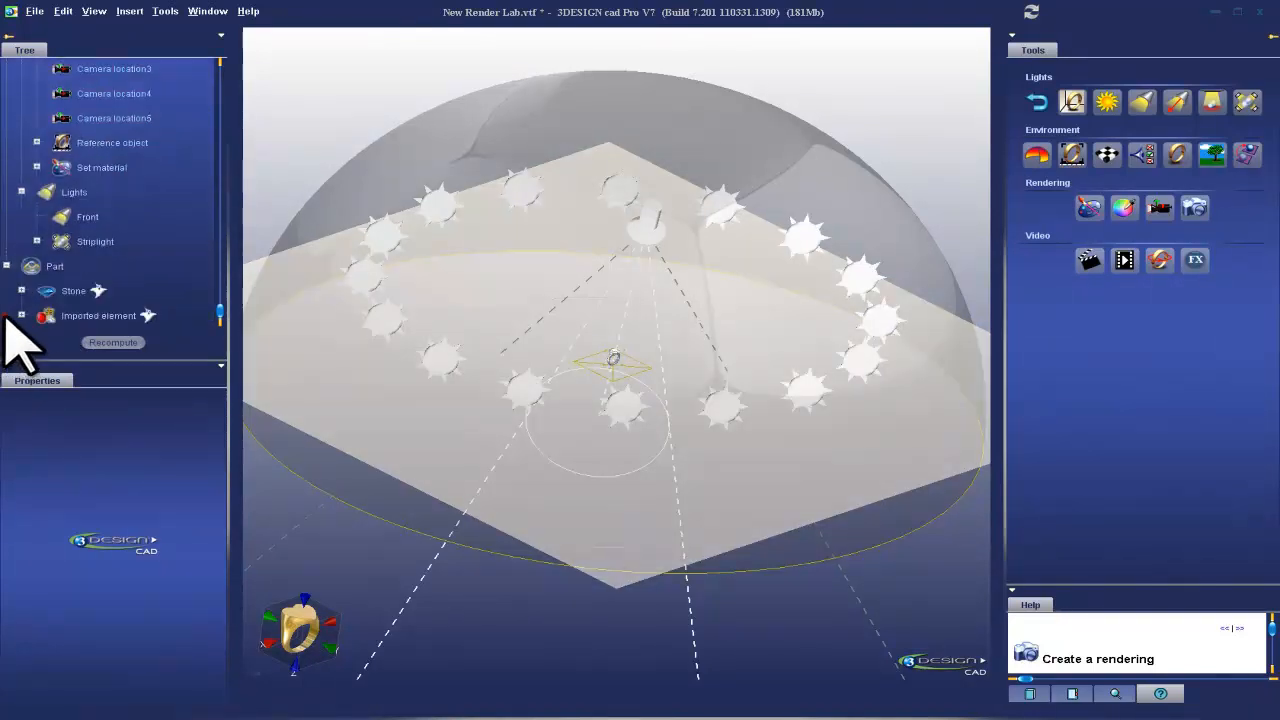
{"action": "right_click", "coordinate": [73, 290]}
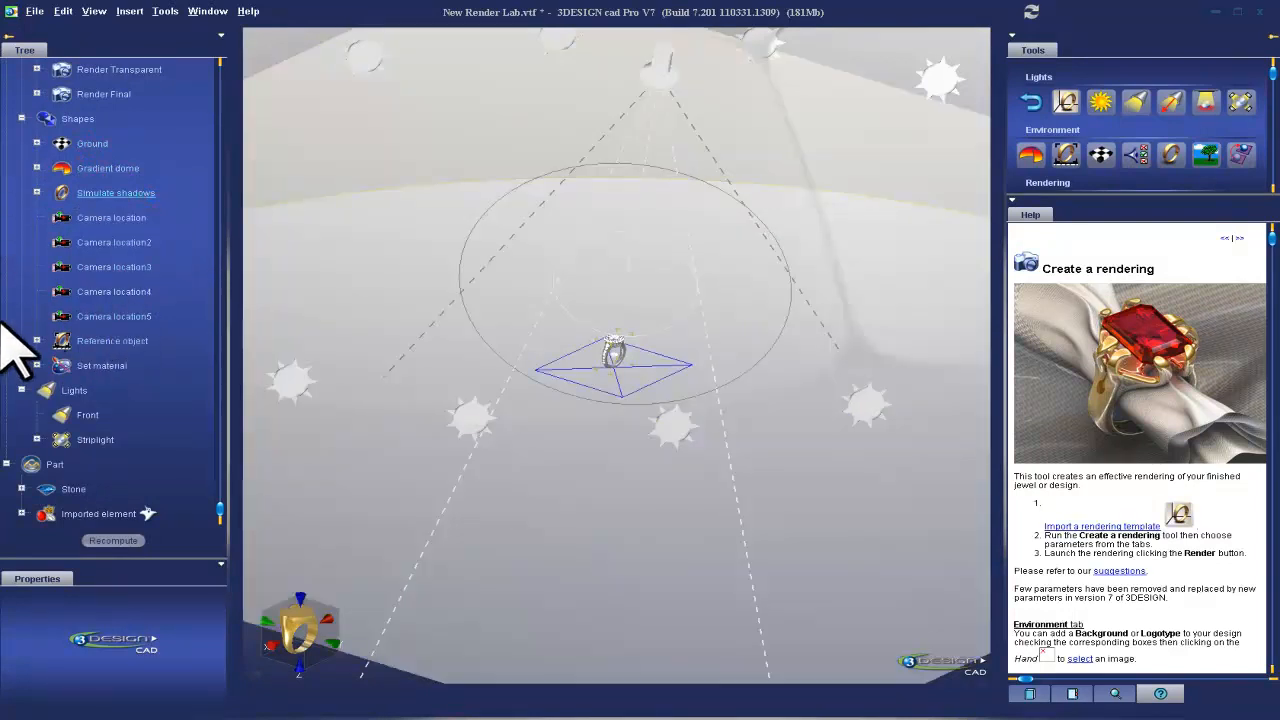
{"action": "mouse_move", "coordinate": [128, 395]}
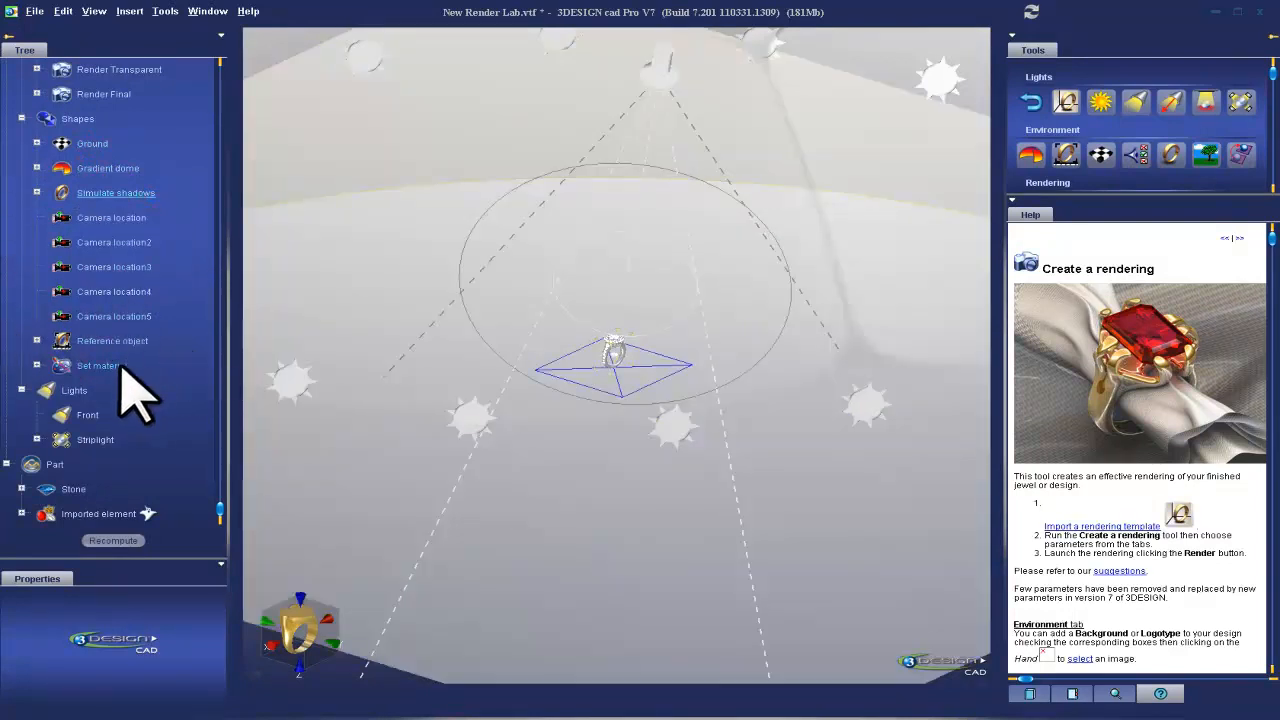